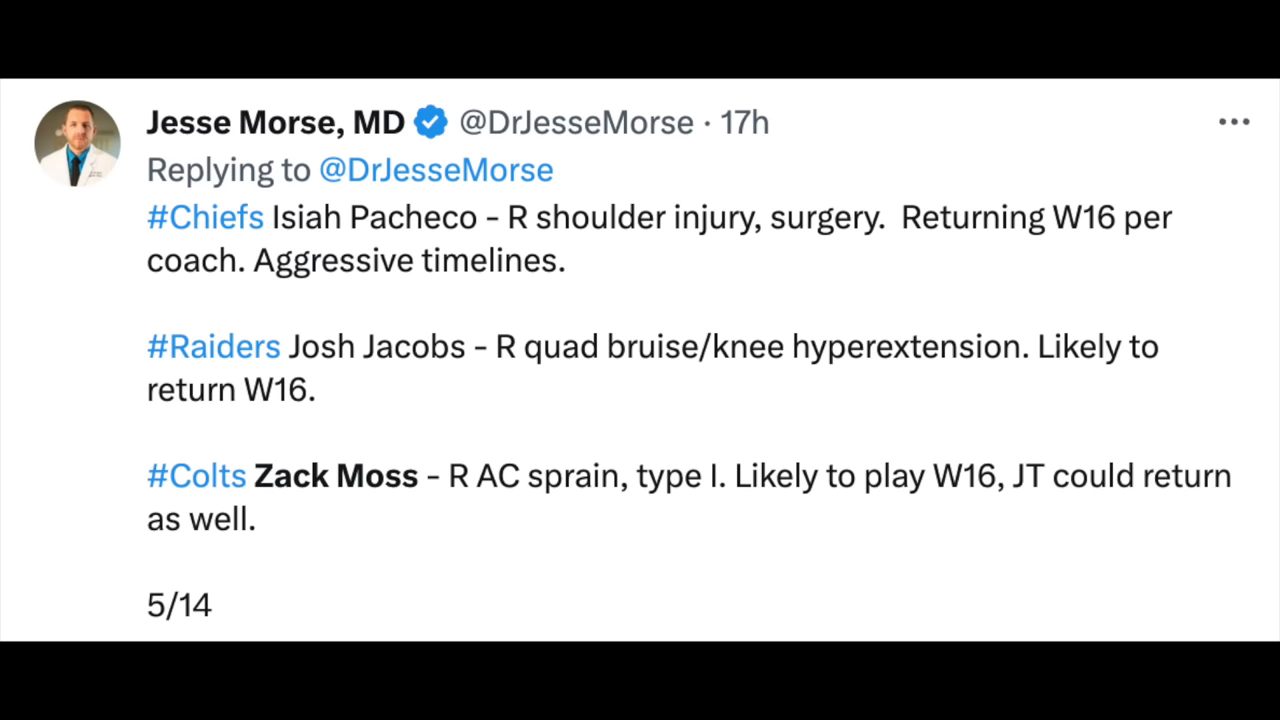
Step: Scroll the trending add/drop list down to about the fifteenth ranked player on each side
scroll(down, 3)
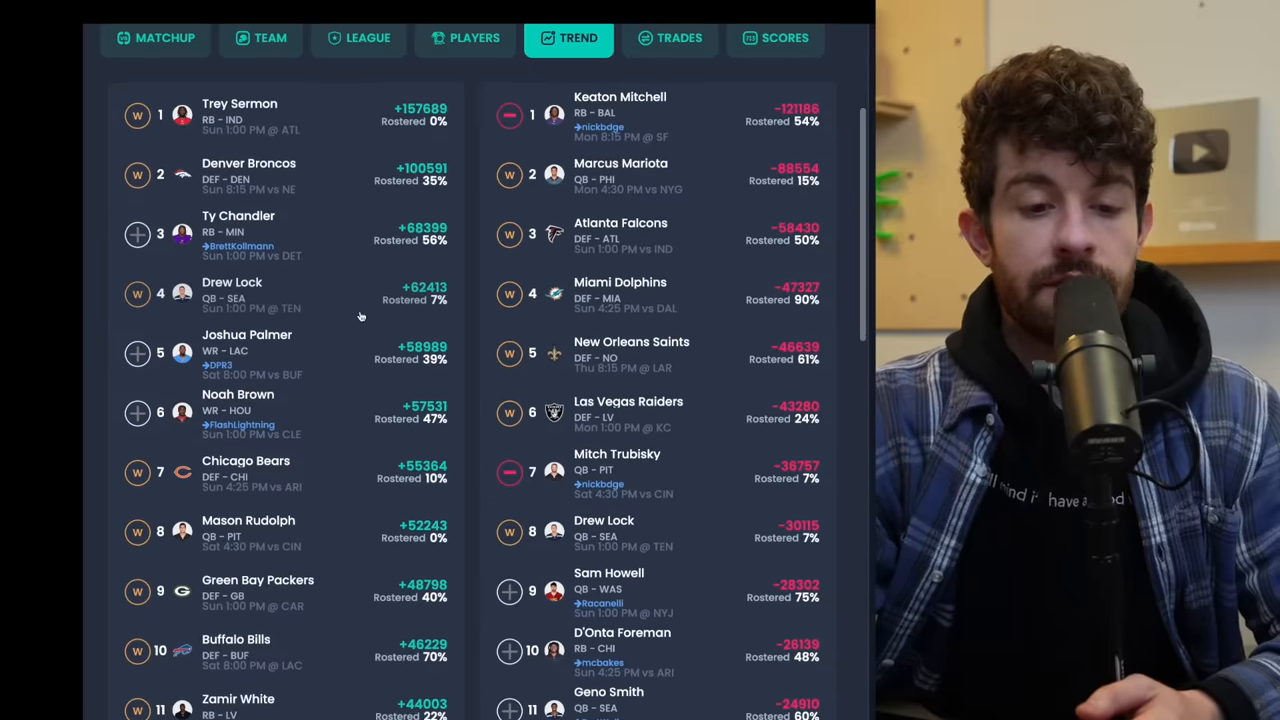
scroll(down, 3)
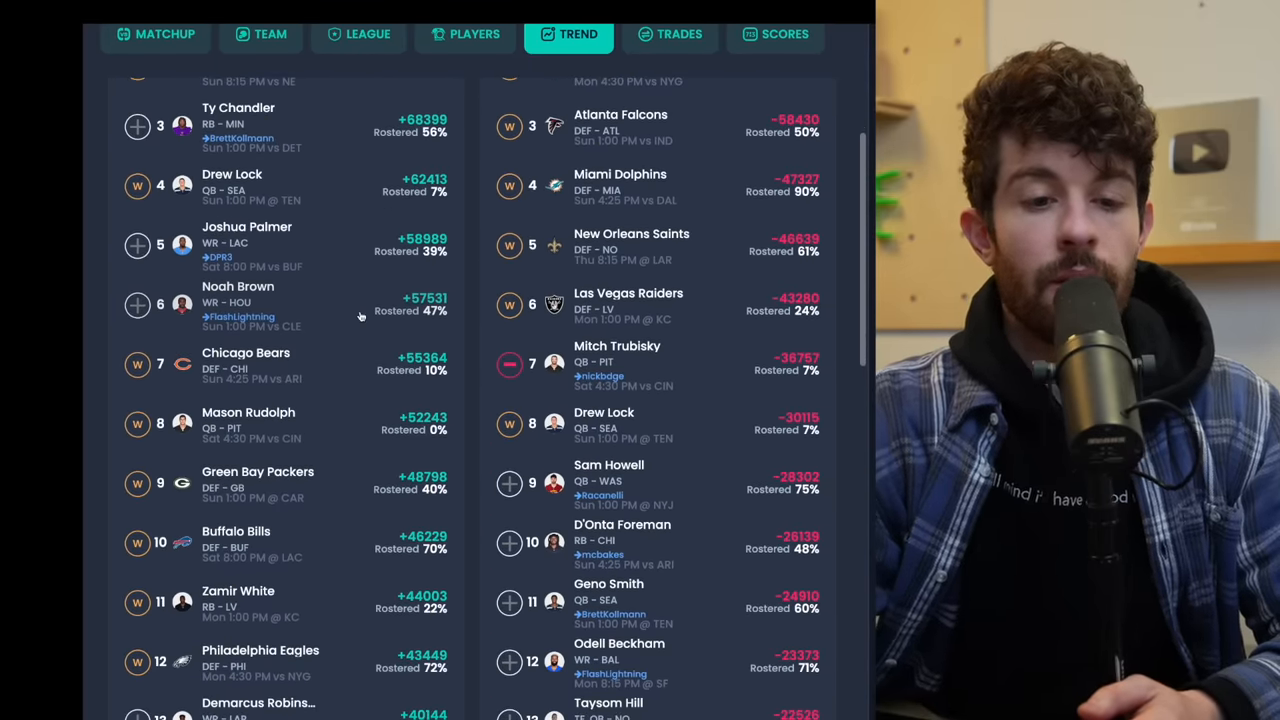
scroll(up, 3)
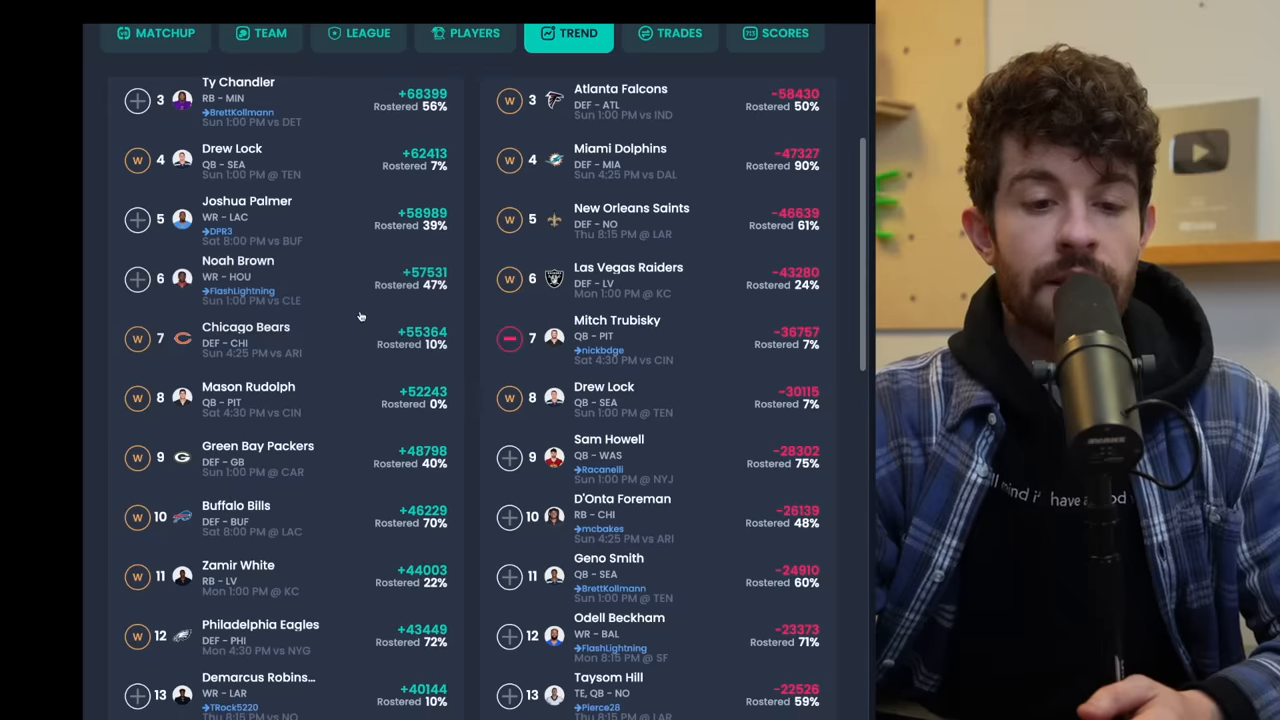
scroll(down, 3)
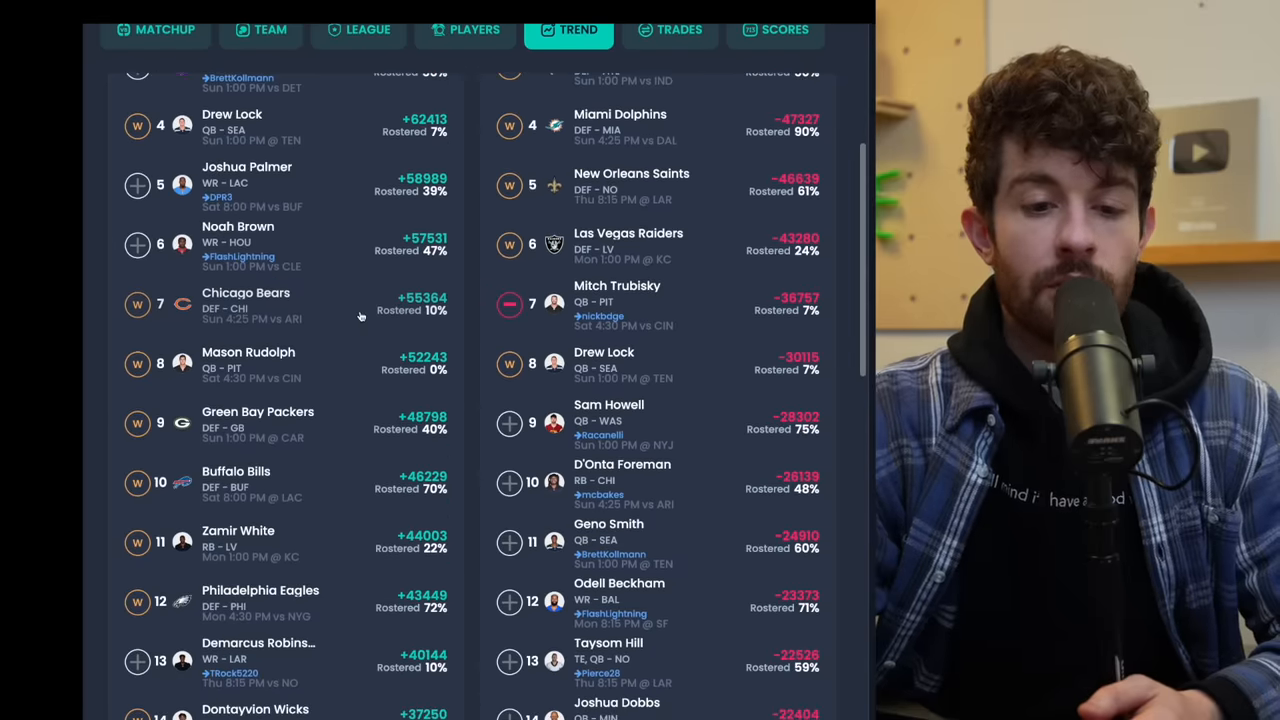
scroll(down, 3)
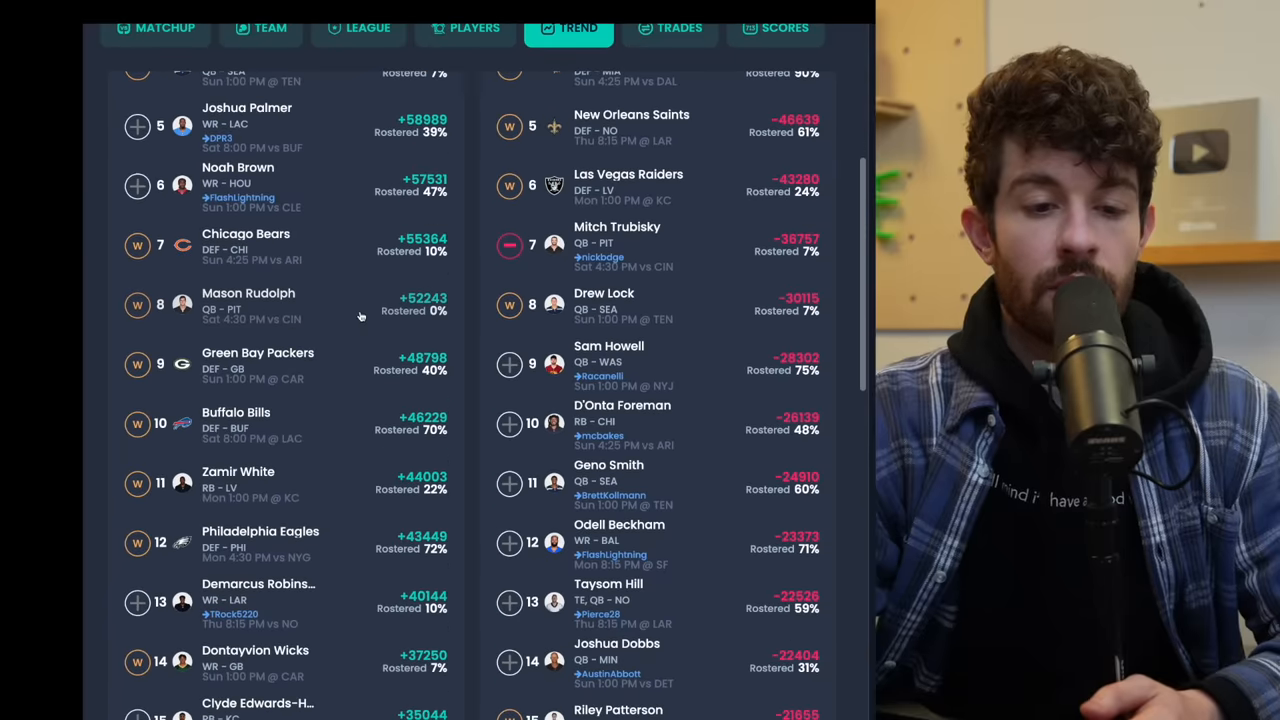
scroll(up, 3)
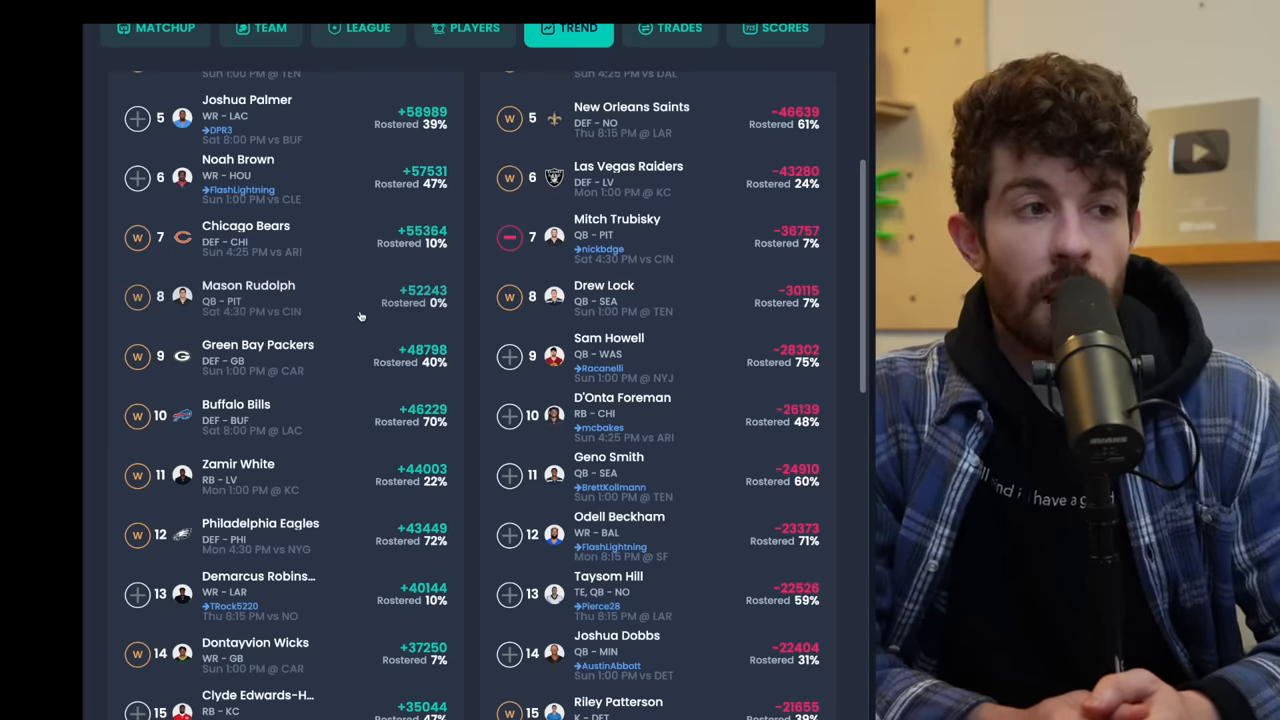
mouse_move(350, 255)
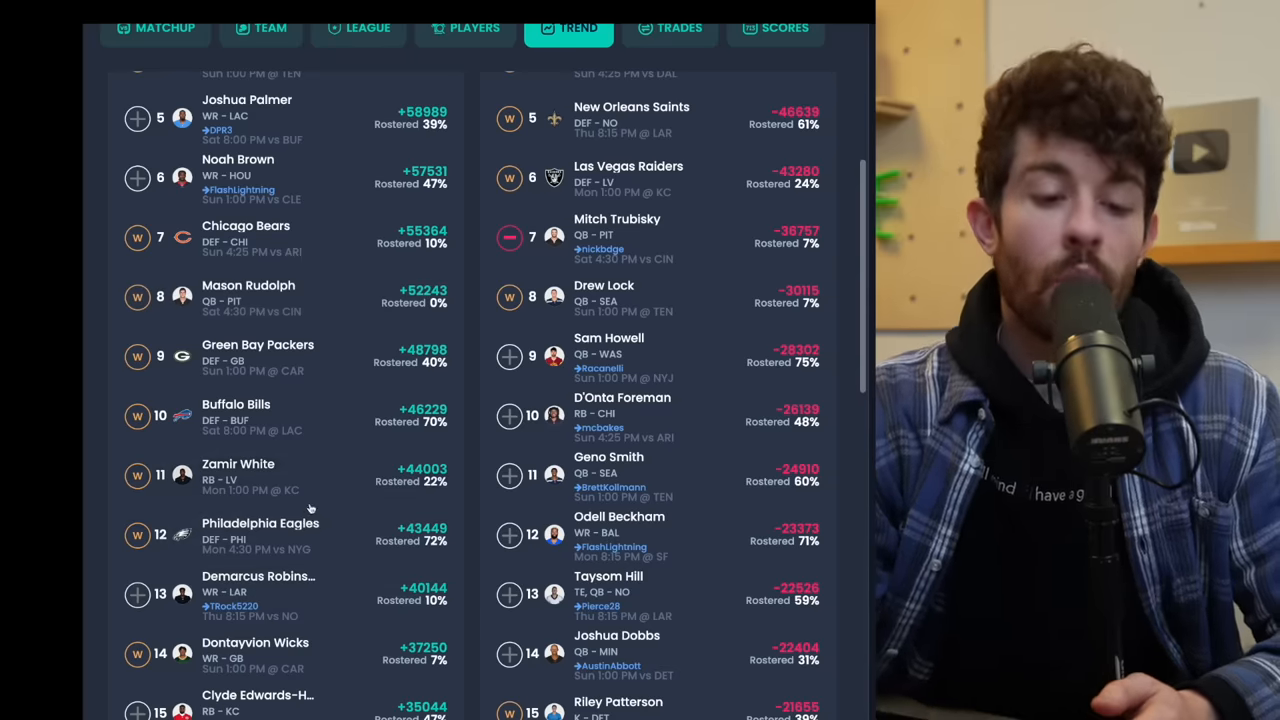
mouse_move(315, 203)
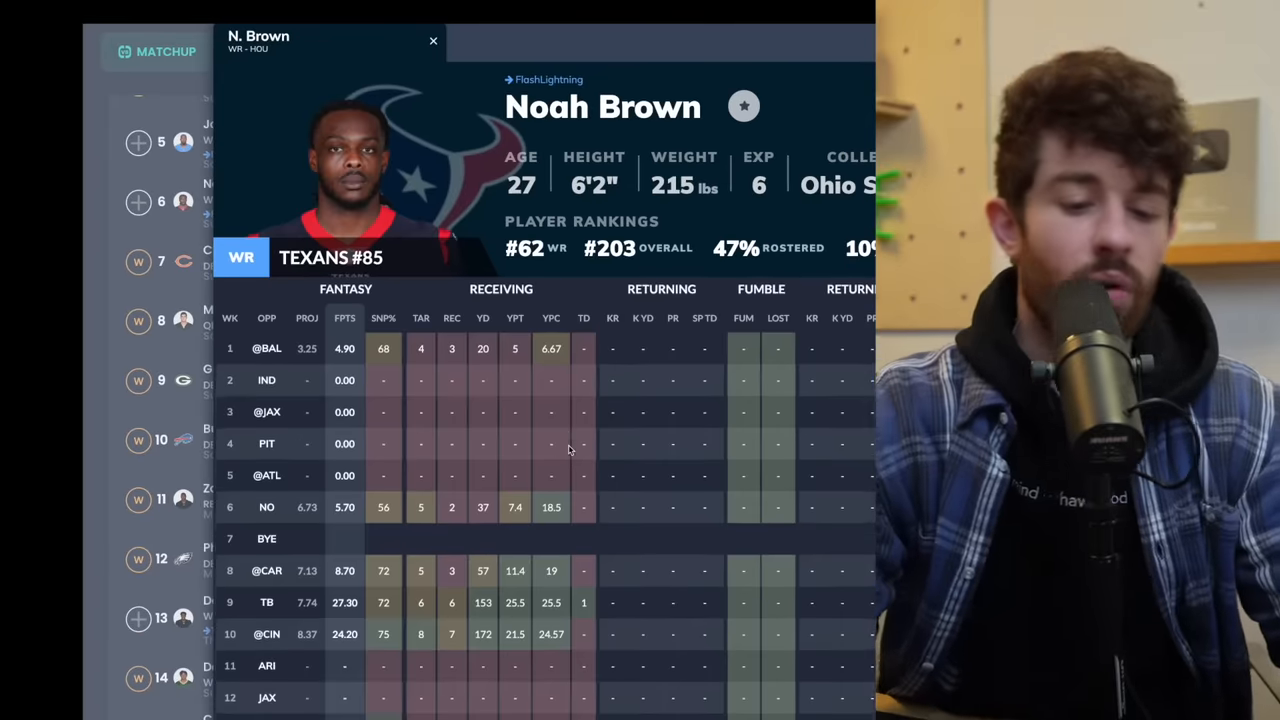
scroll(down, 3)
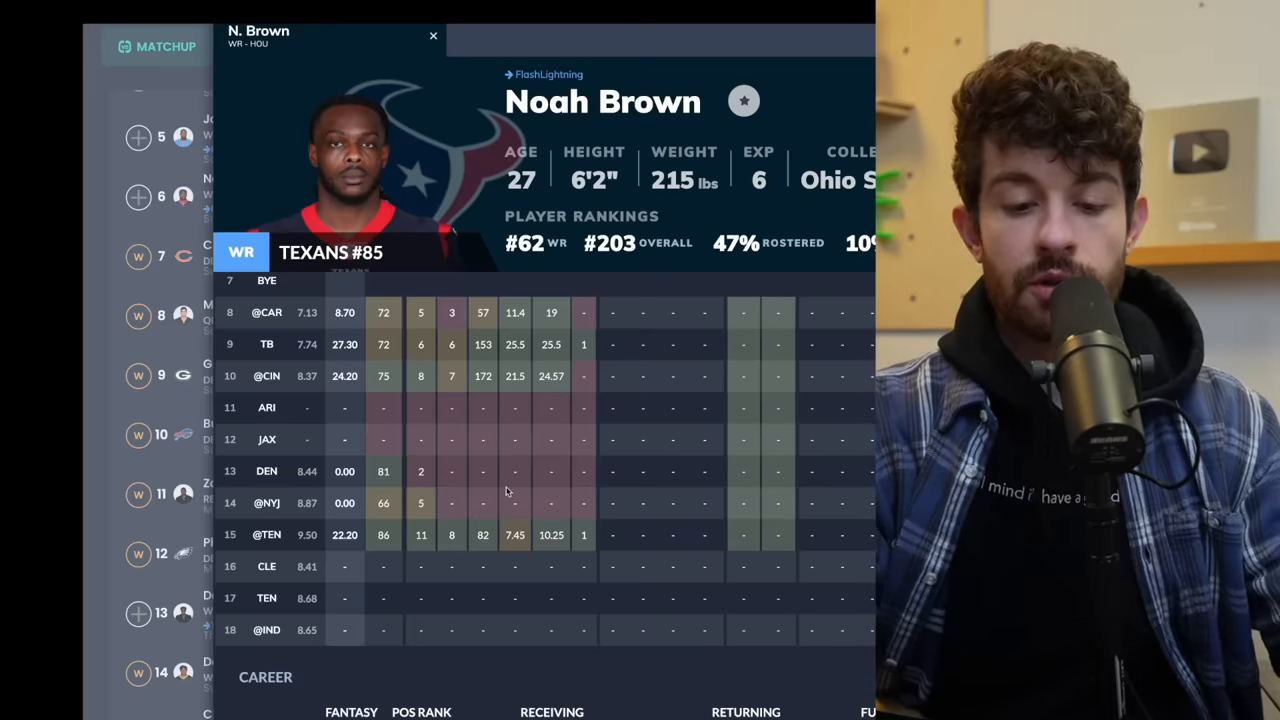
mouse_move(168, 283)
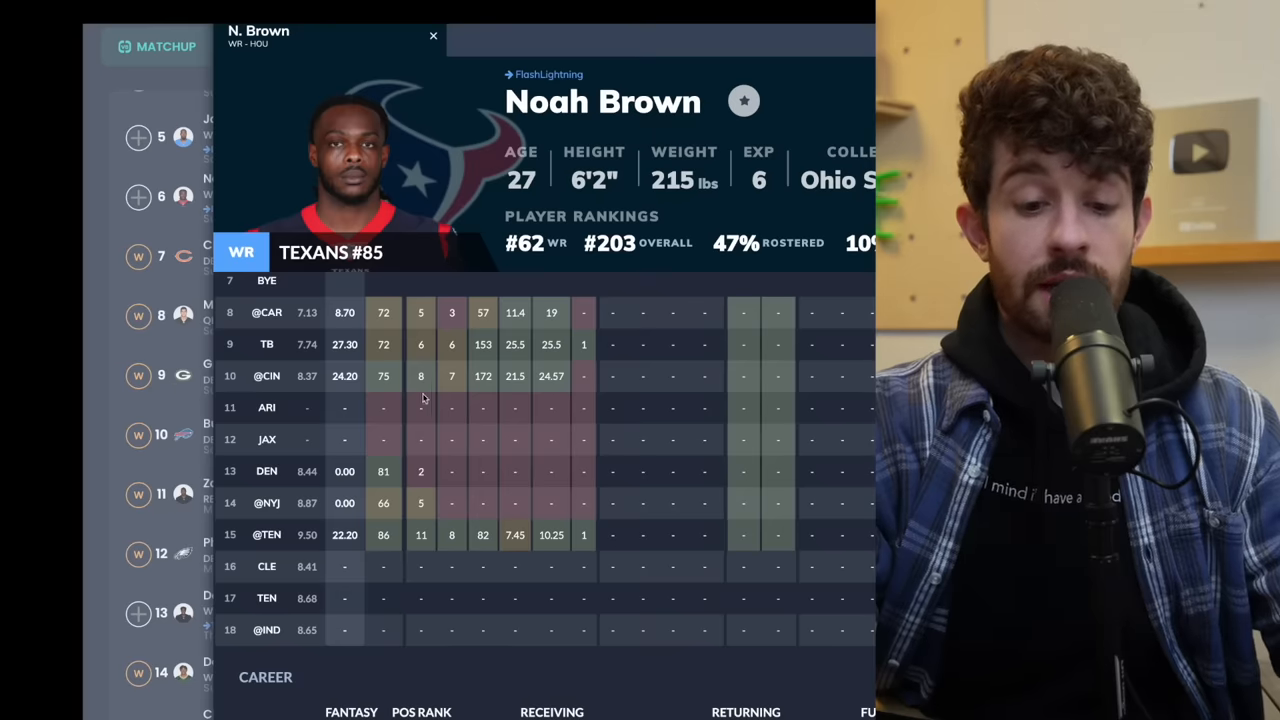
mouse_move(461, 517)
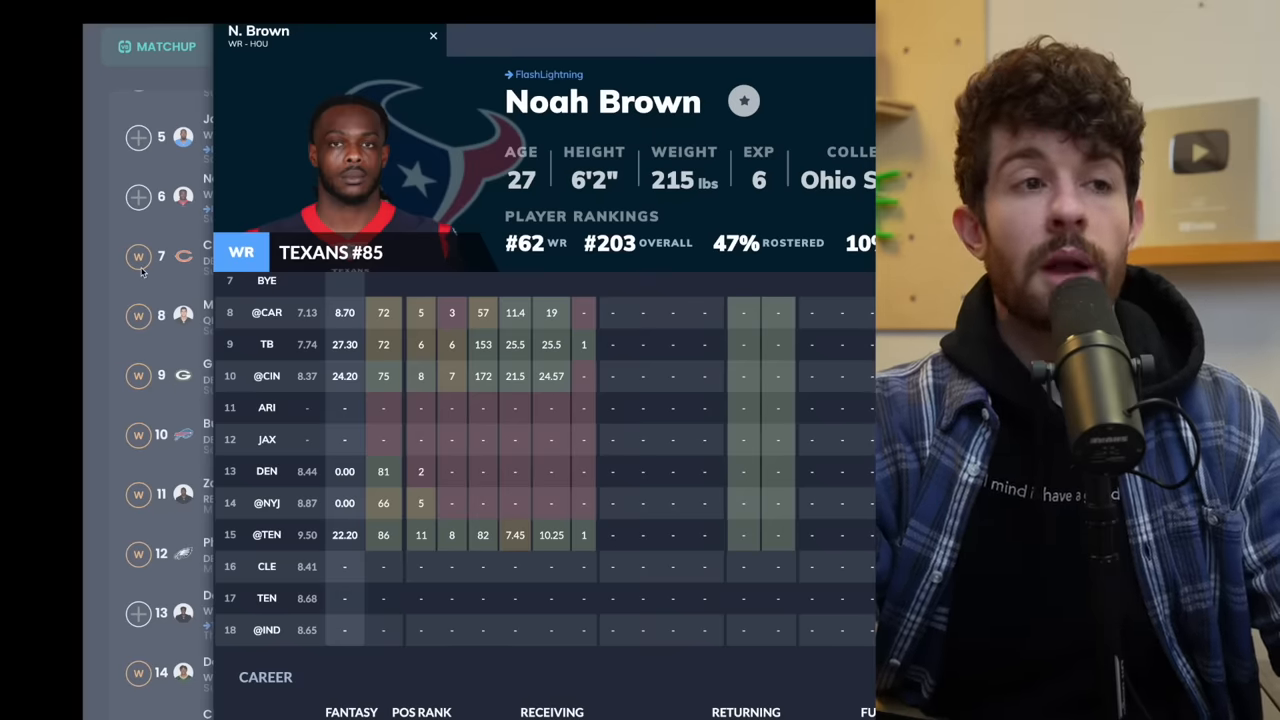
Step: Close Noah Brown's player card and scroll the Trend list to around rank 19
click(433, 36)
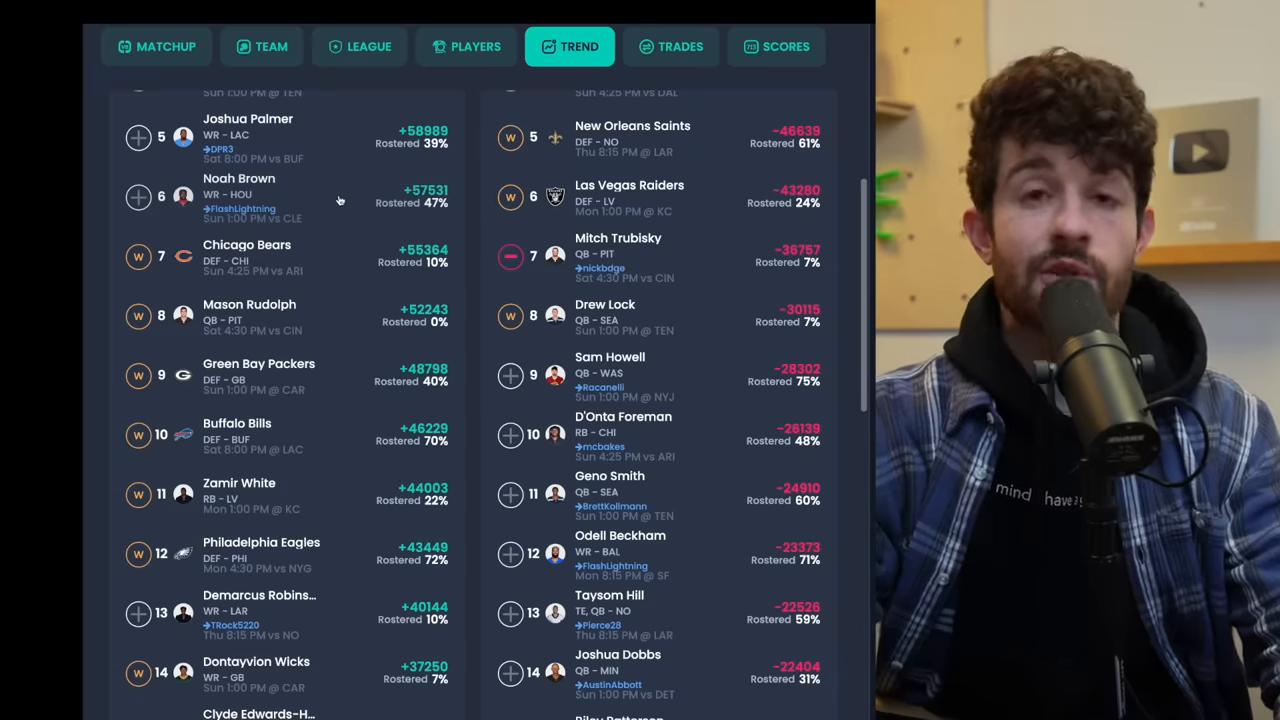
scroll(up, 3)
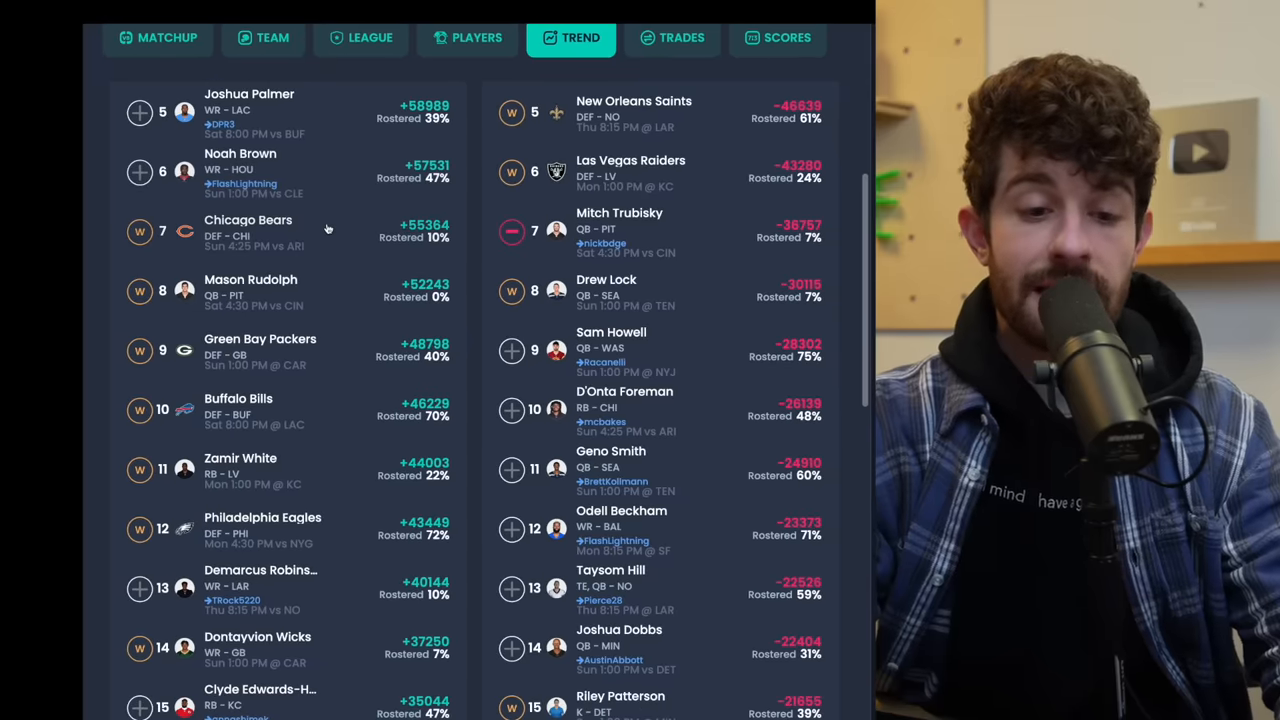
scroll(down, 3)
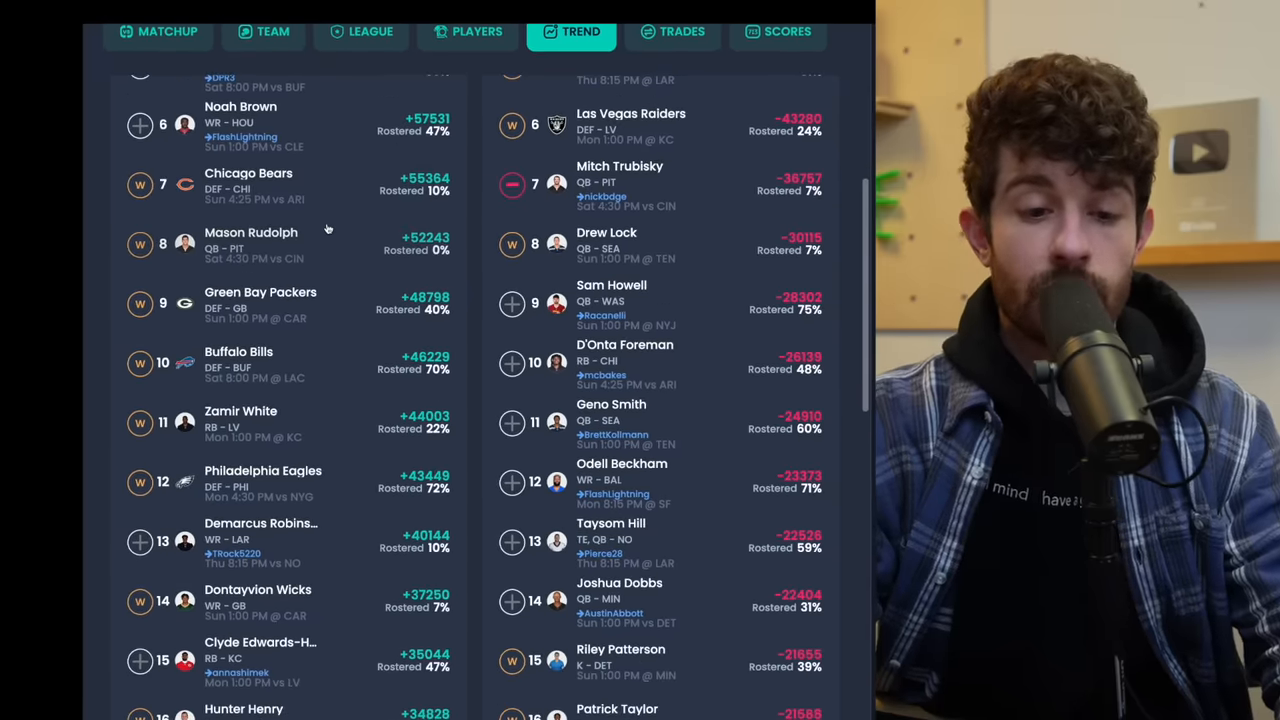
scroll(down, 3)
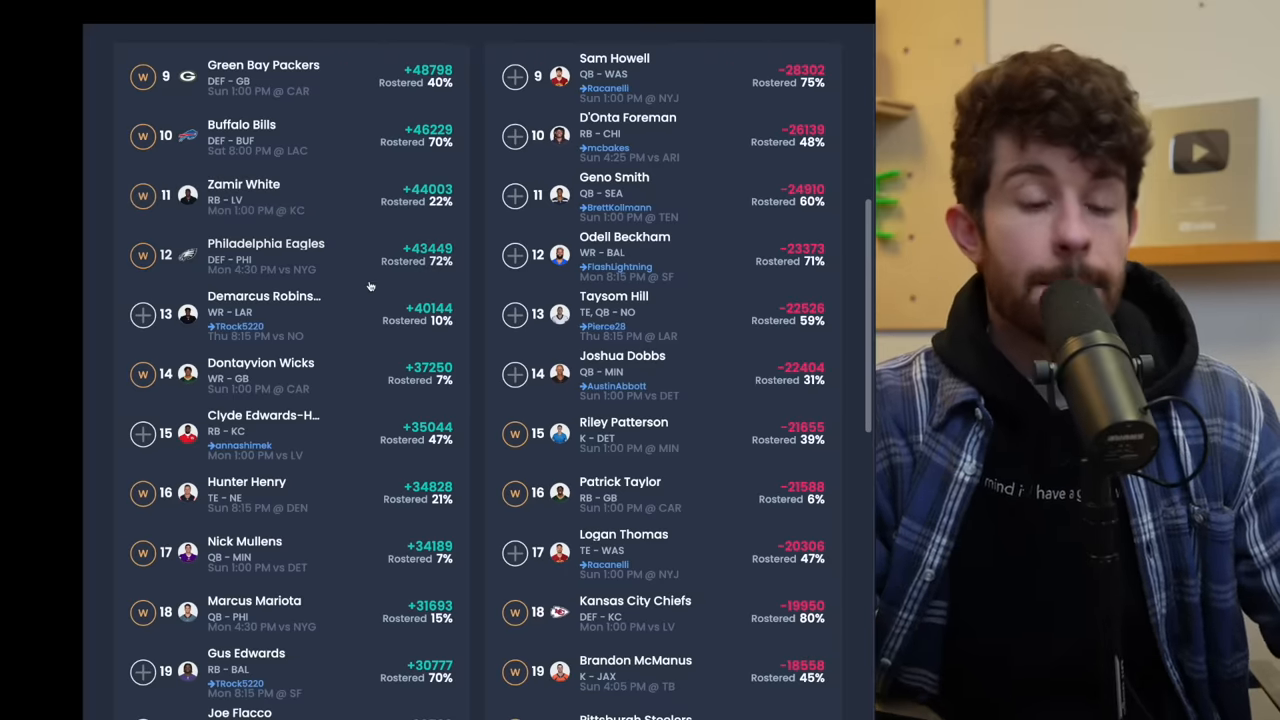
mouse_move(278, 200)
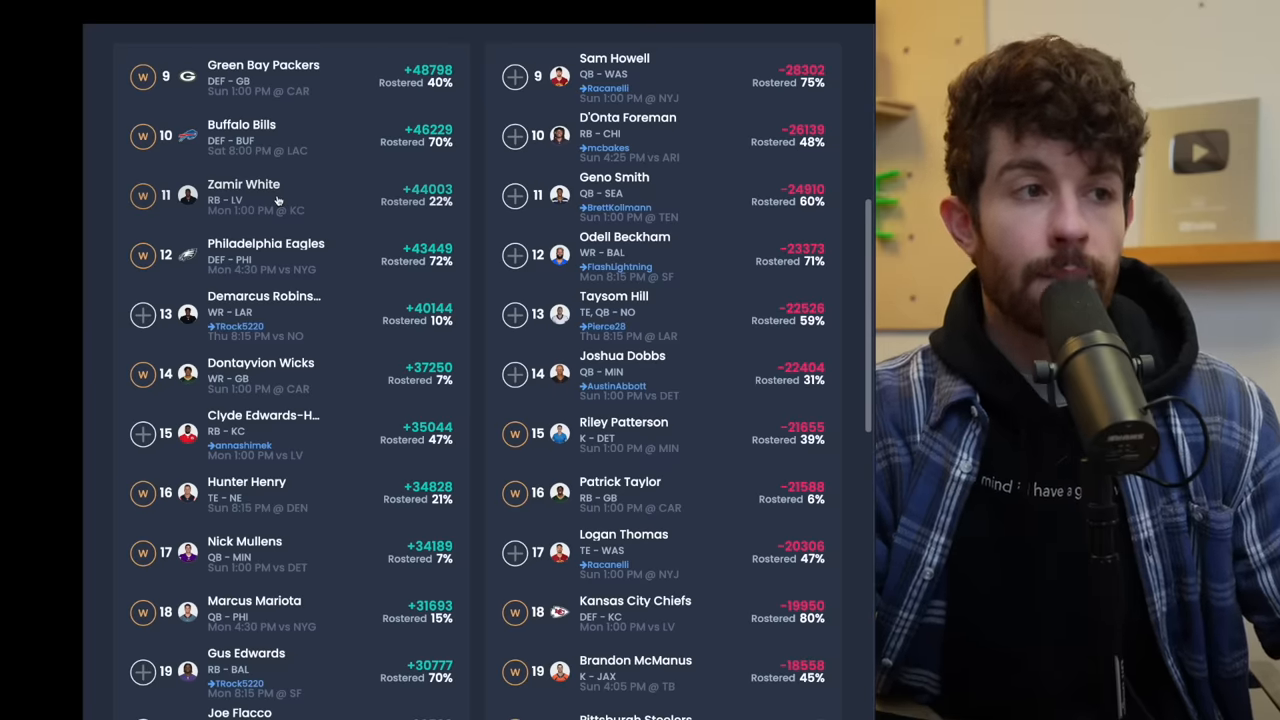
Step: Open Zamir White's player card and scroll his 2023 game logs through weeks 9–18
click(244, 190)
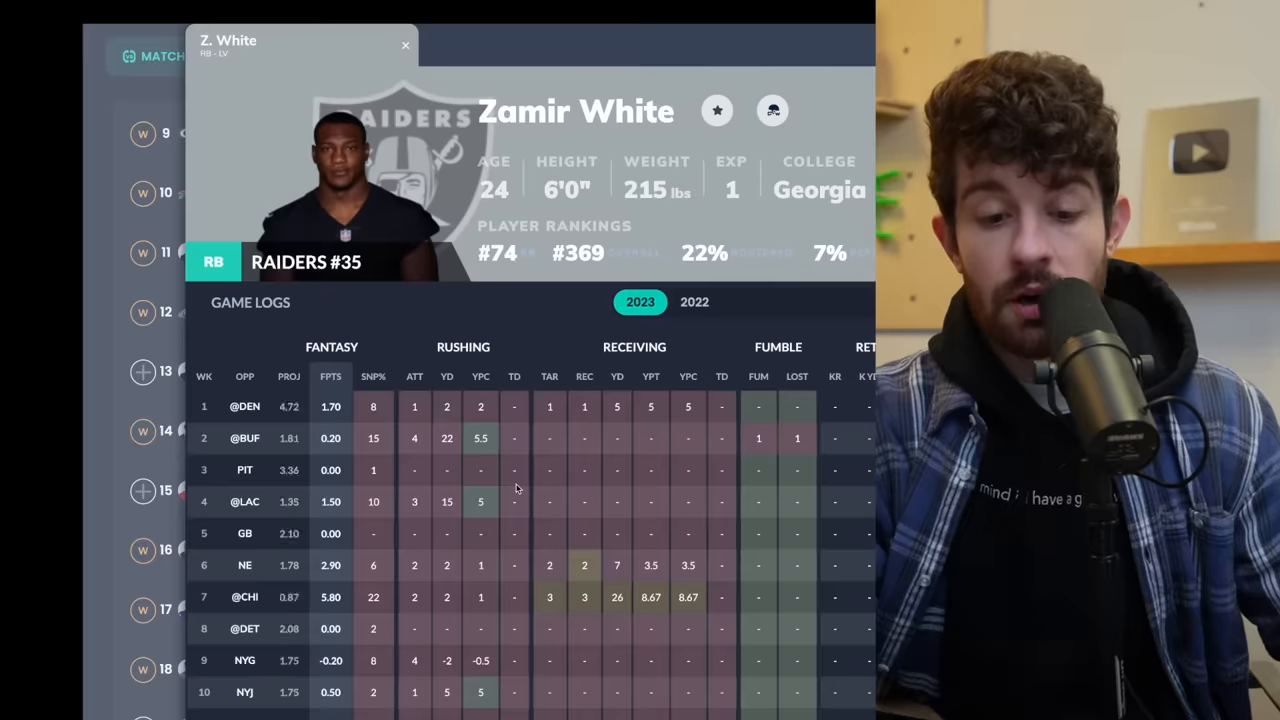
scroll(down, 3)
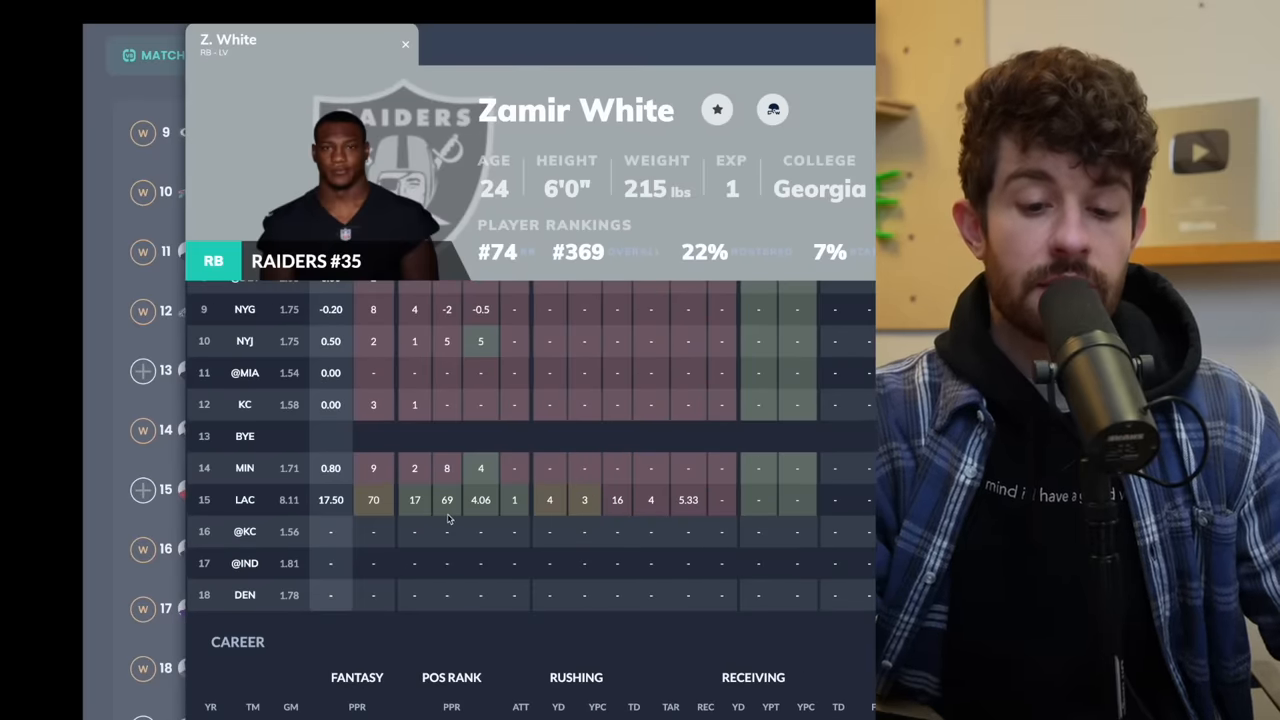
mouse_move(145, 282)
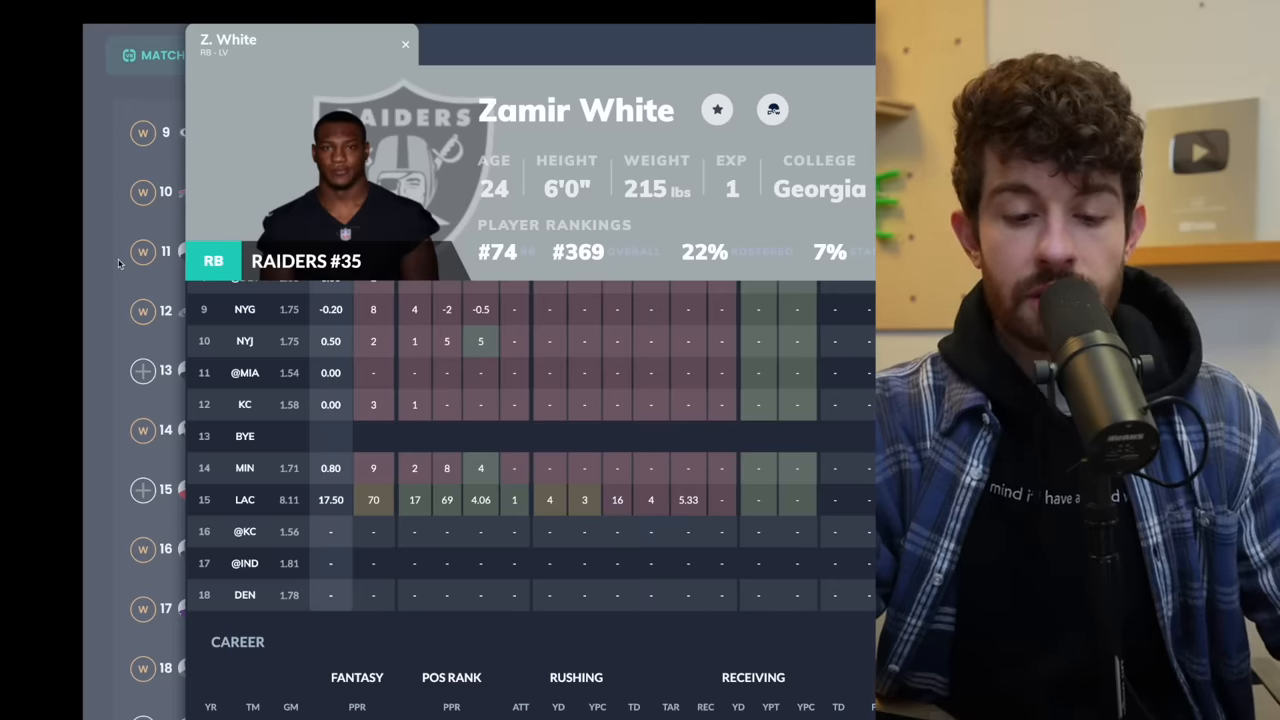
Step: Close Zamir White's card and scroll the trending list to around the twenty-second entry
click(405, 44)
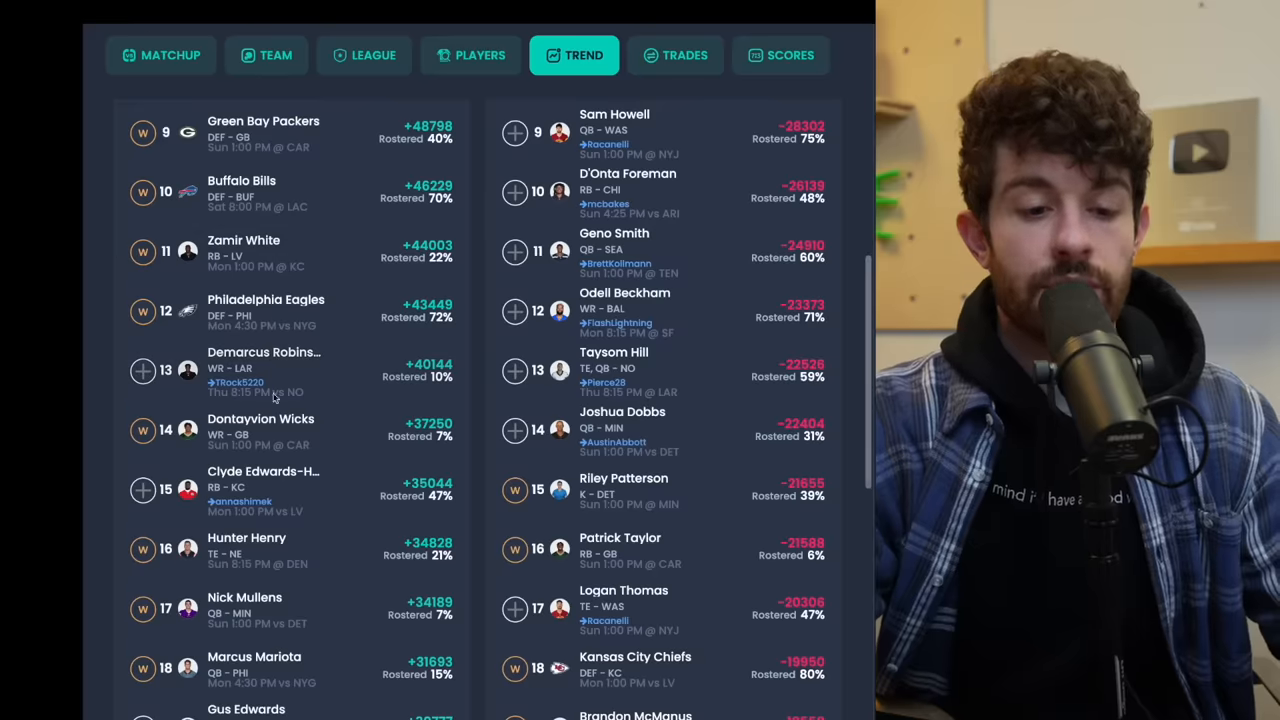
scroll(down, 3)
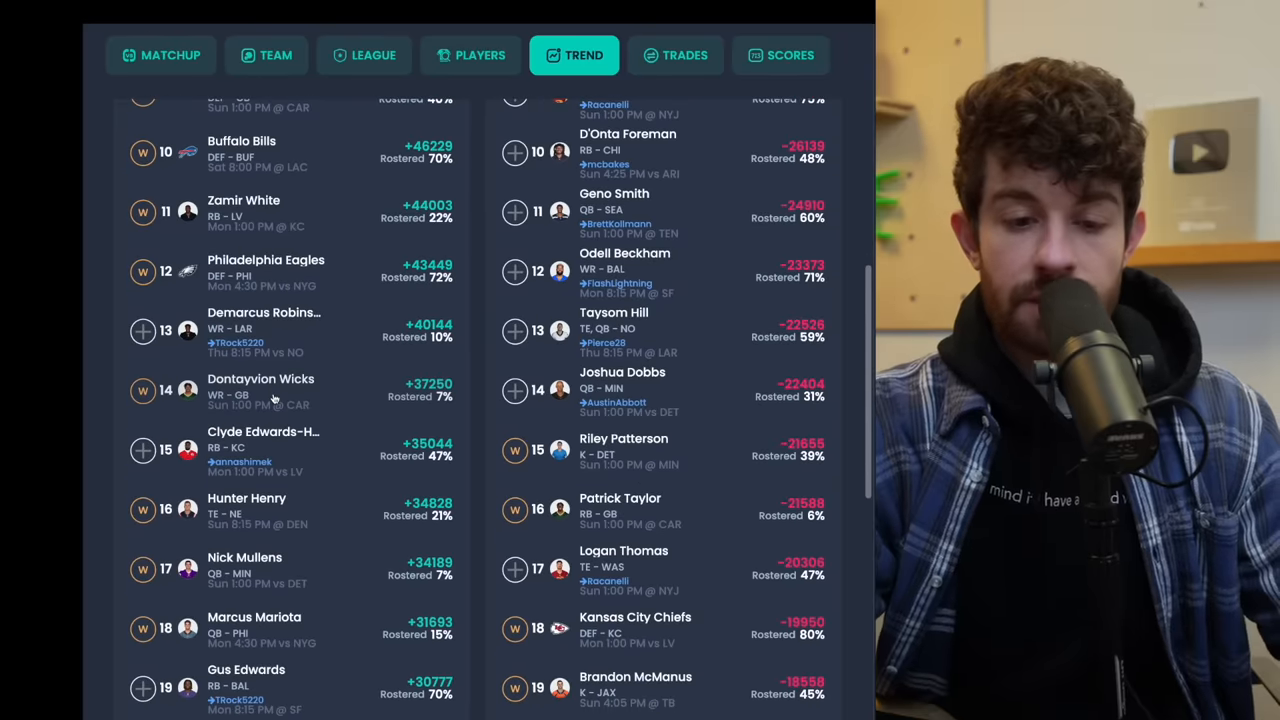
scroll(down, 3)
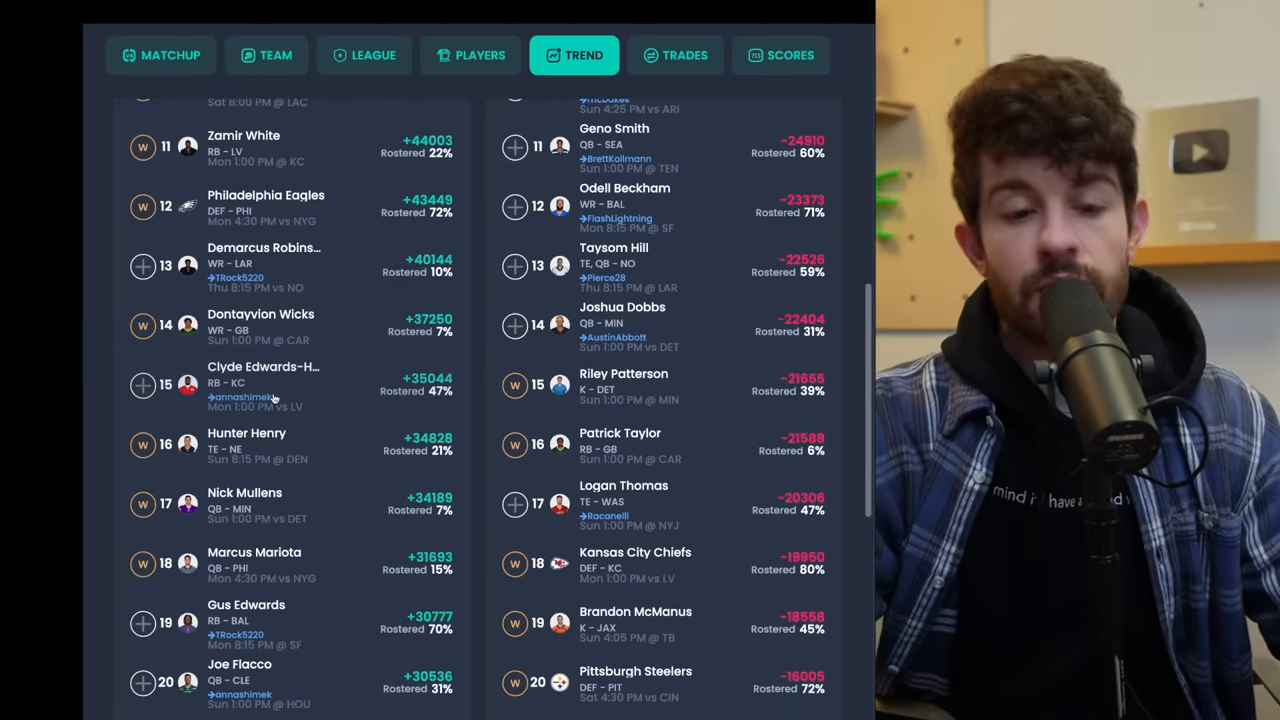
scroll(down, 3)
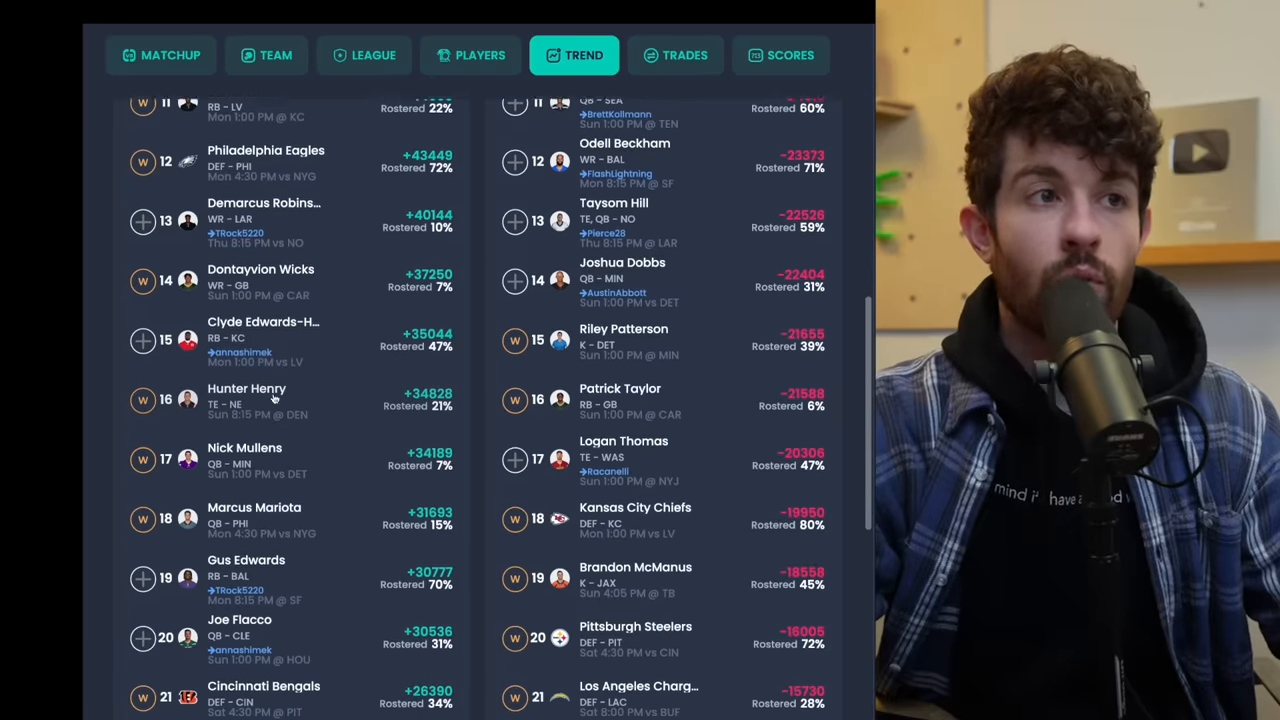
scroll(down, 3)
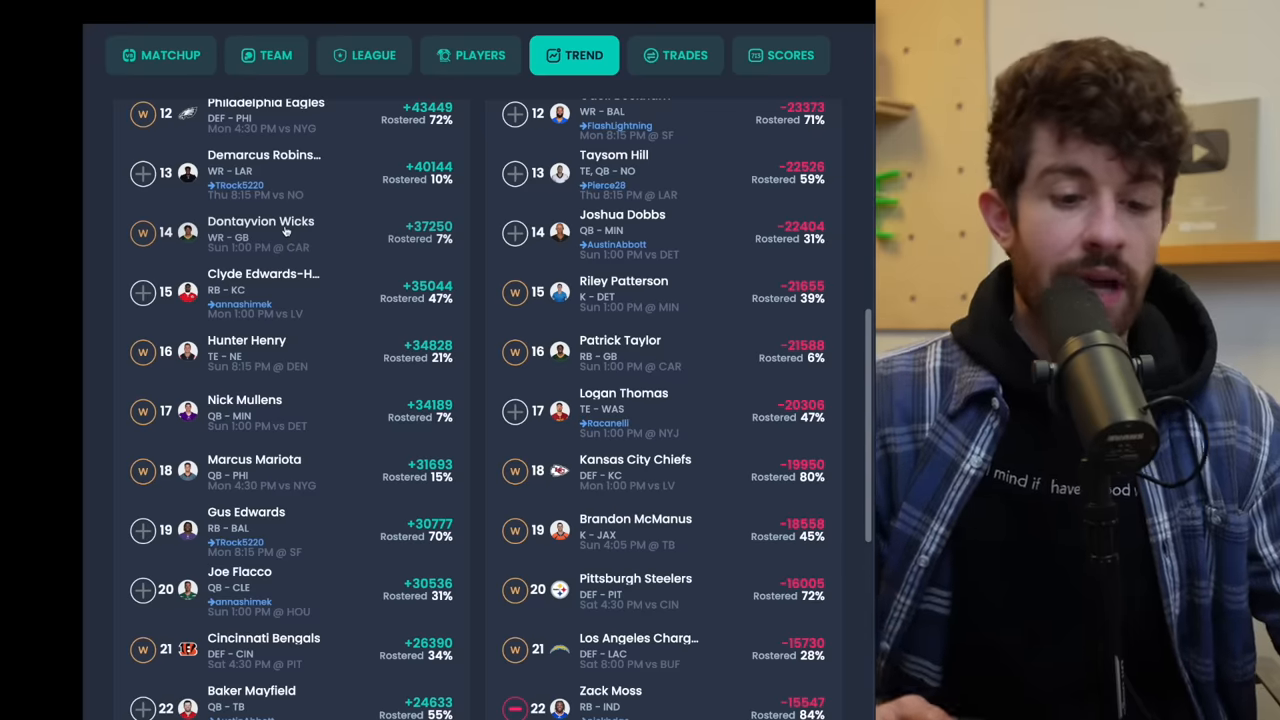
click(260, 221)
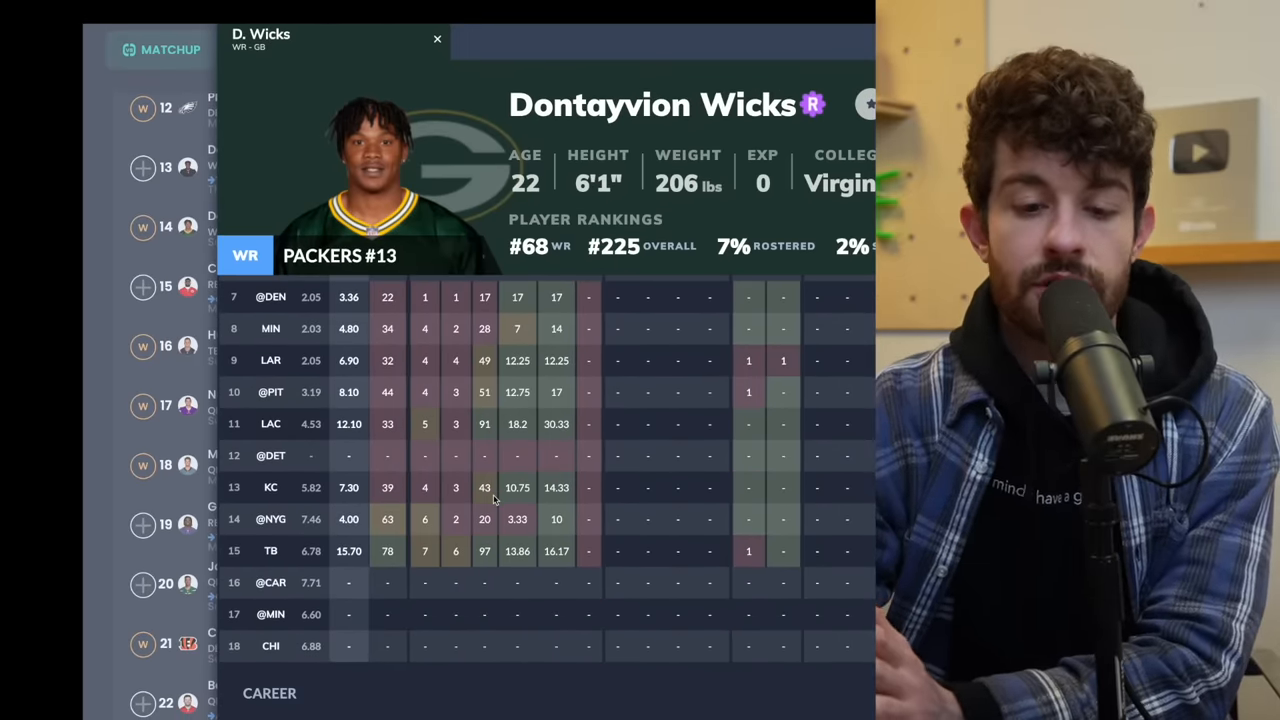
scroll(down, 3)
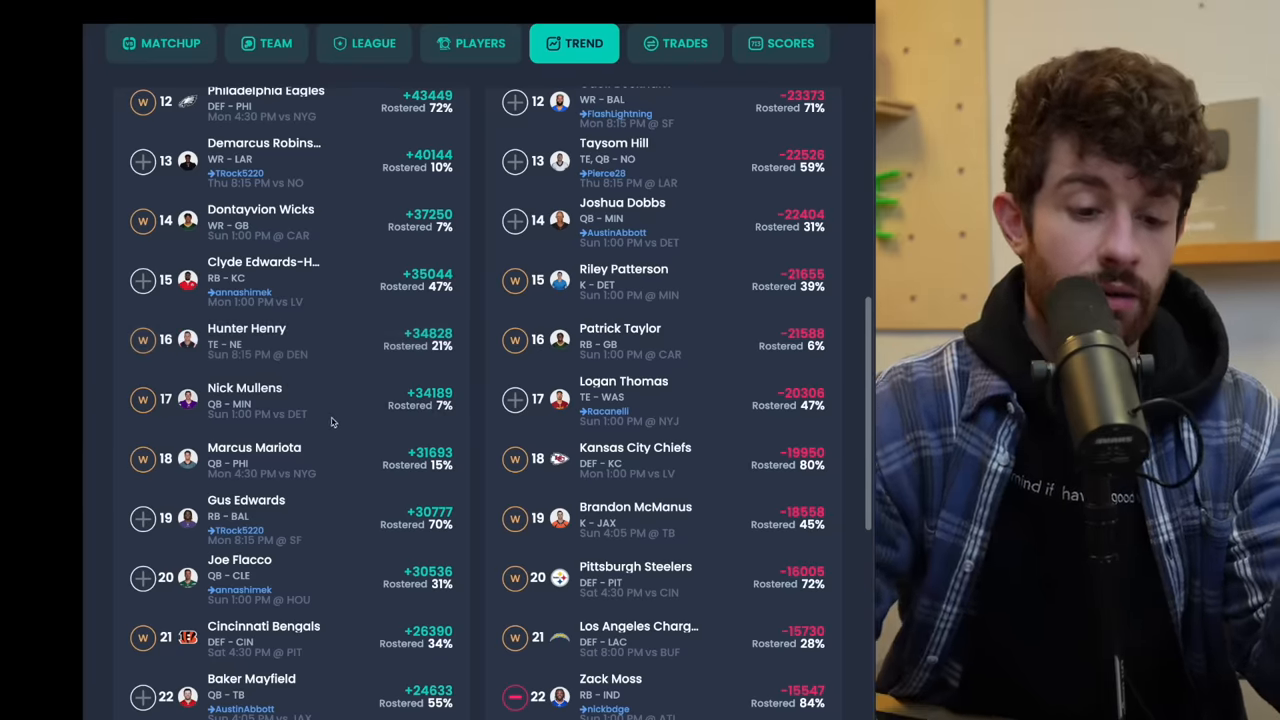
Step: Scroll the Trend list down to show rising and falling players ranked through about 40
scroll(down, 3)
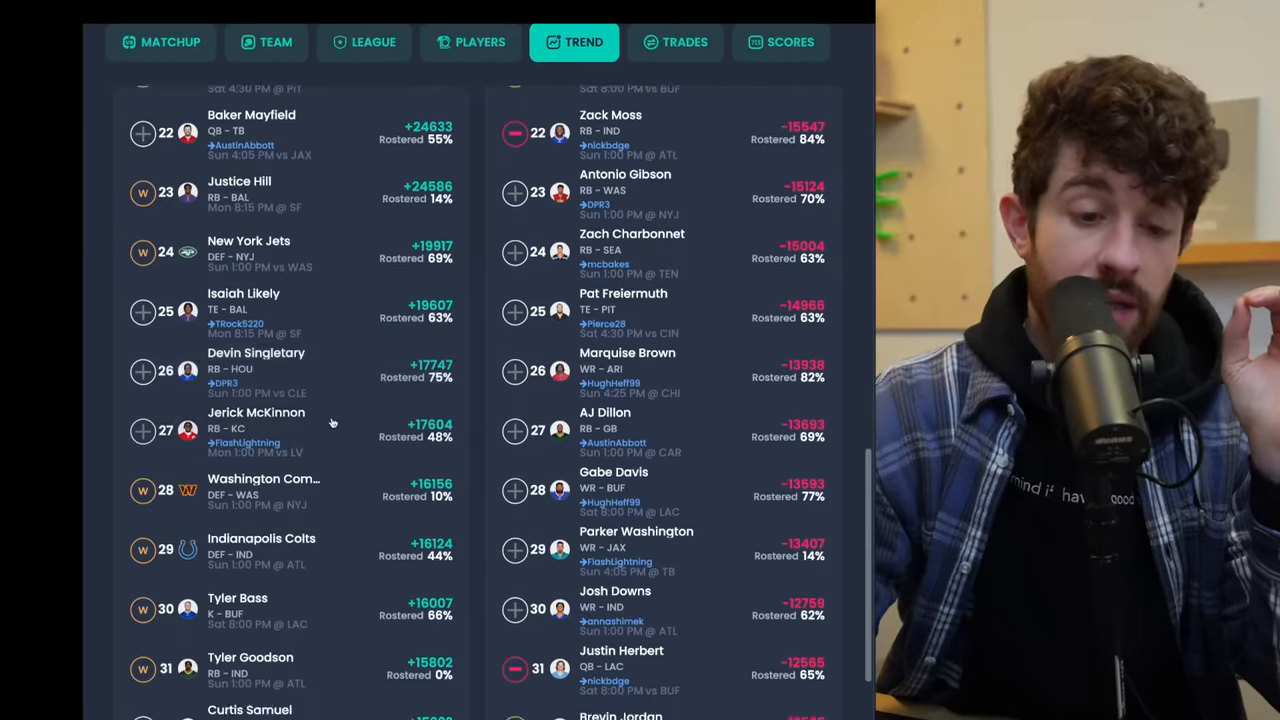
scroll(down, 3)
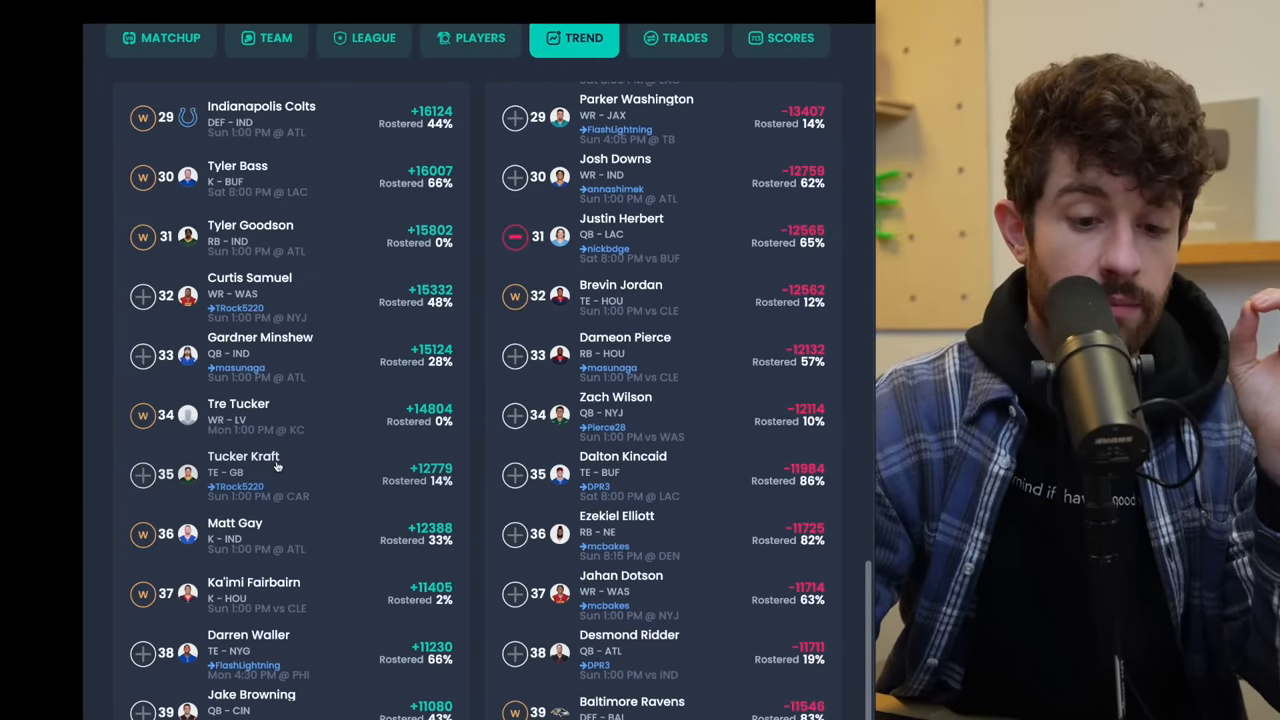
scroll(down, 3)
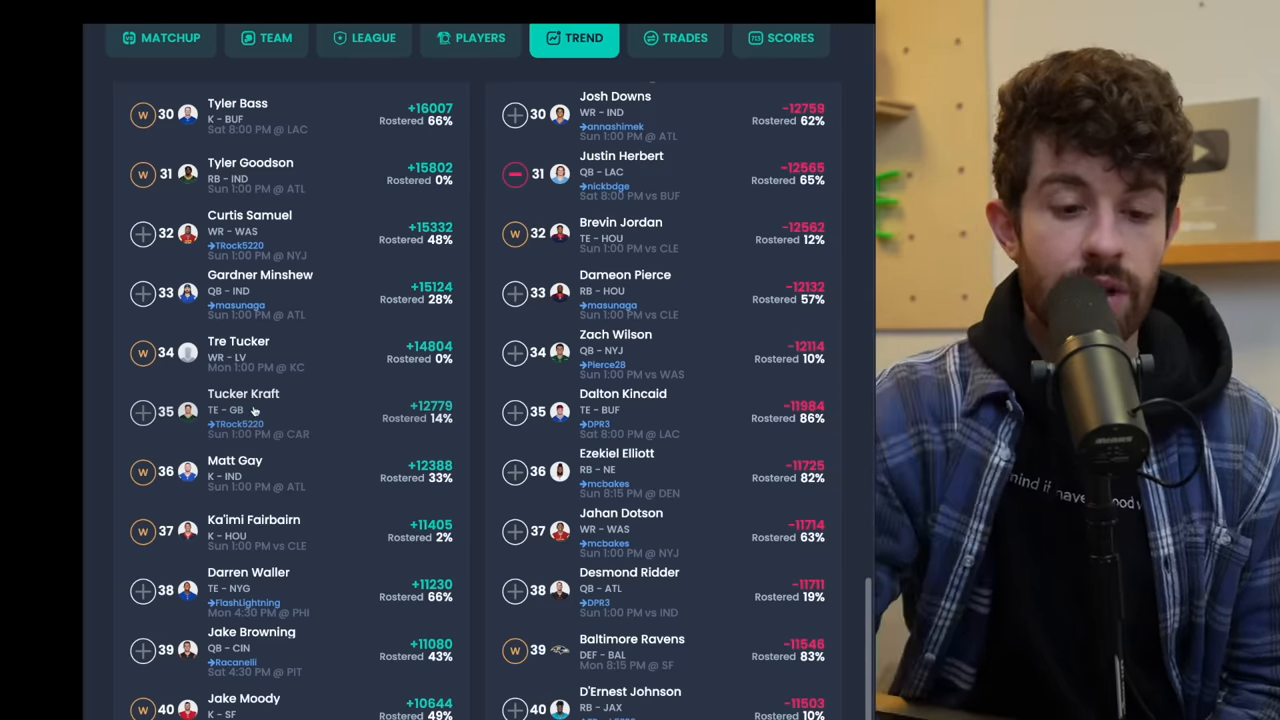
Step: Open Tucker Kraft's player card and scroll his weekly game logs through weeks 7–18
click(243, 393)
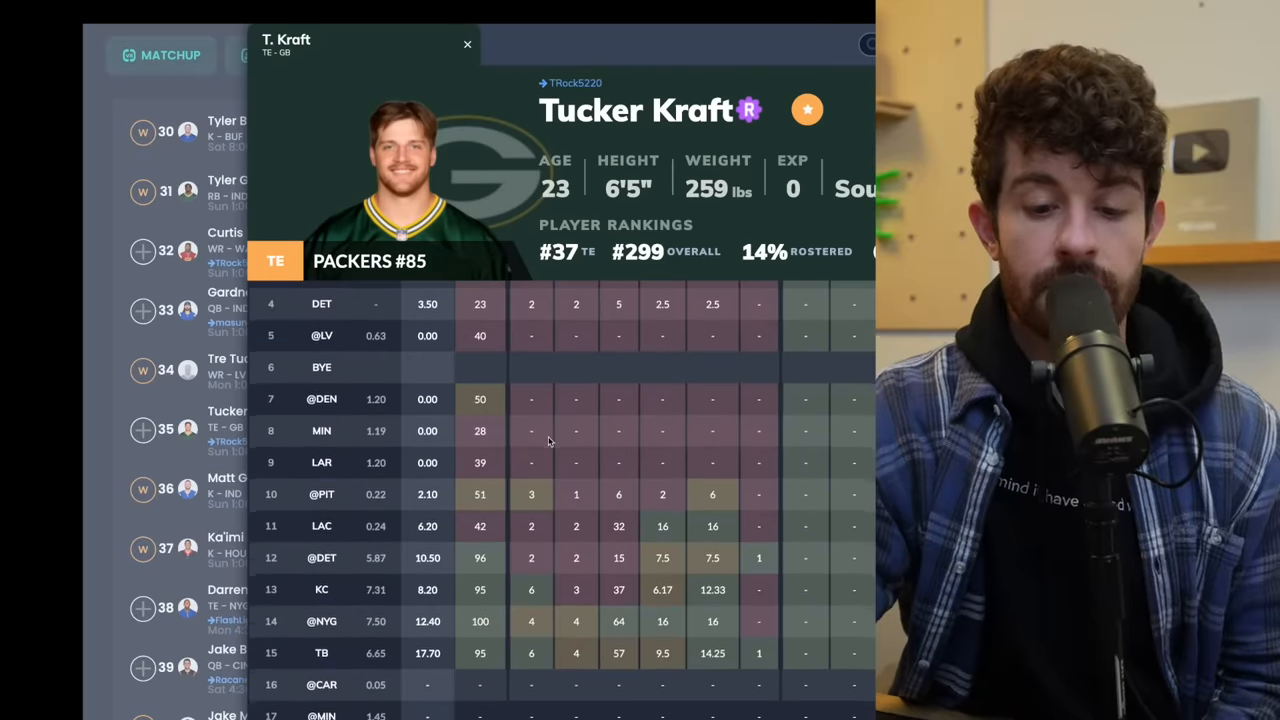
scroll(down, 3)
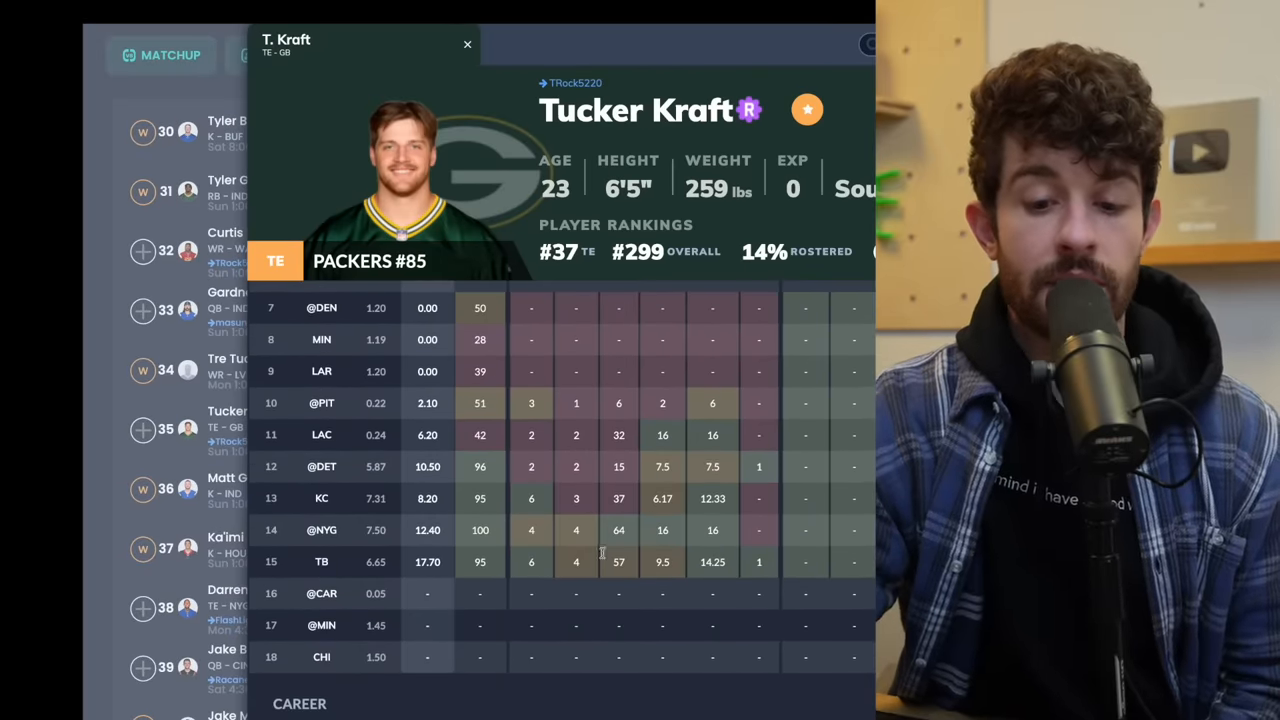
mouse_move(775, 485)
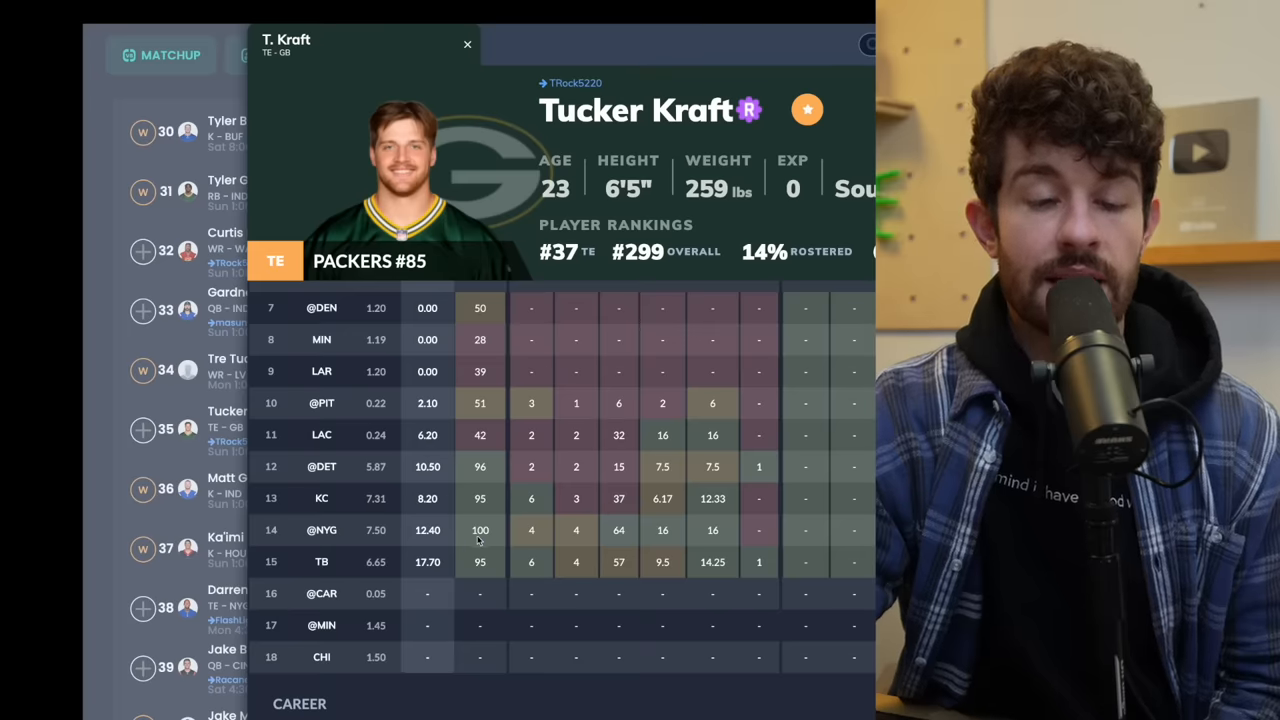
mouse_move(522, 454)
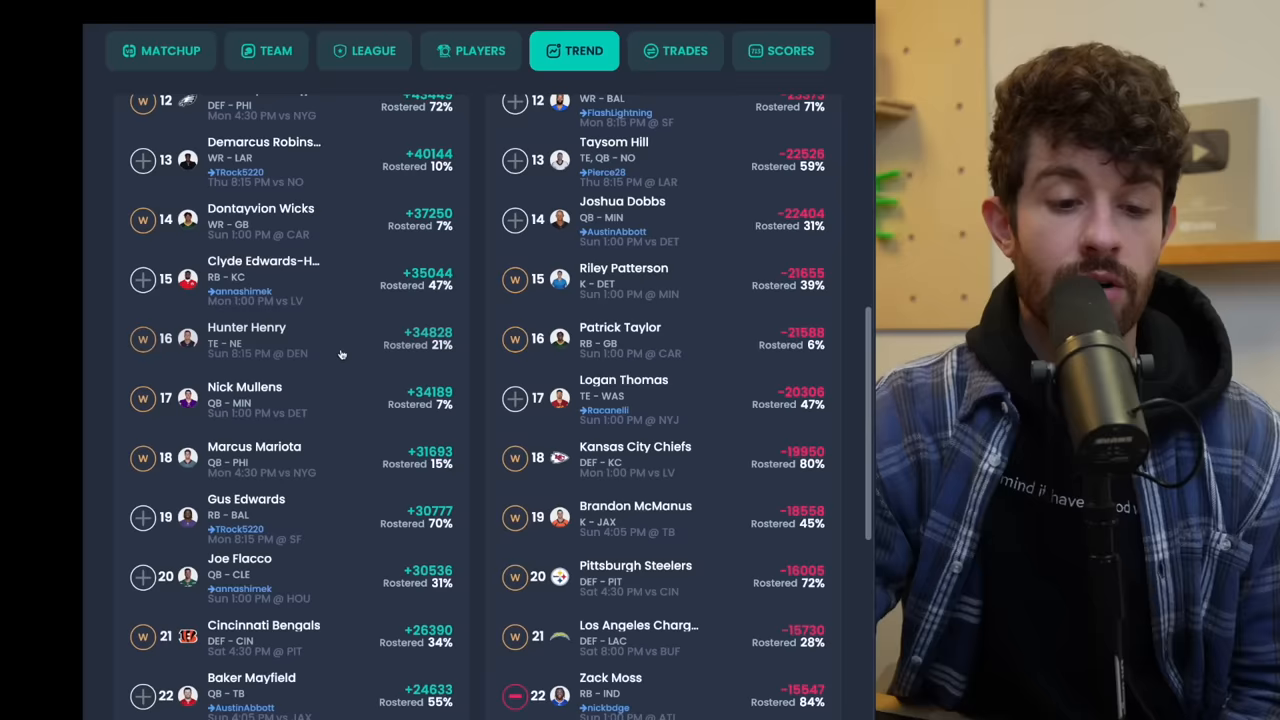
Step: Scroll the trending lists down to ranks 39–50, where Chase Brown appears
scroll(down, 3)
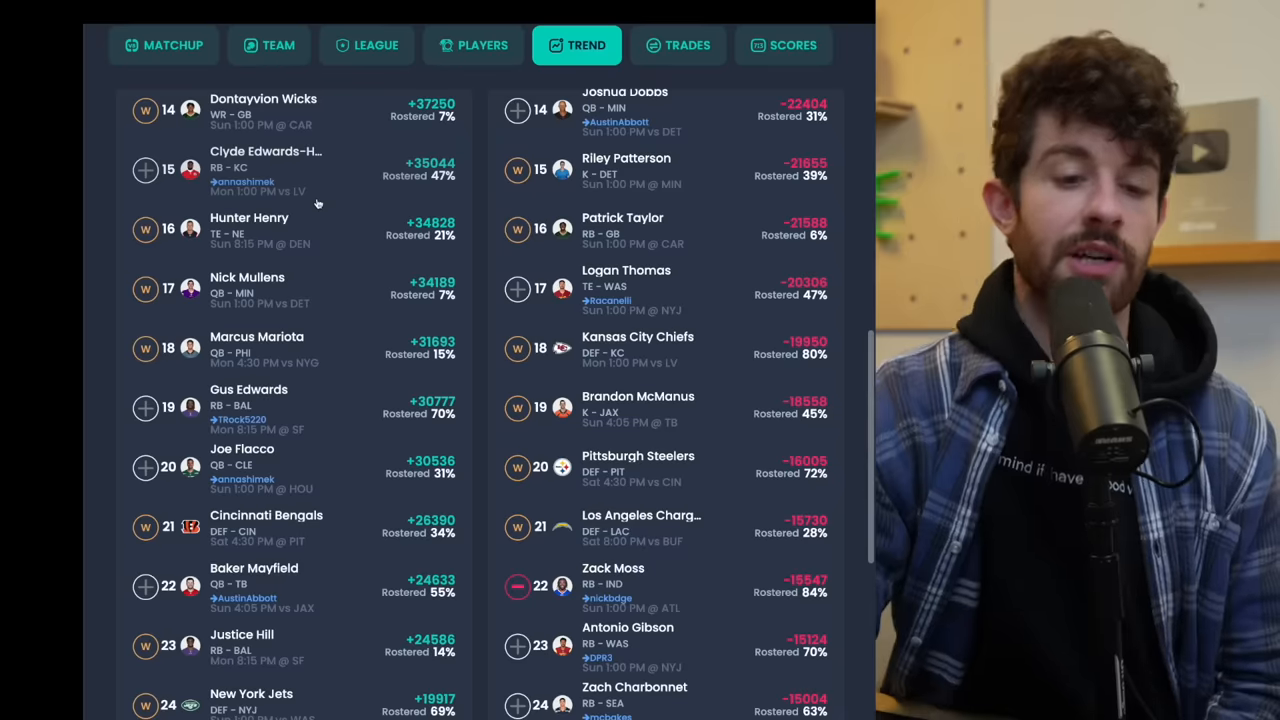
scroll(down, 3)
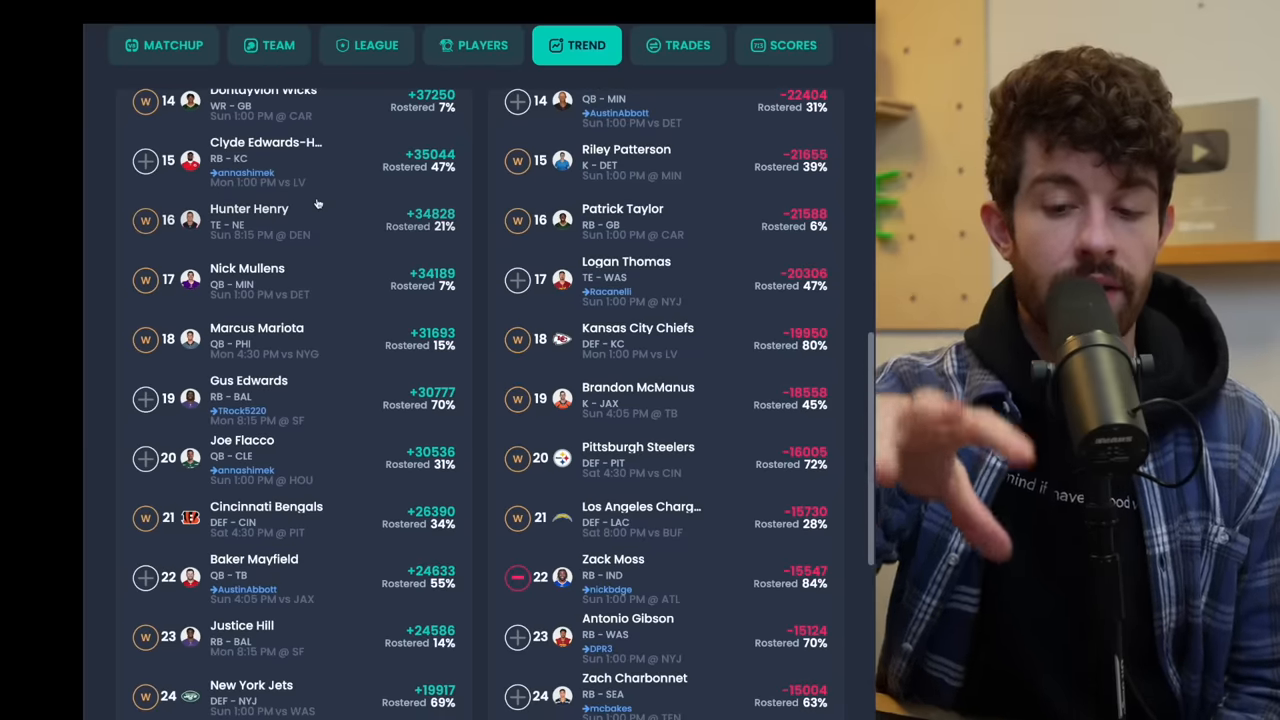
scroll(down, 3)
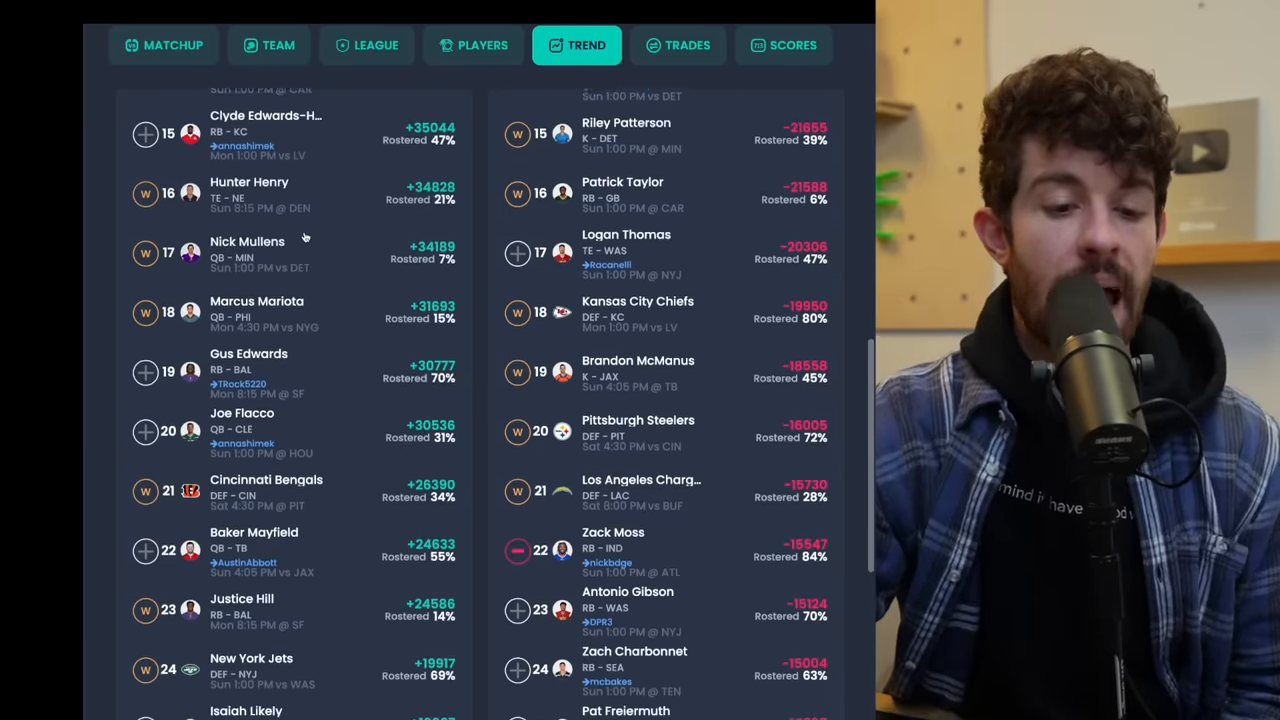
scroll(down, 3)
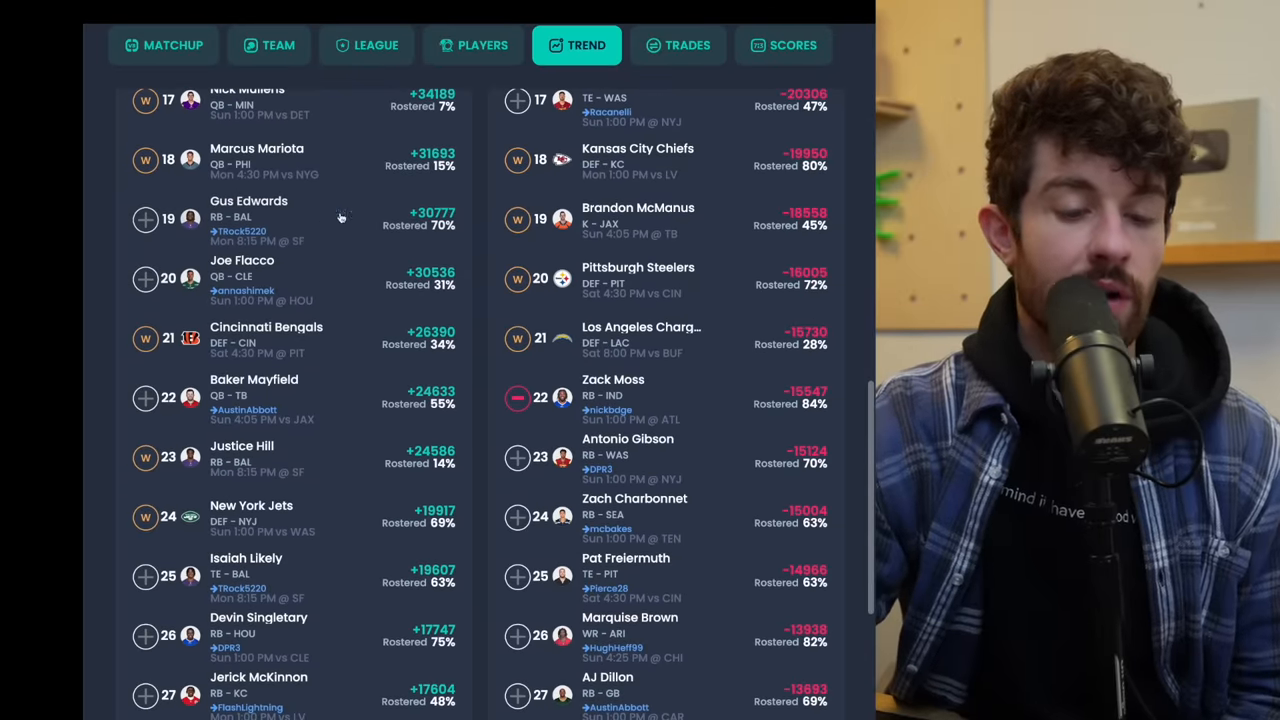
mouse_move(285, 370)
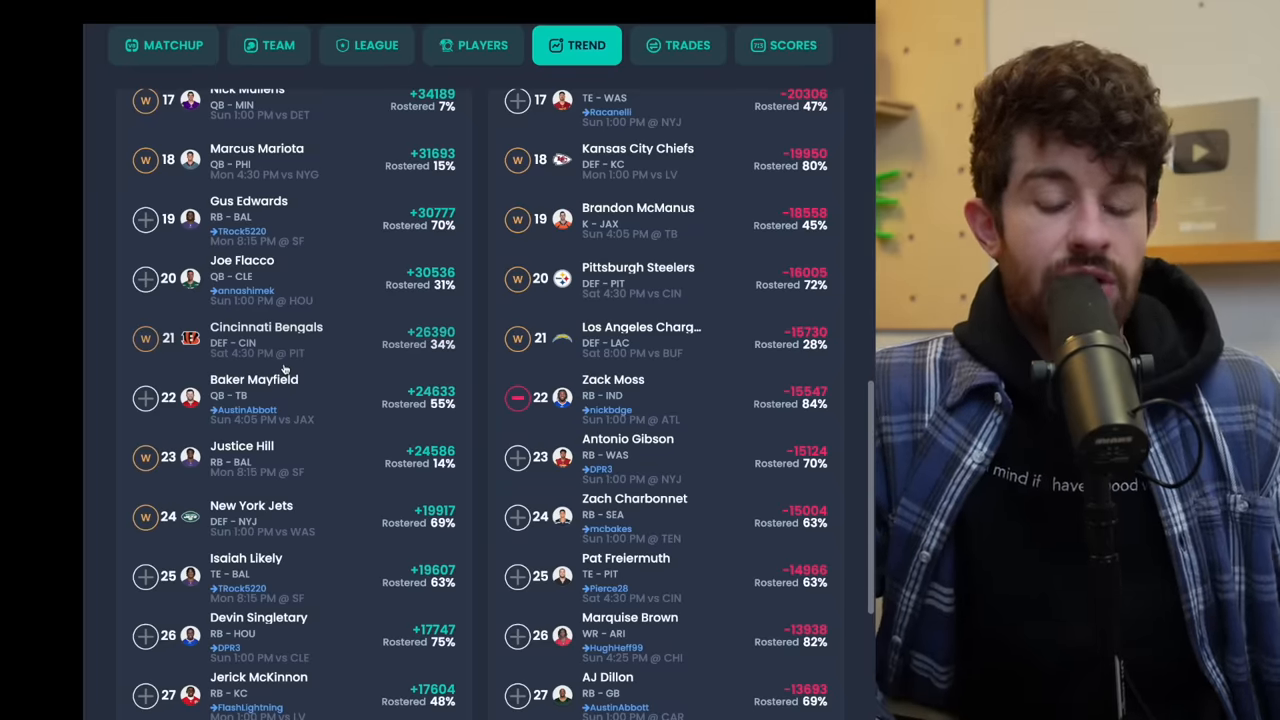
scroll(down, 3)
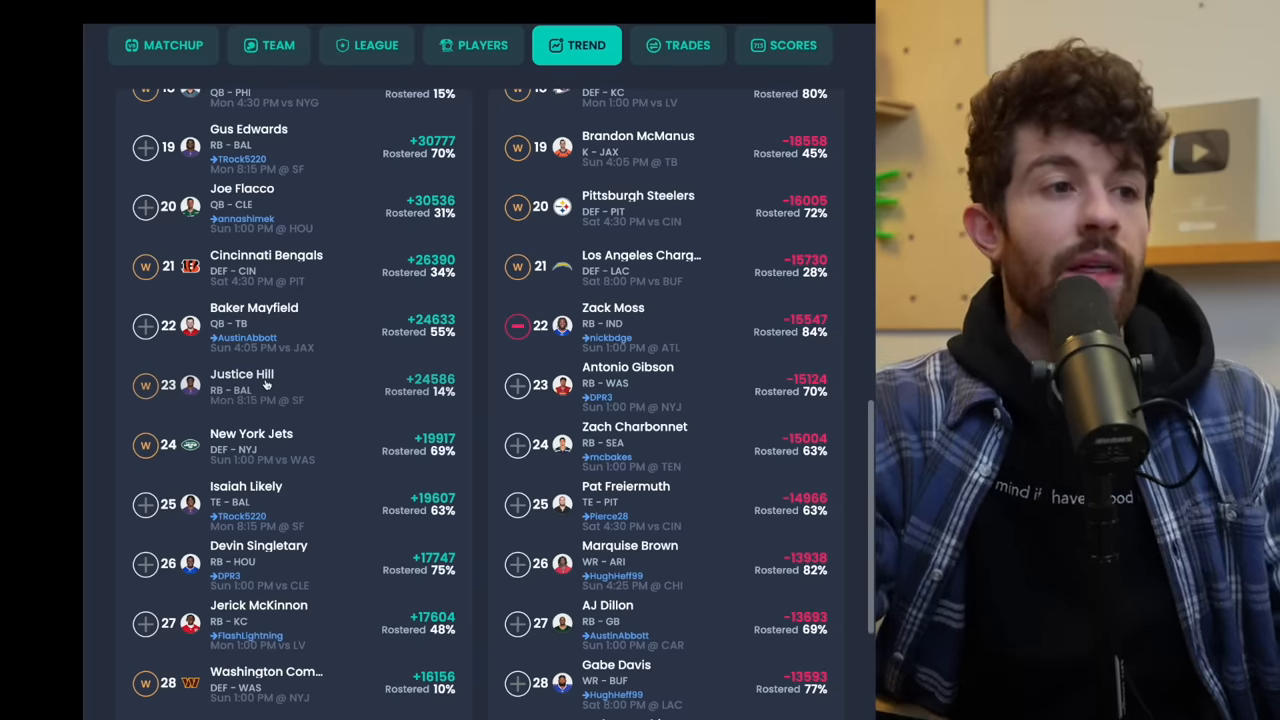
scroll(down, 3)
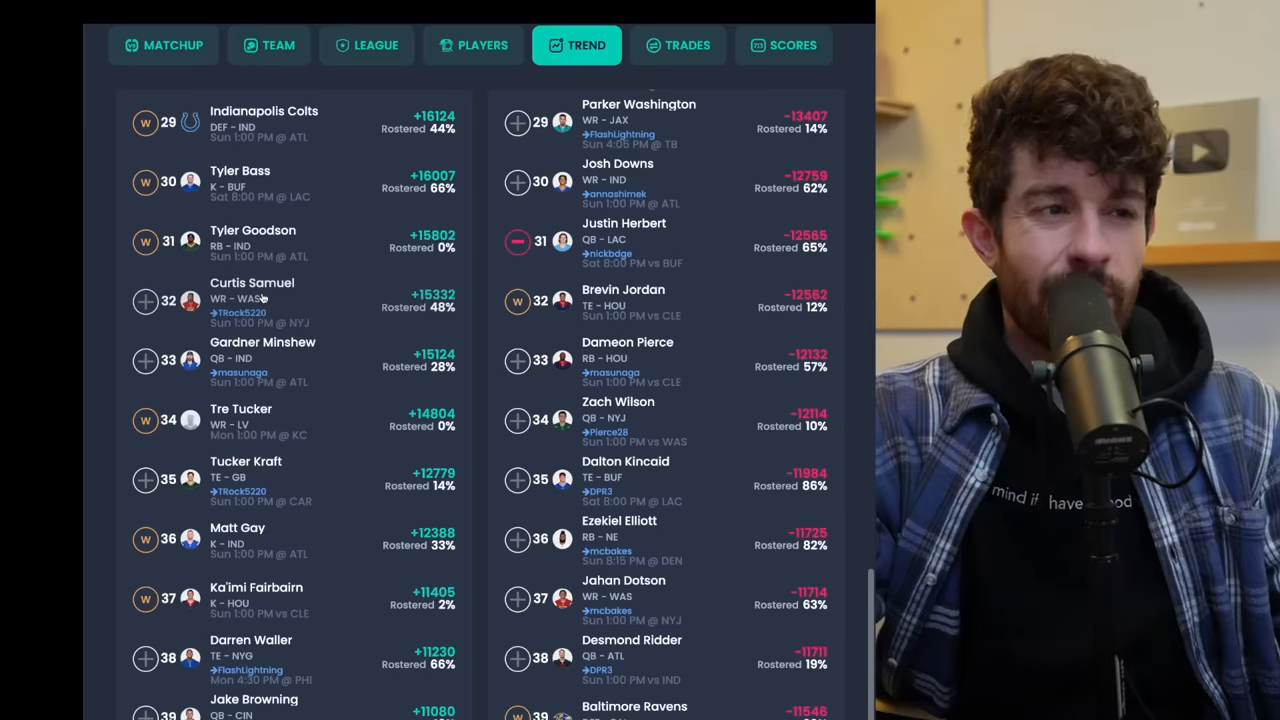
scroll(down, 3)
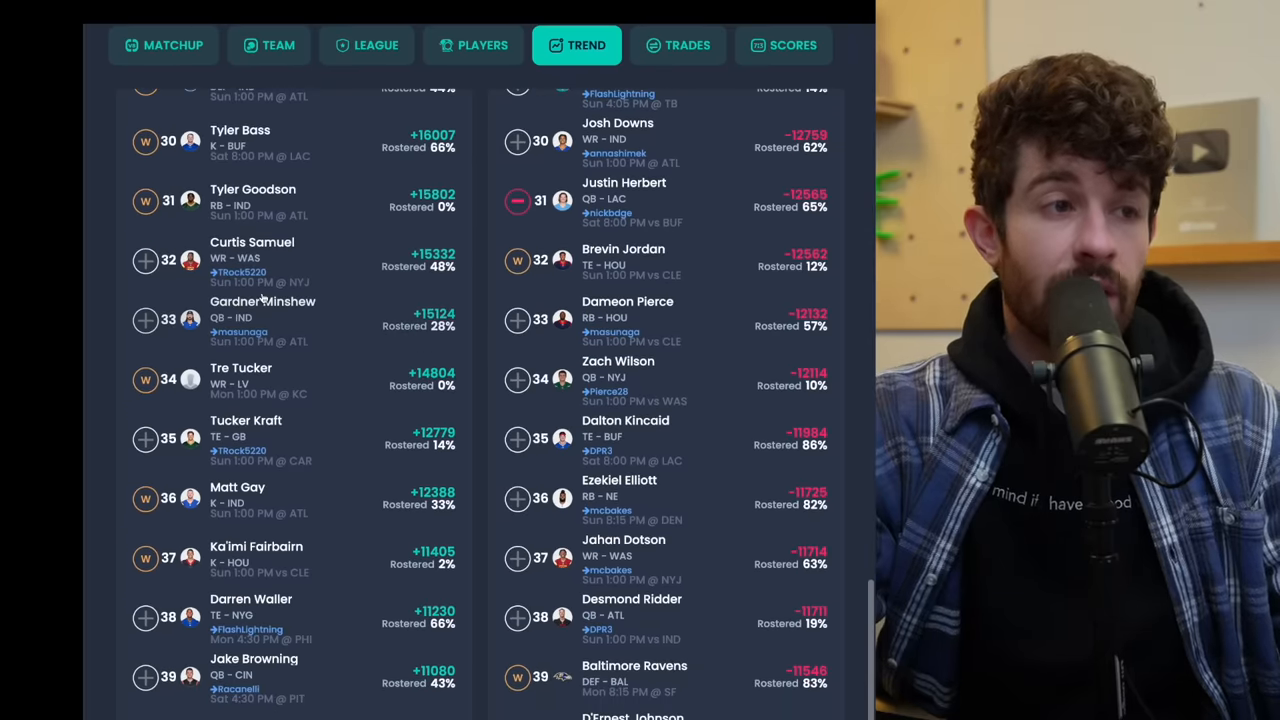
scroll(down, 3)
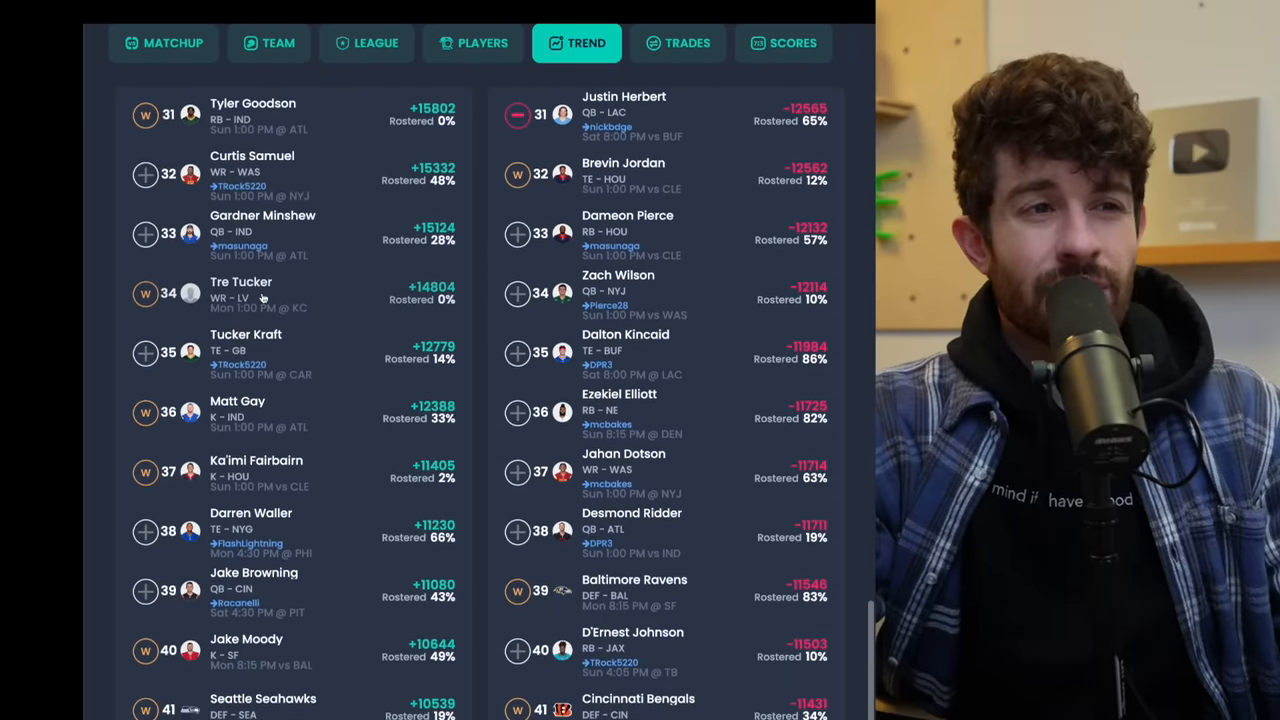
scroll(down, 3)
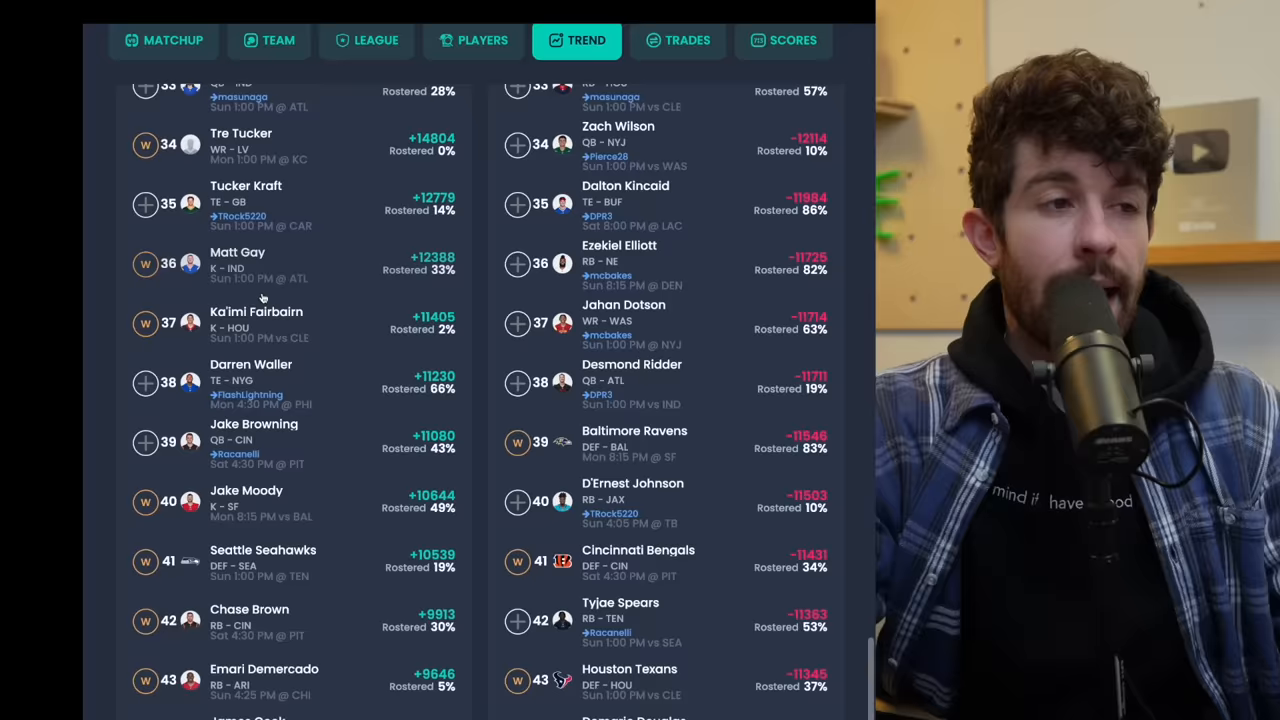
scroll(down, 3)
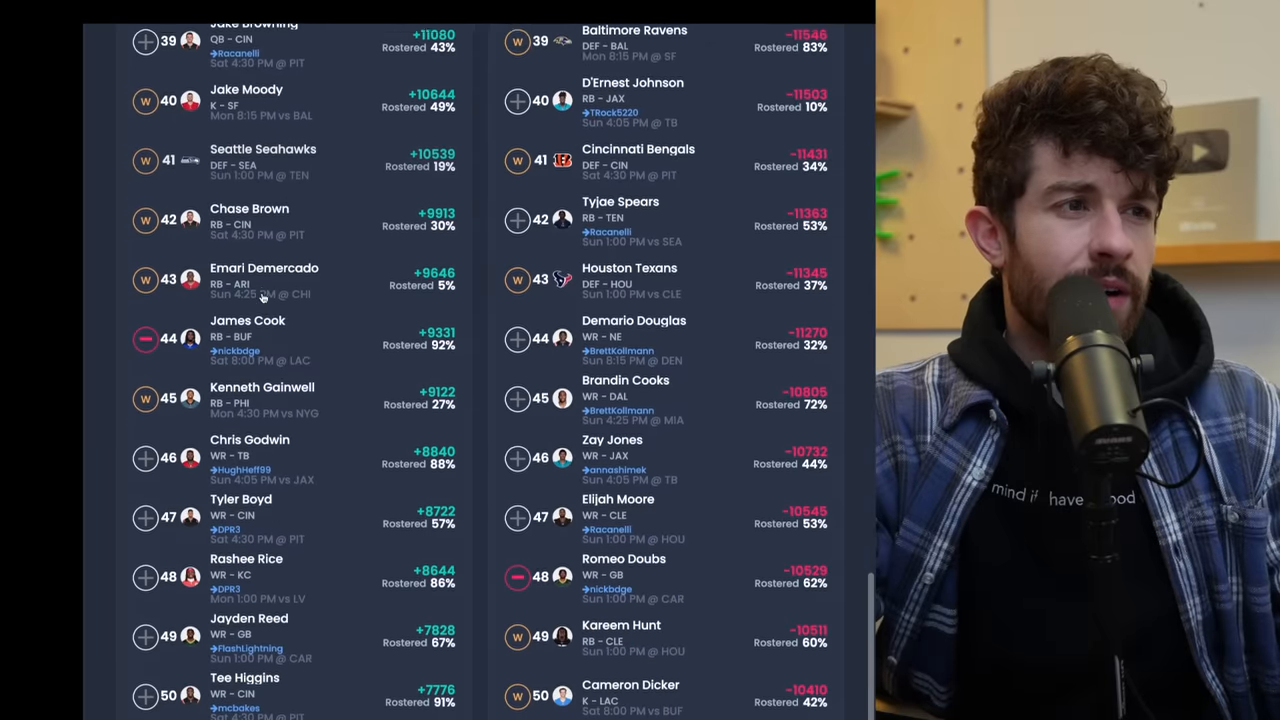
scroll(up, 3)
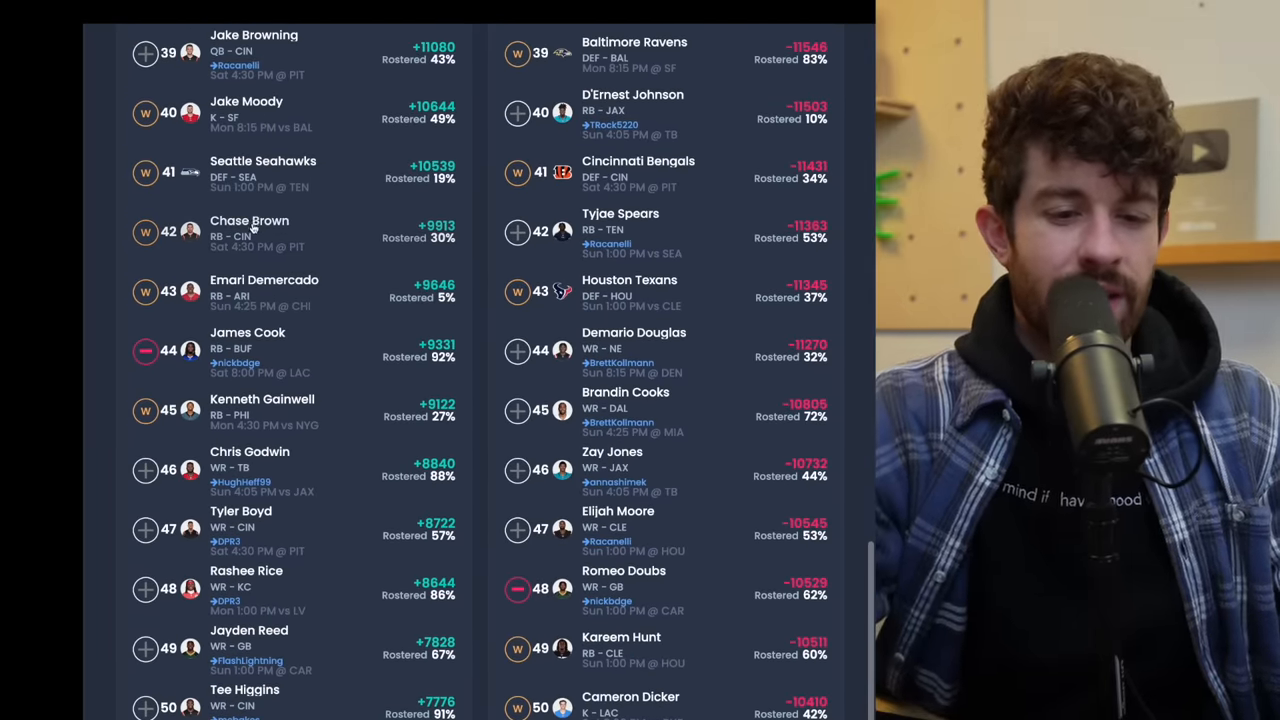
Step: Open Chase Brown's player card to review his weekly stats, then close it
click(250, 220)
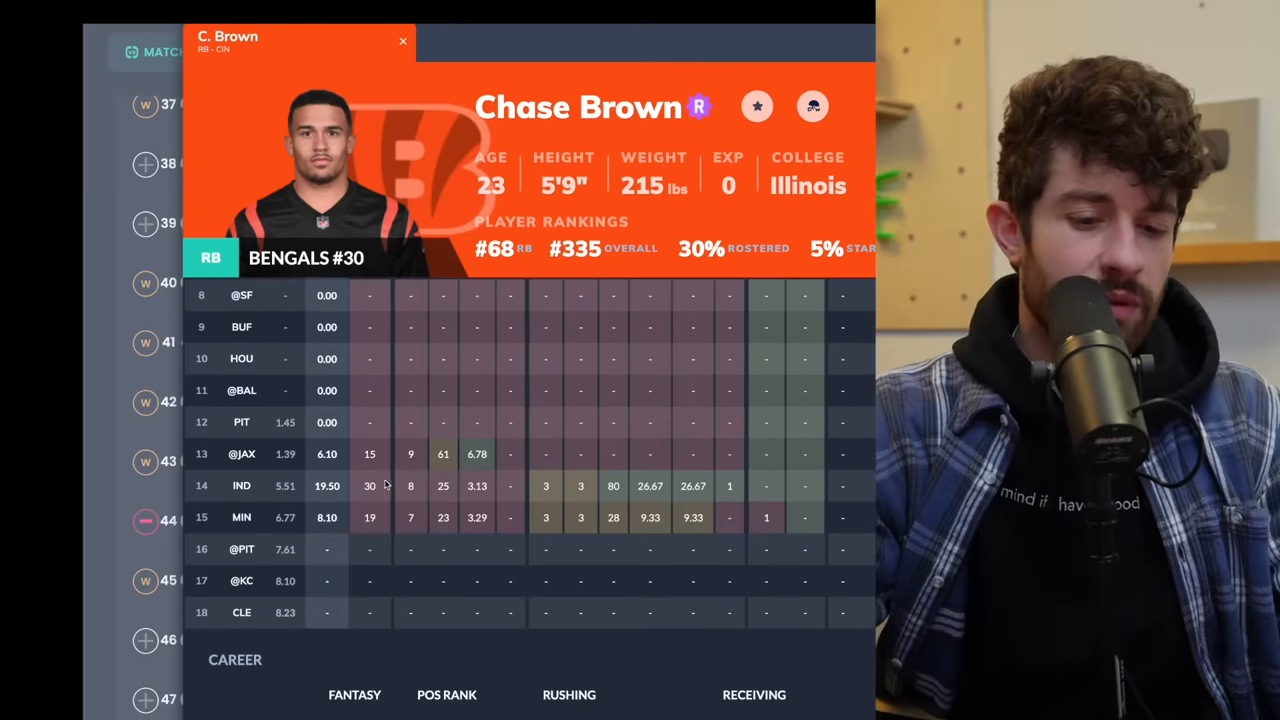
mouse_move(372, 521)
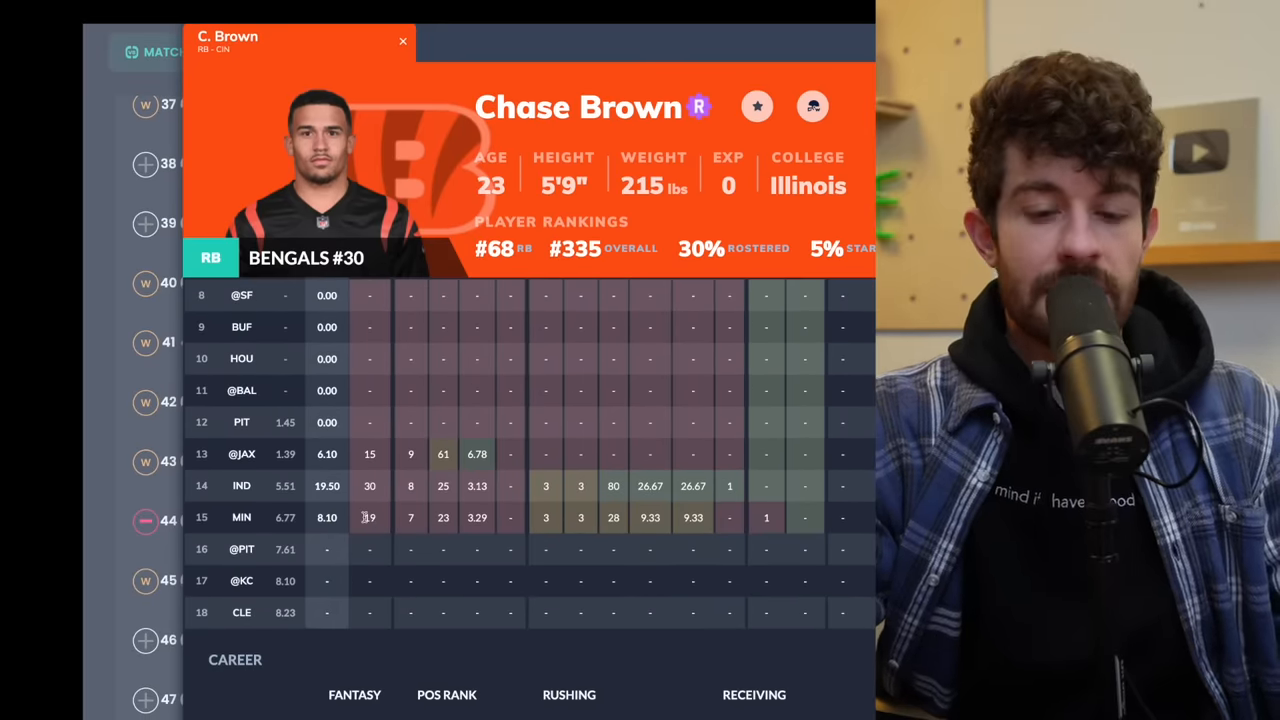
mouse_move(128, 392)
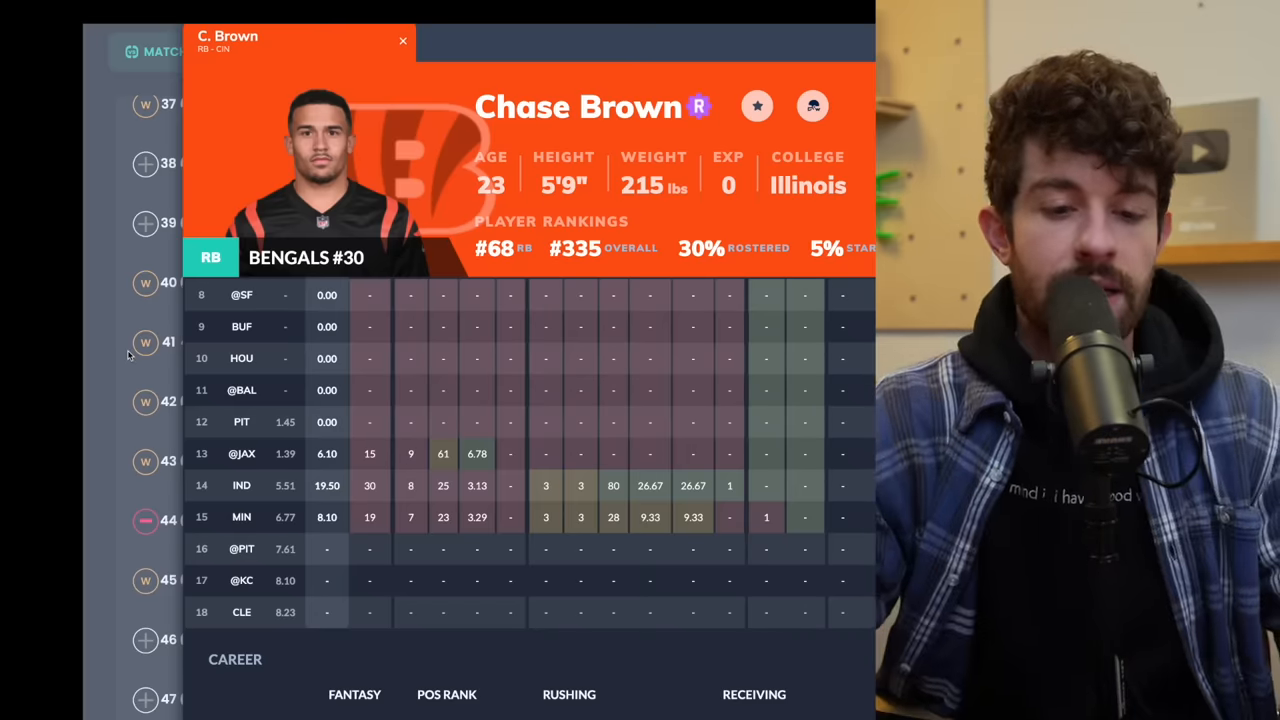
click(403, 41)
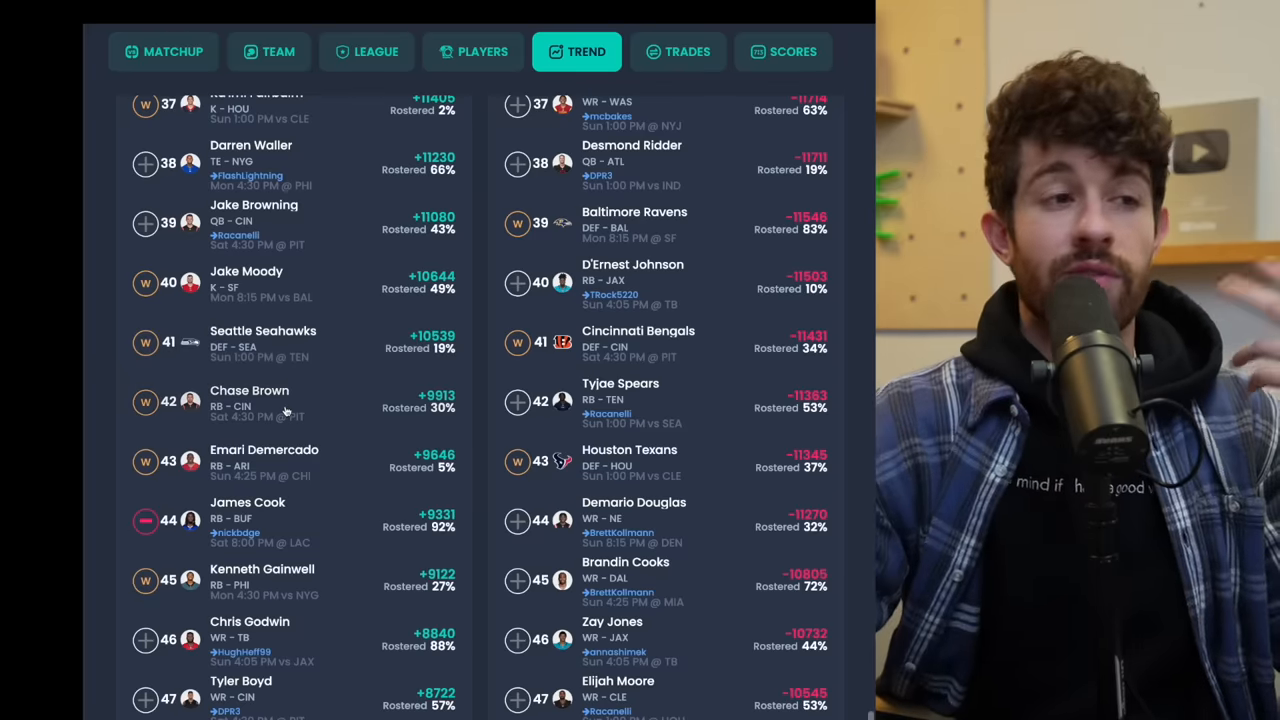
Step: Scroll the trending add/drop lists from around rank 40 back up to the top-ranked entries
scroll(down, 3)
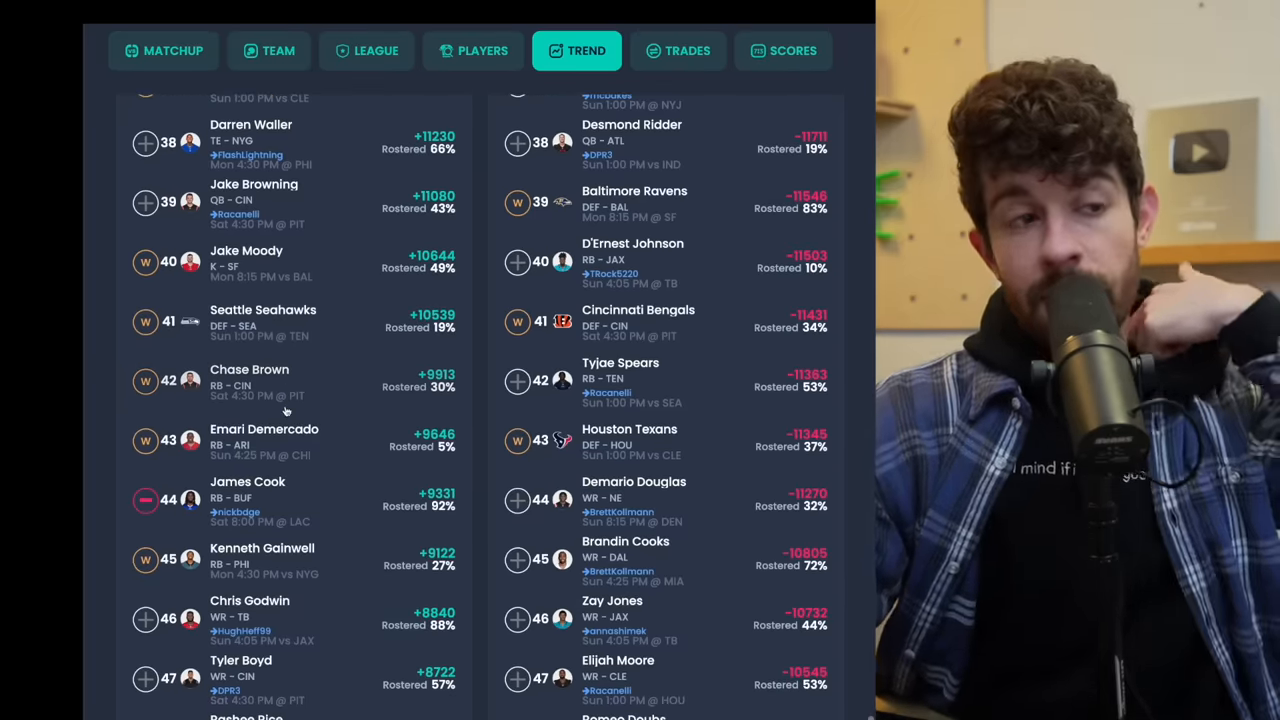
scroll(down, 3)
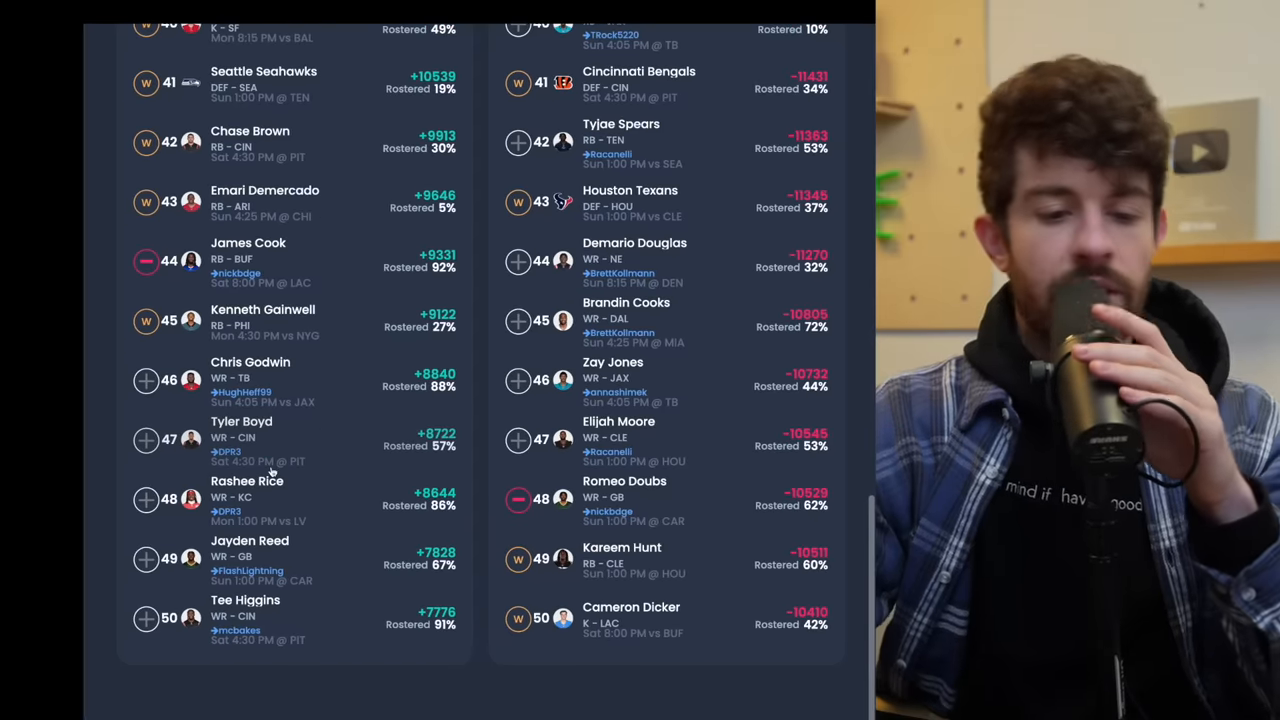
scroll(up, 3)
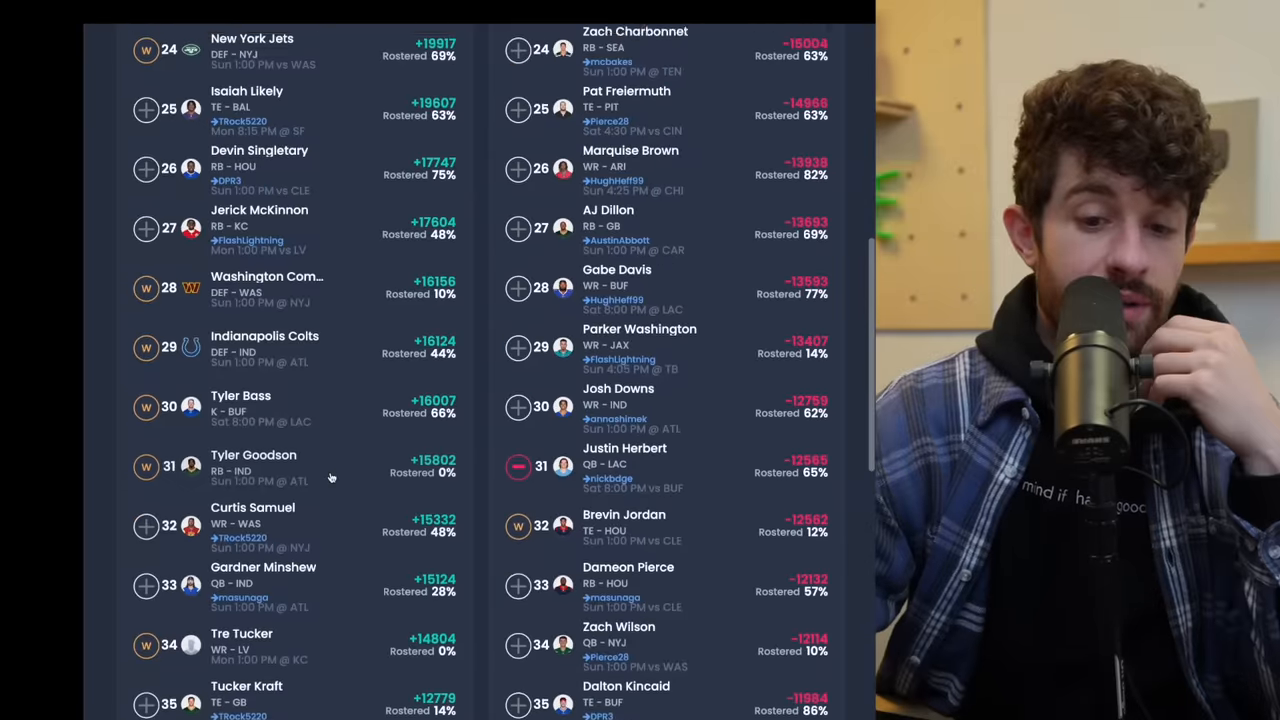
scroll(down, 3)
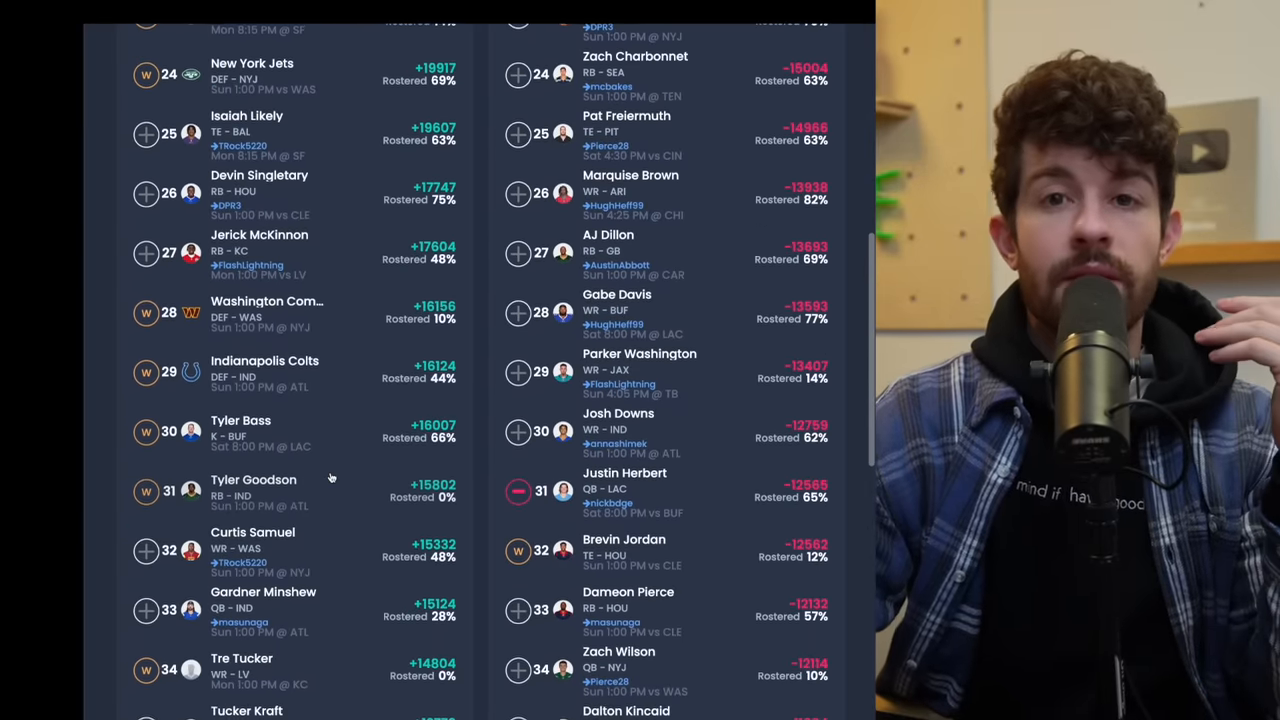
scroll(down, 3)
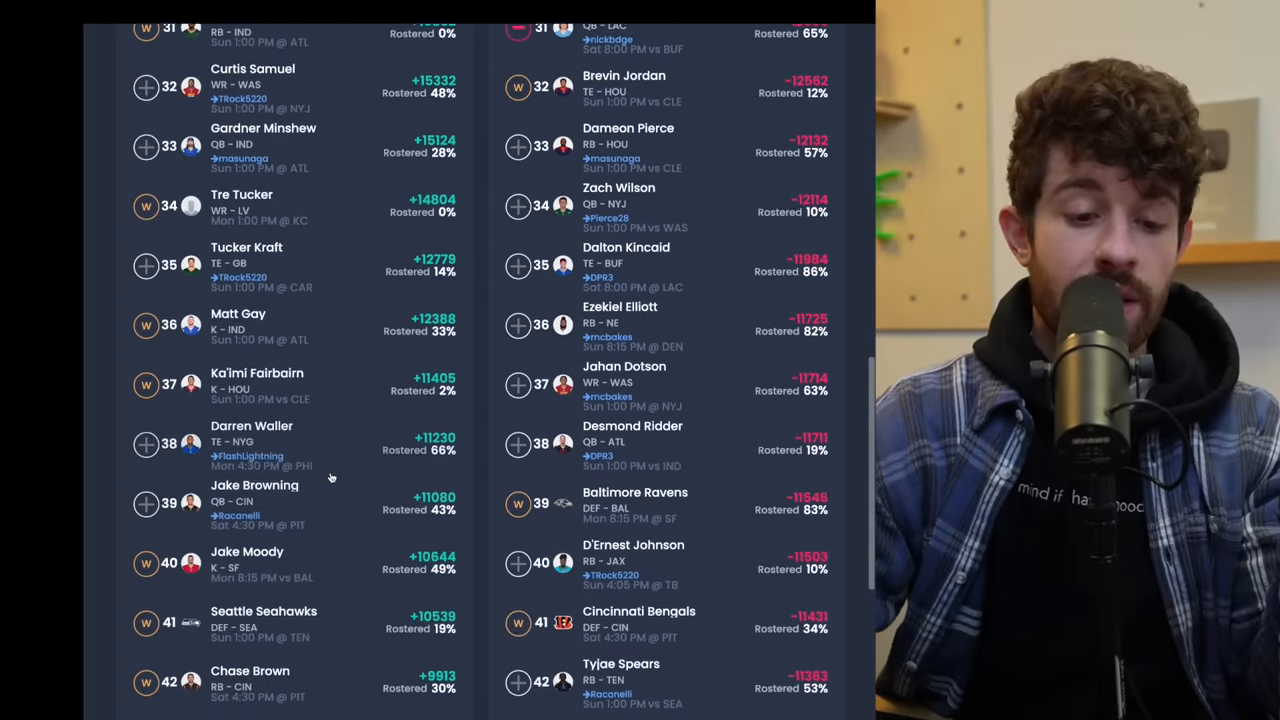
scroll(down, 3)
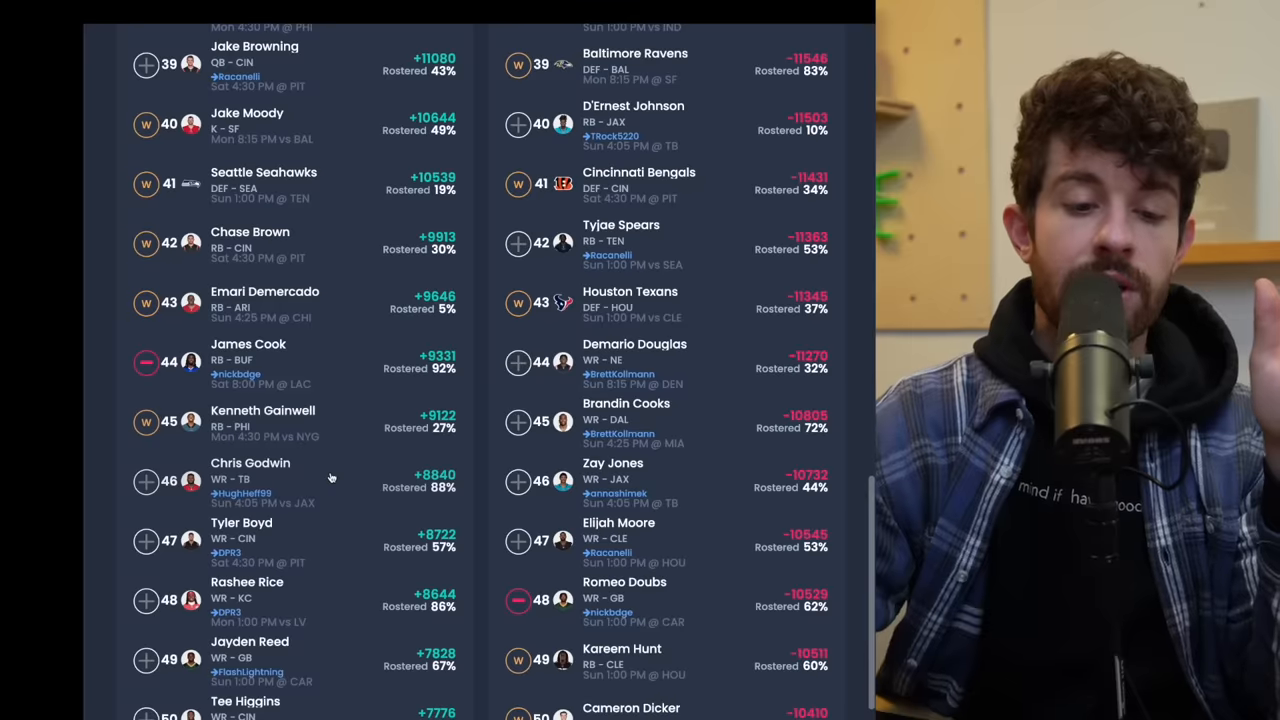
scroll(up, 3)
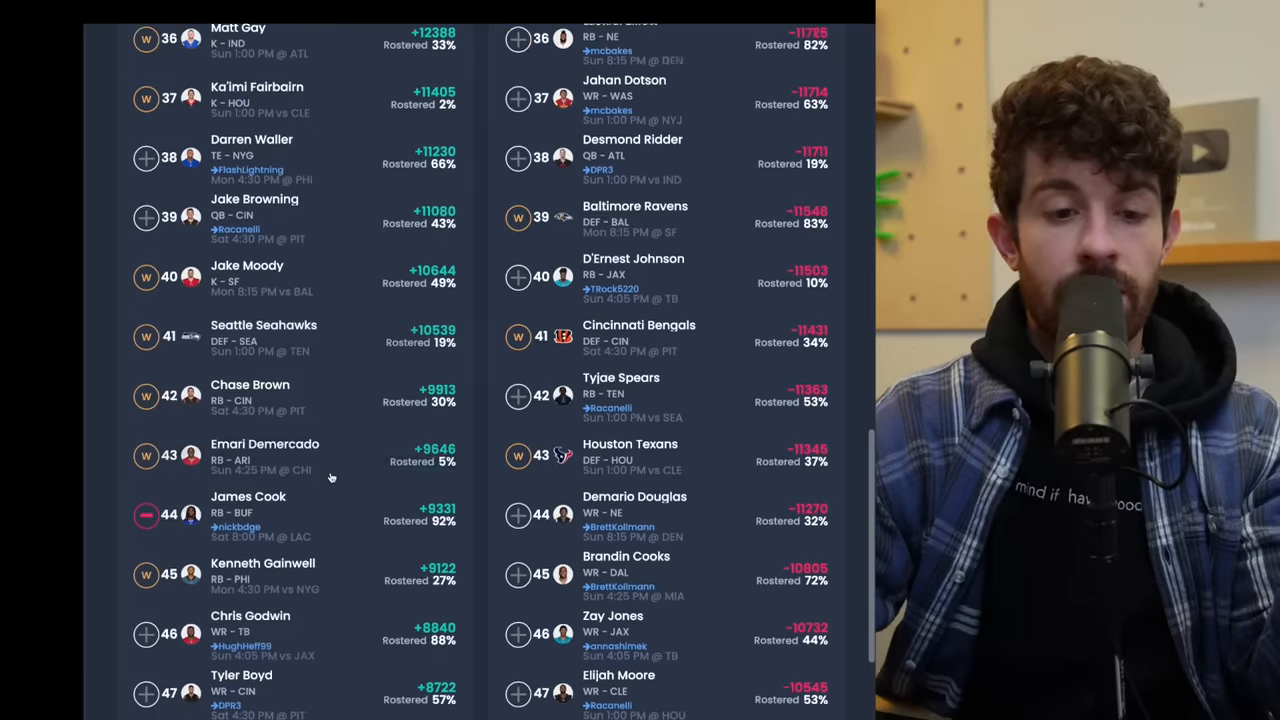
scroll(up, 3)
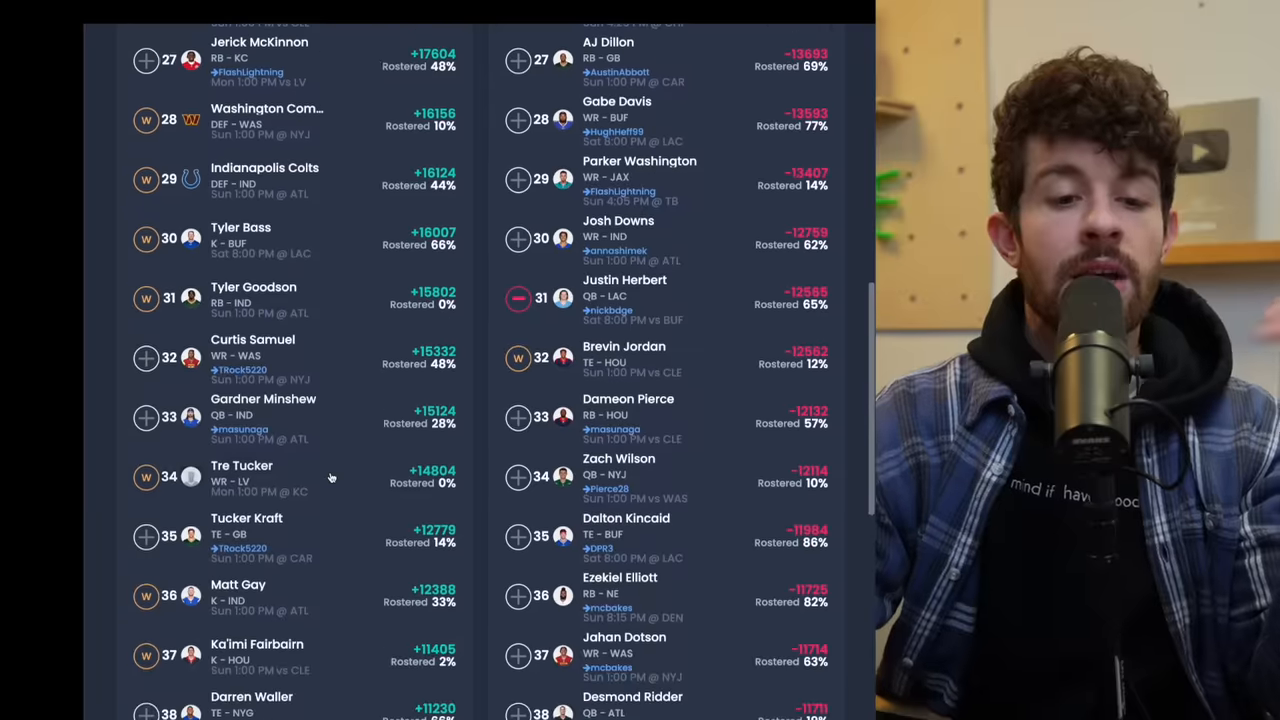
scroll(up, 3)
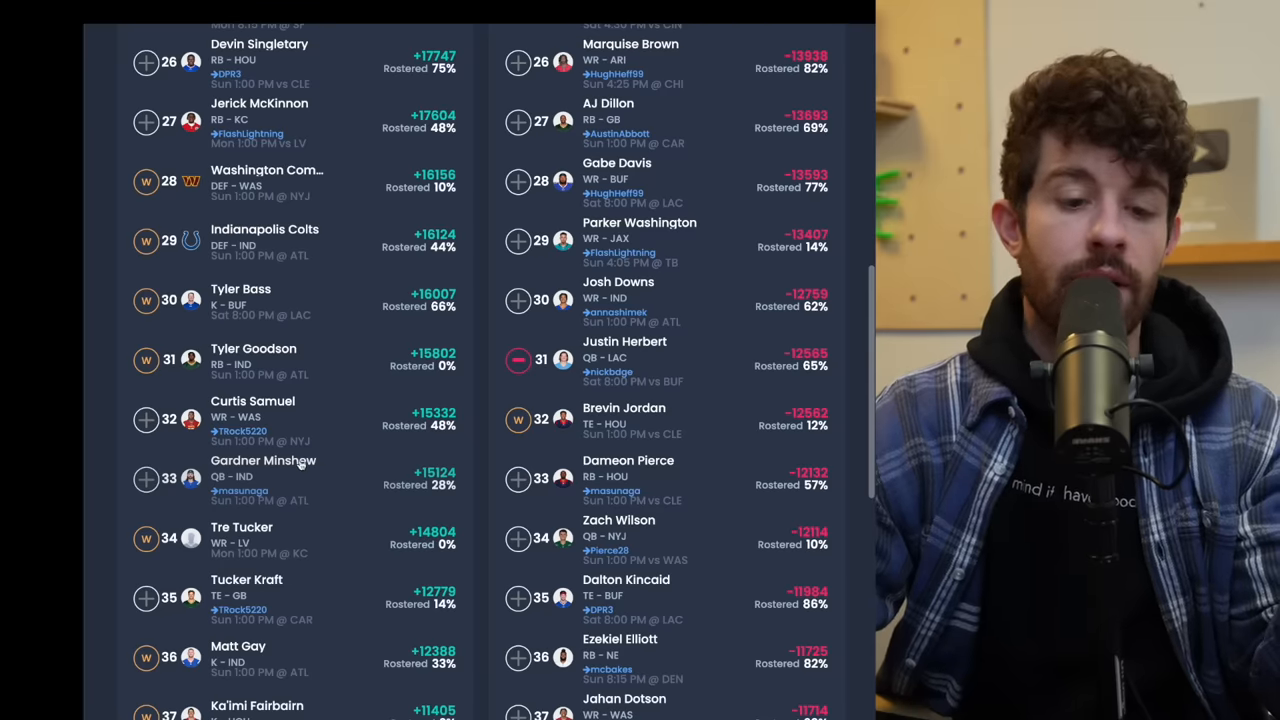
scroll(up, 3)
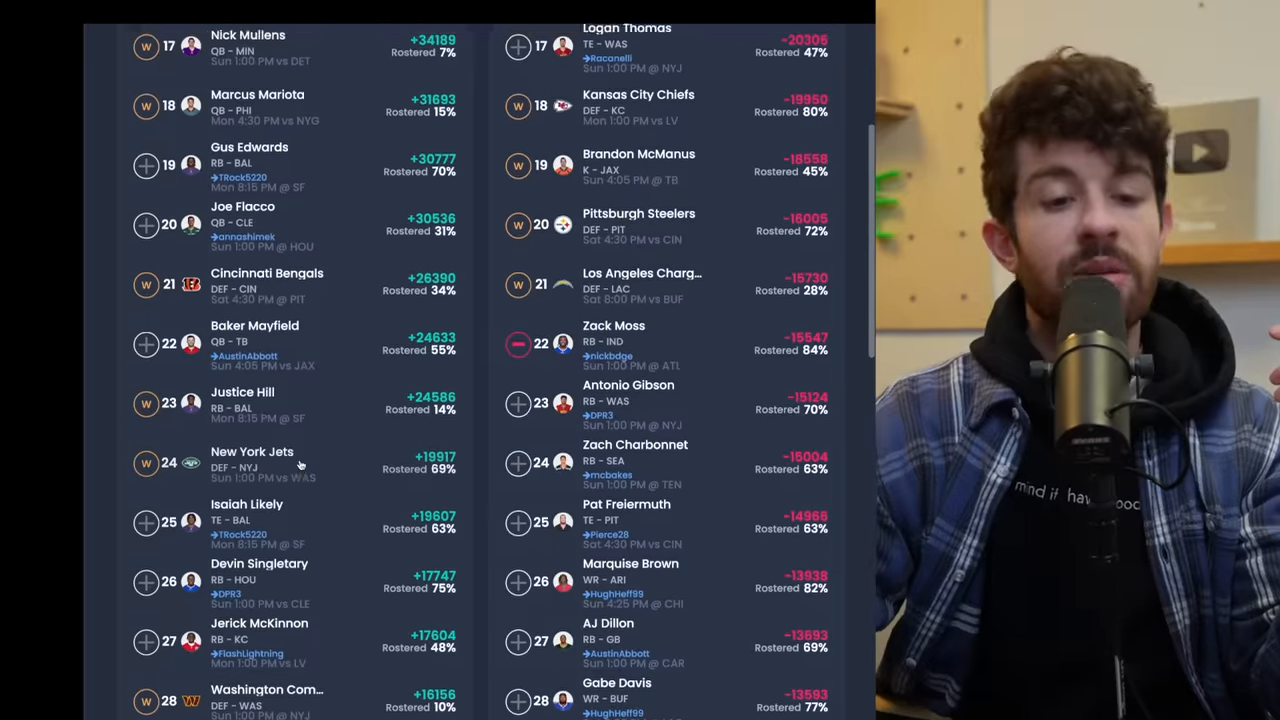
scroll(up, 3)
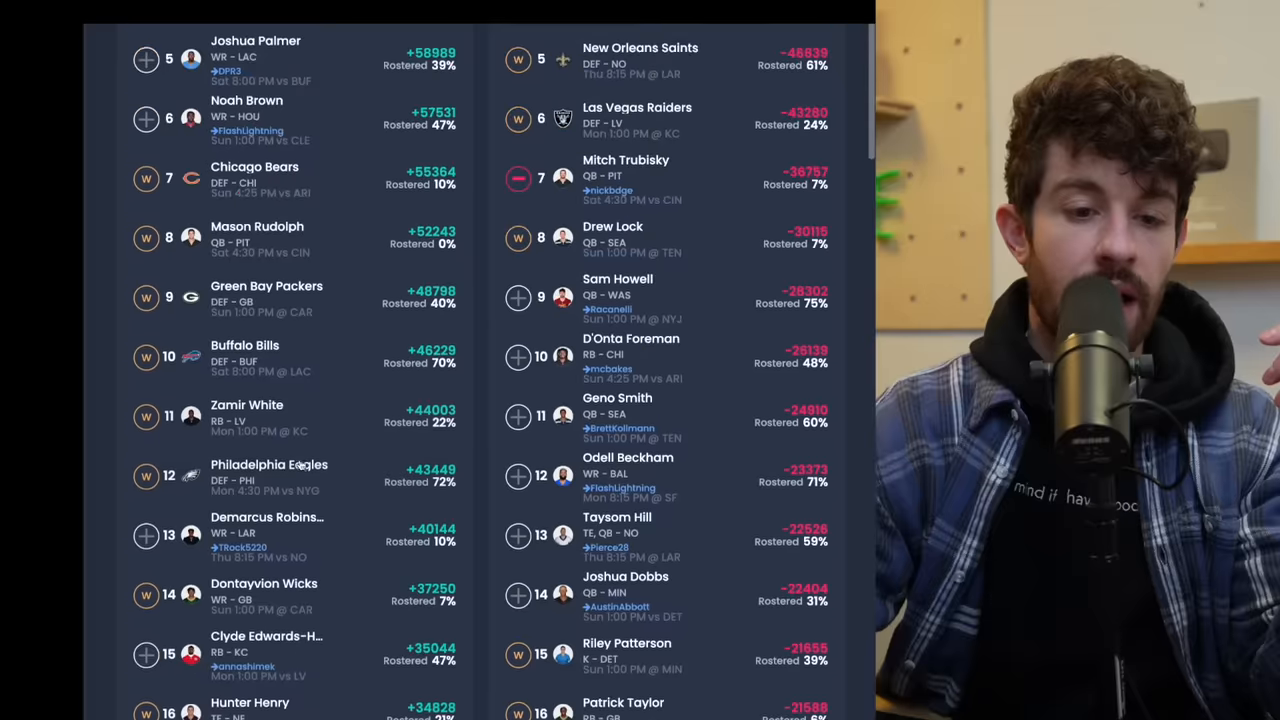
scroll(up, 3)
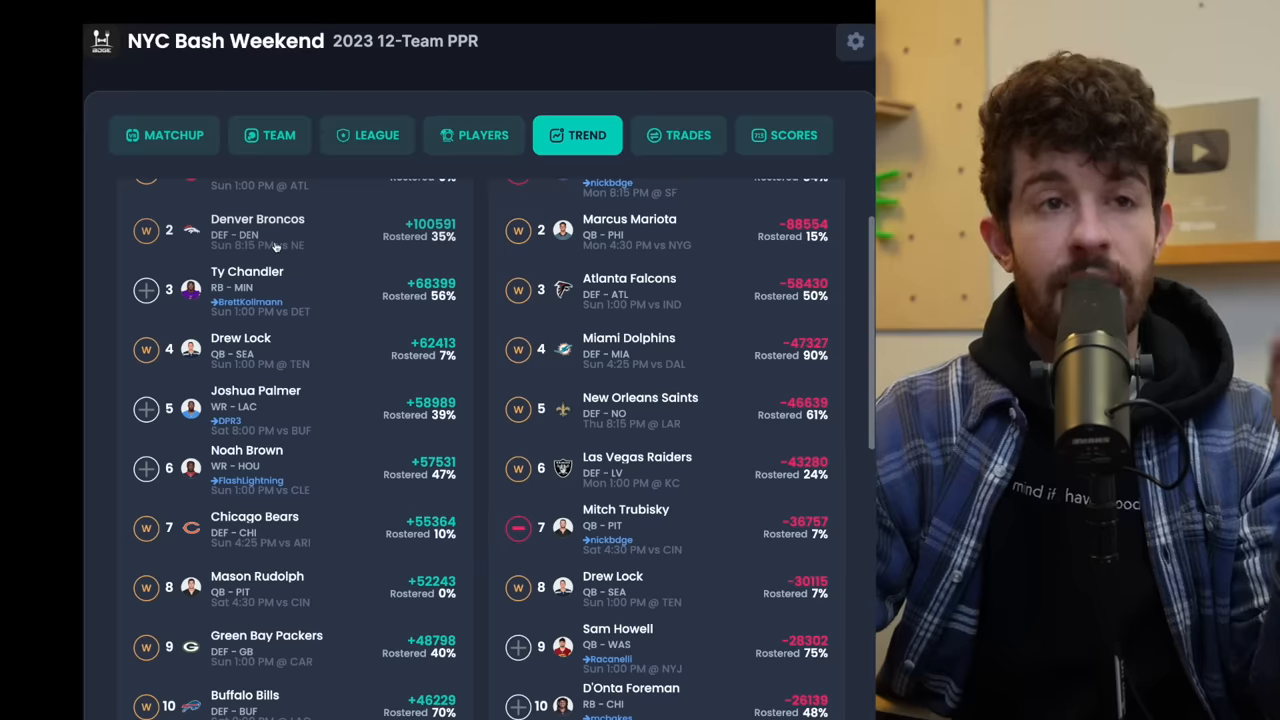
mouse_move(113, 253)
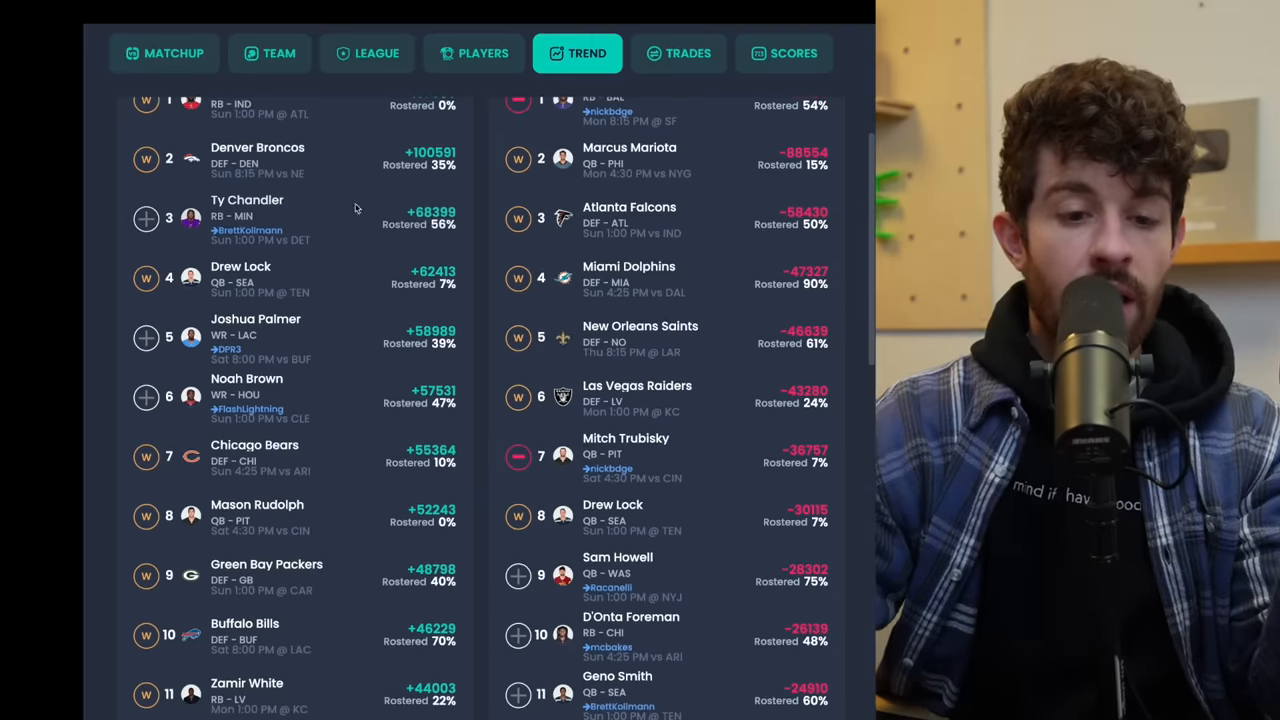
scroll(up, 3)
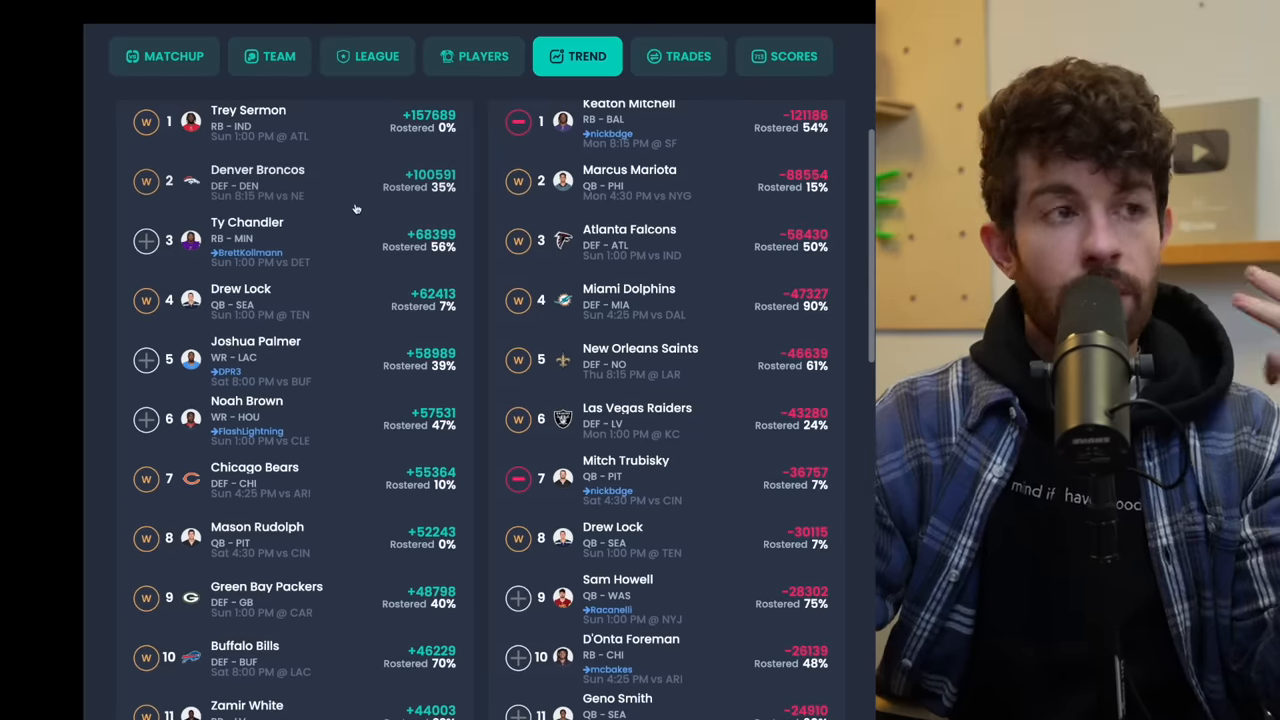
scroll(down, 3)
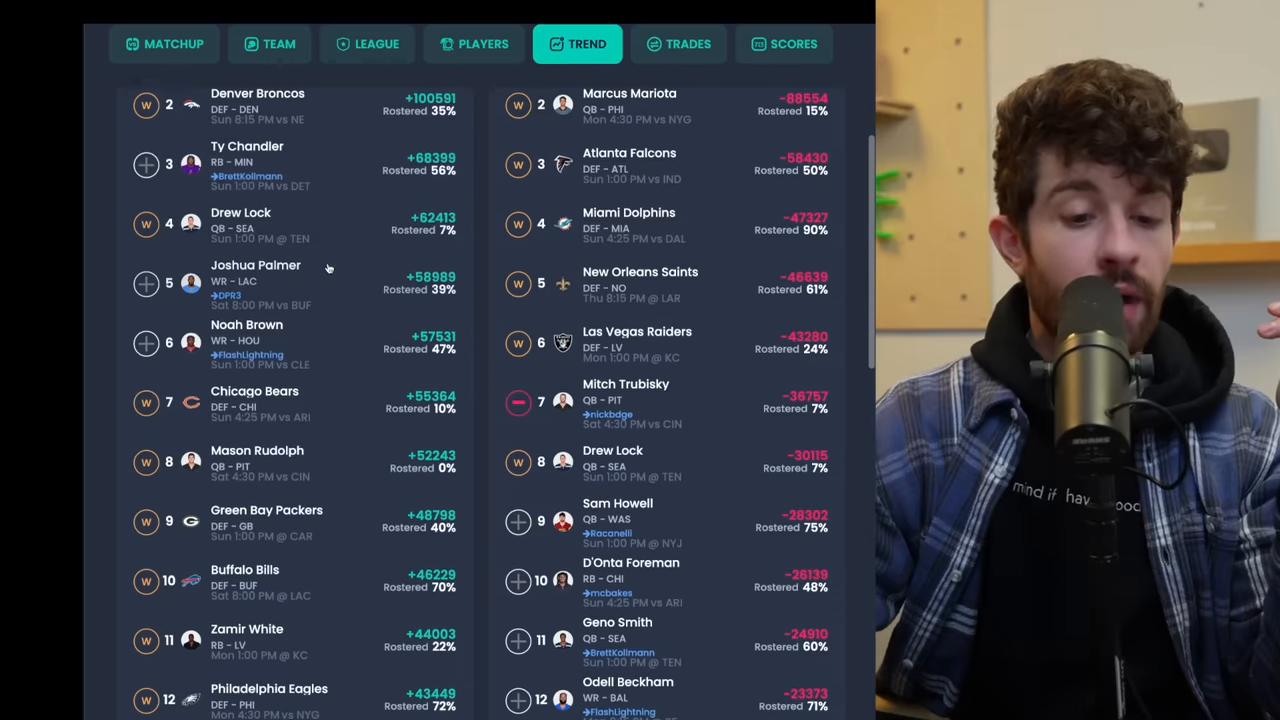
scroll(down, 3)
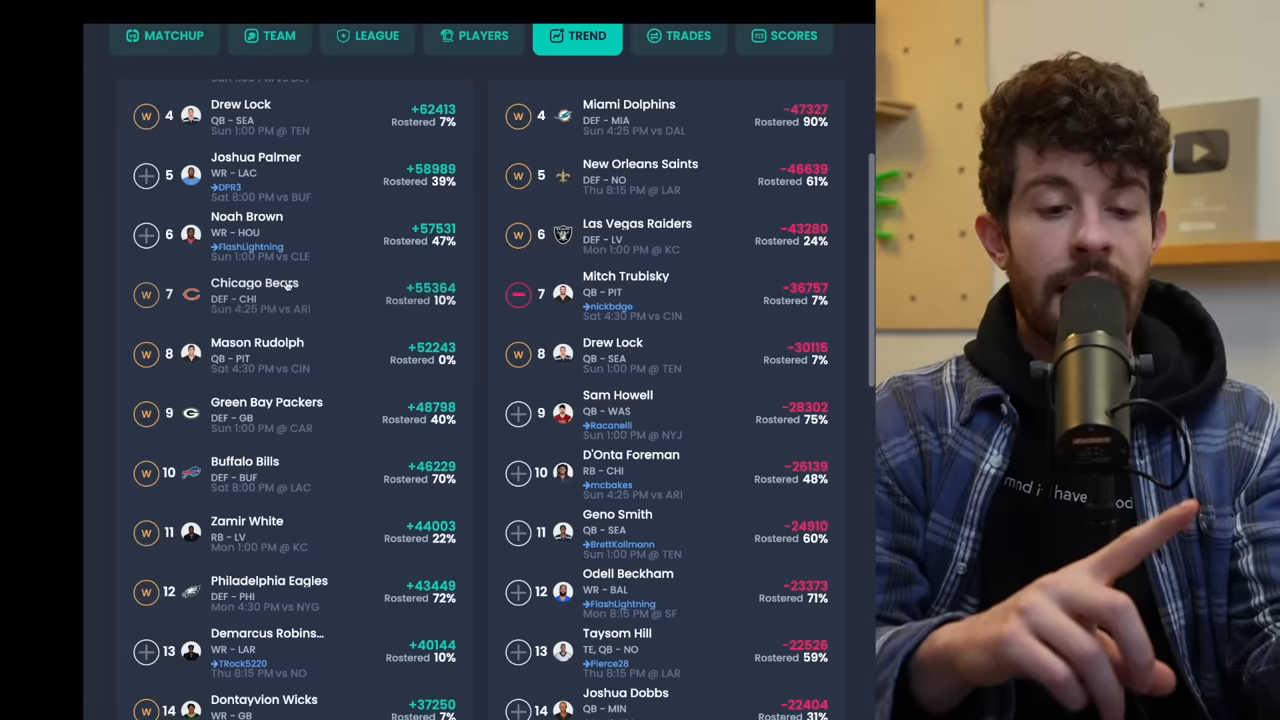
Step: Scroll the trending lists to about rank 36, then back up to the Best available heading
scroll(up, 3)
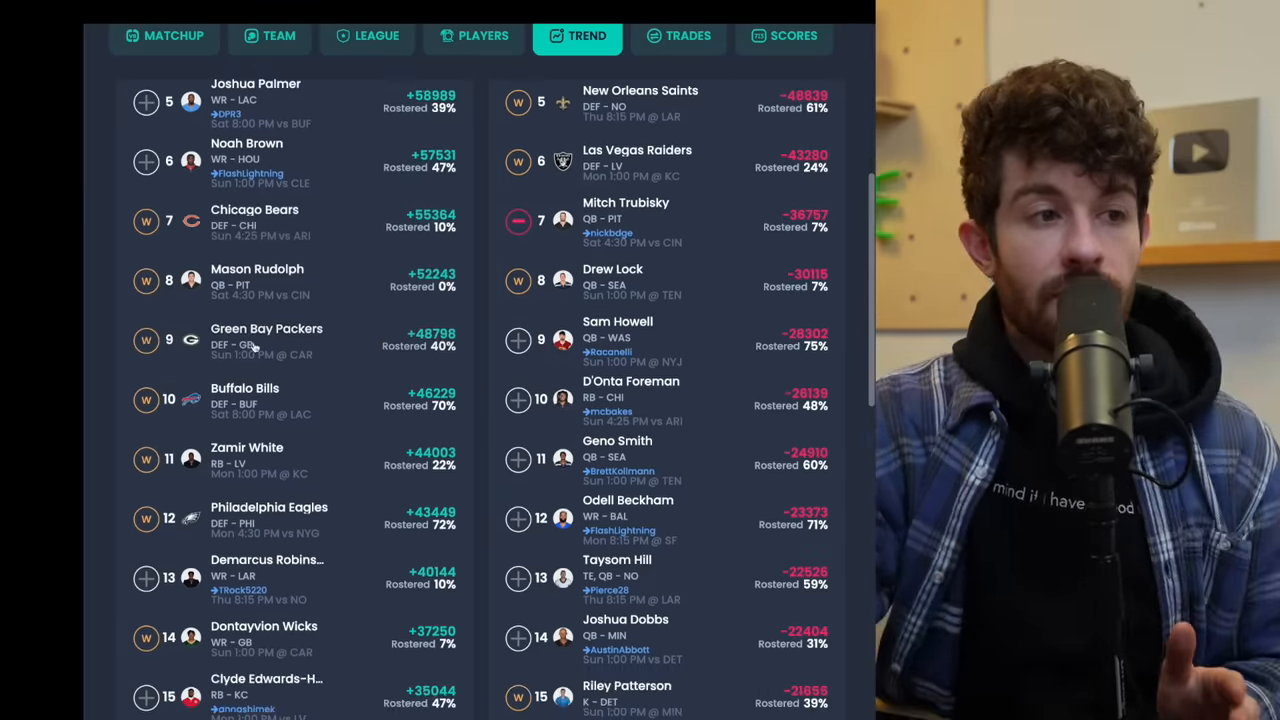
scroll(down, 3)
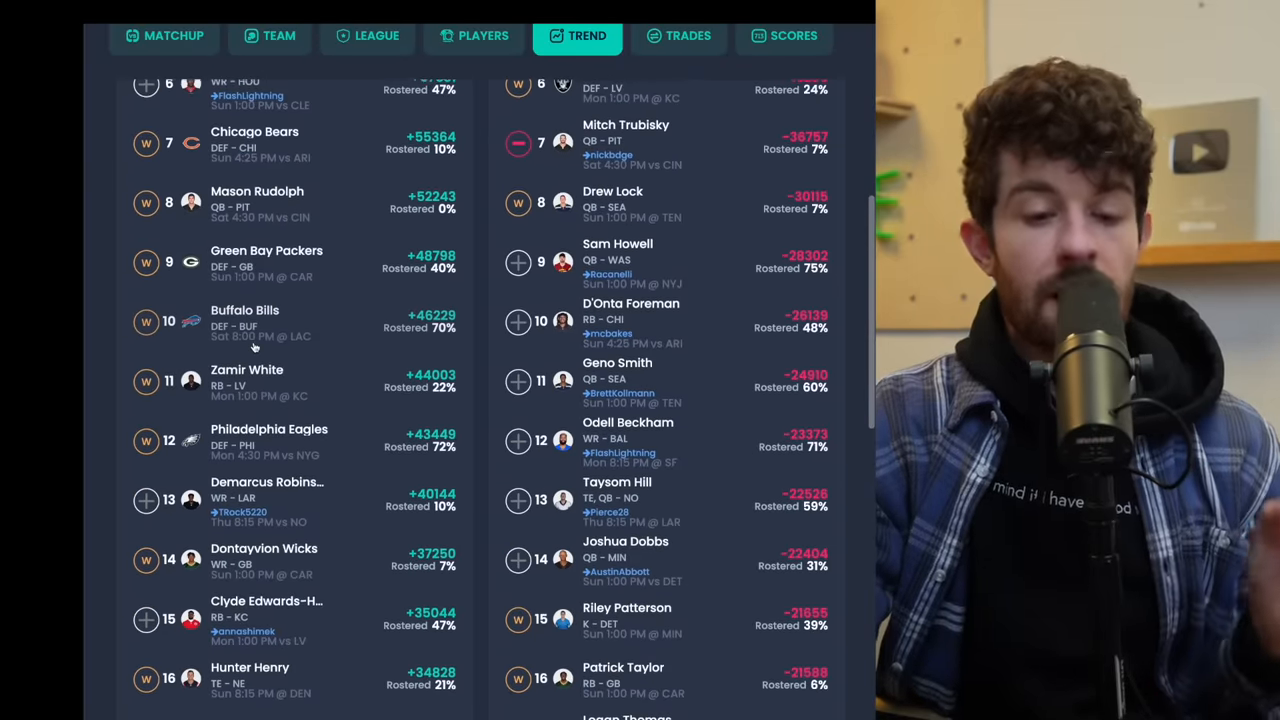
scroll(up, 3)
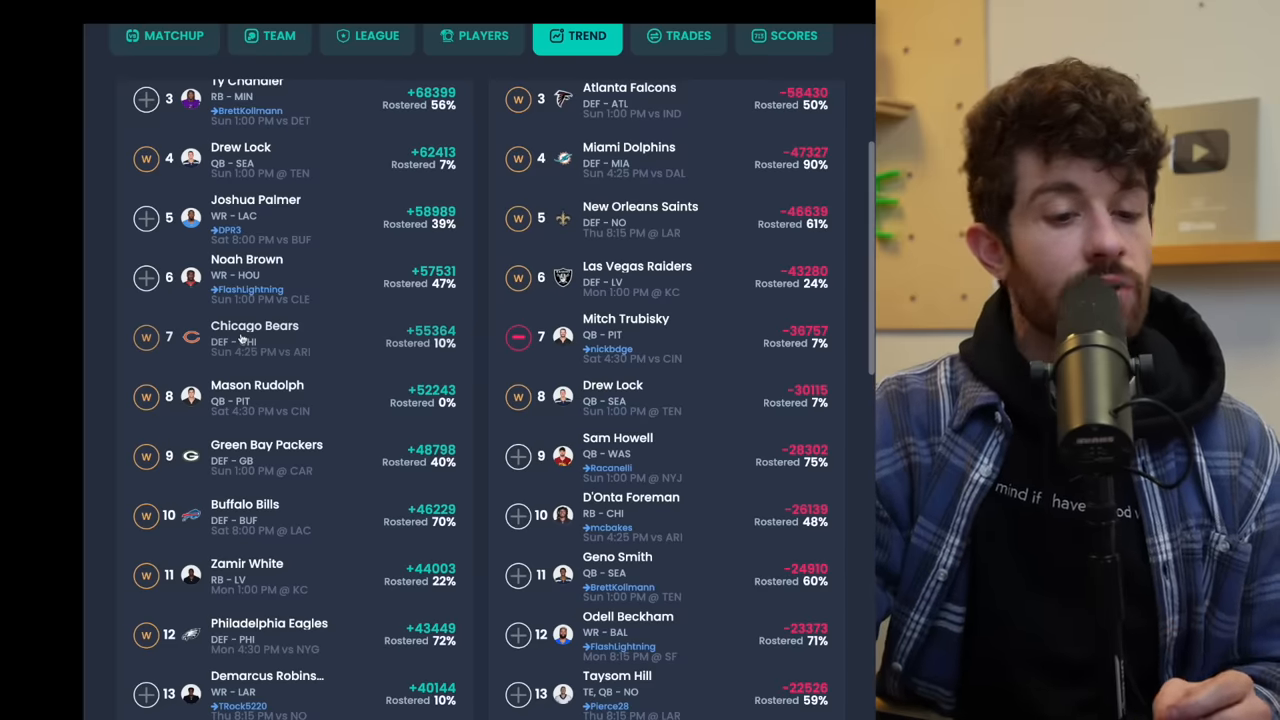
scroll(down, 3)
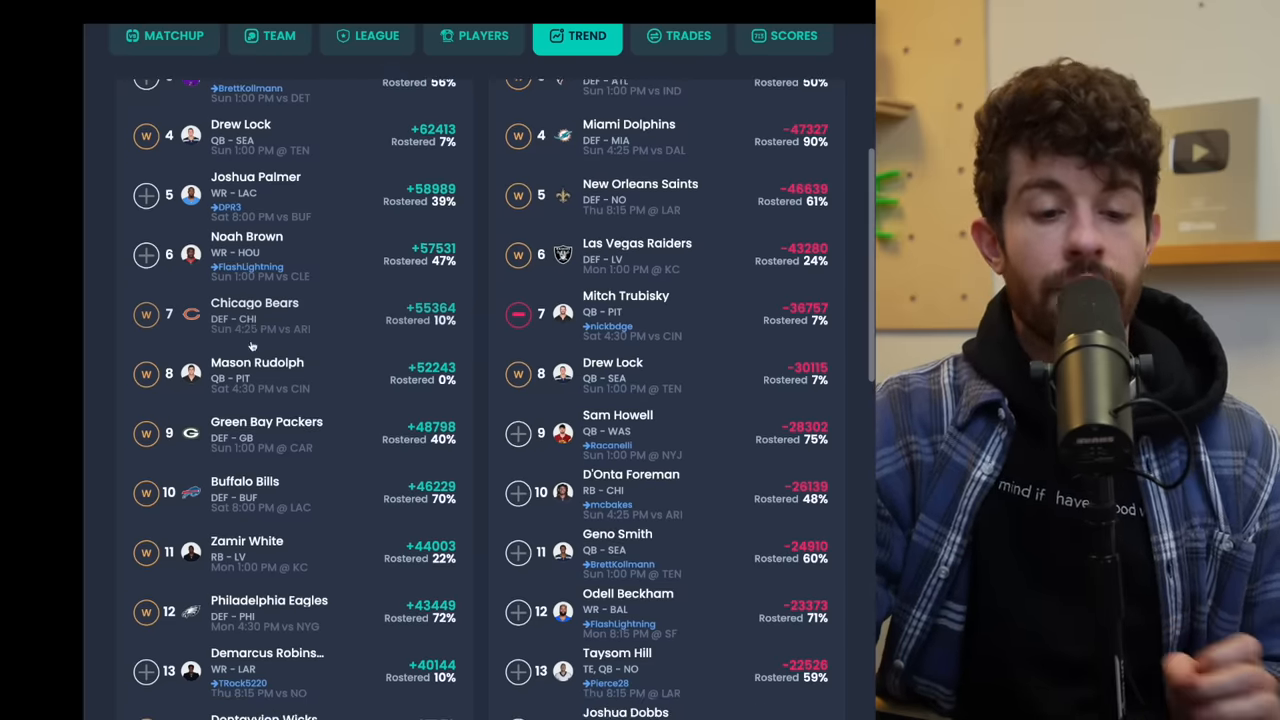
scroll(down, 3)
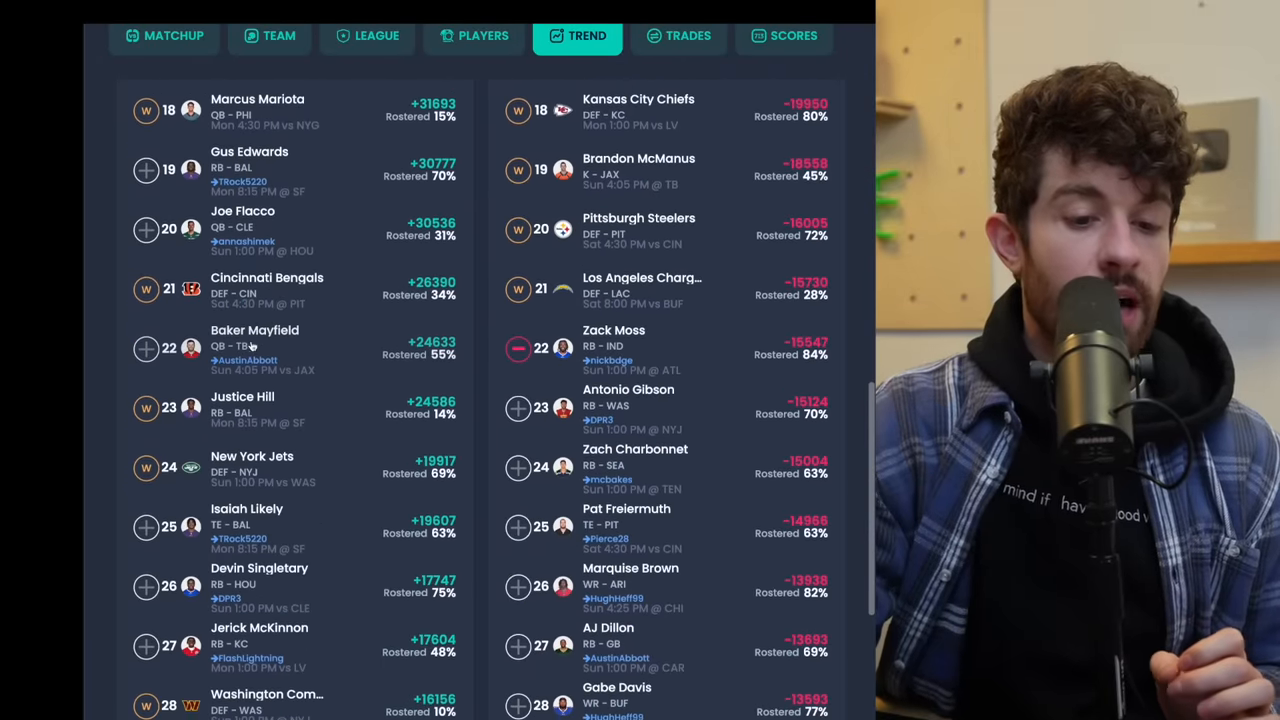
scroll(up, 3)
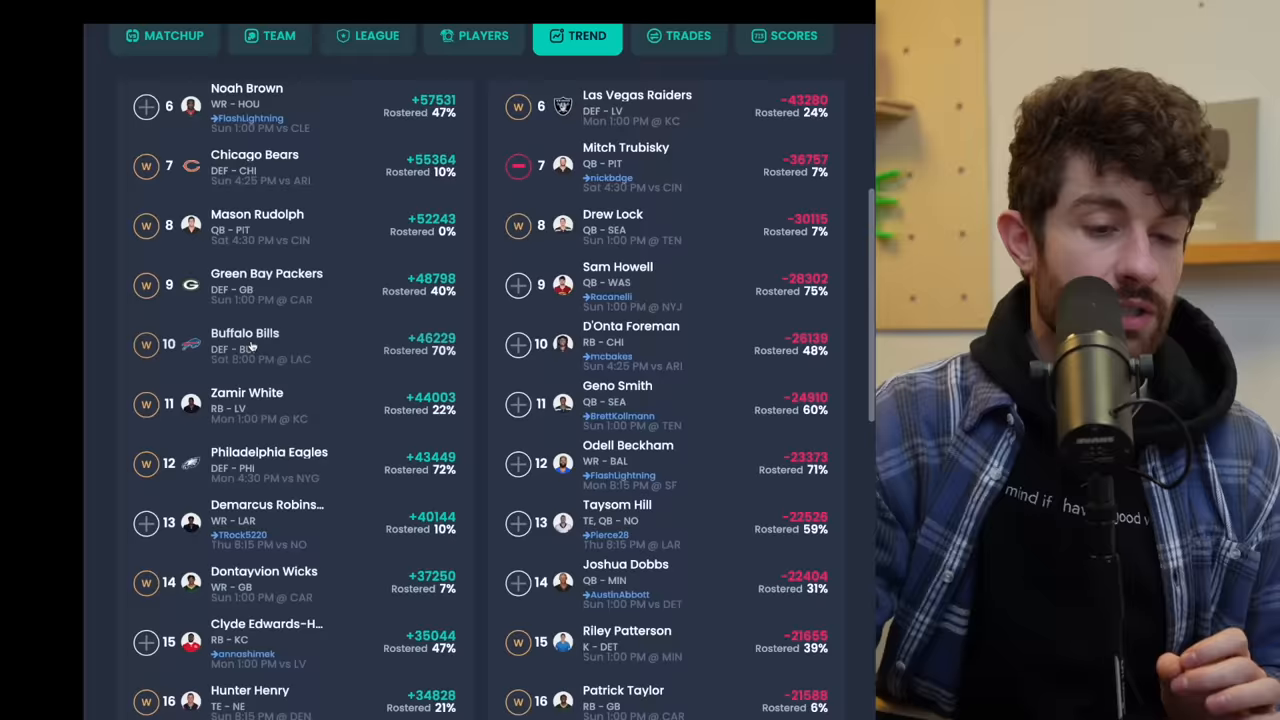
scroll(down, 3)
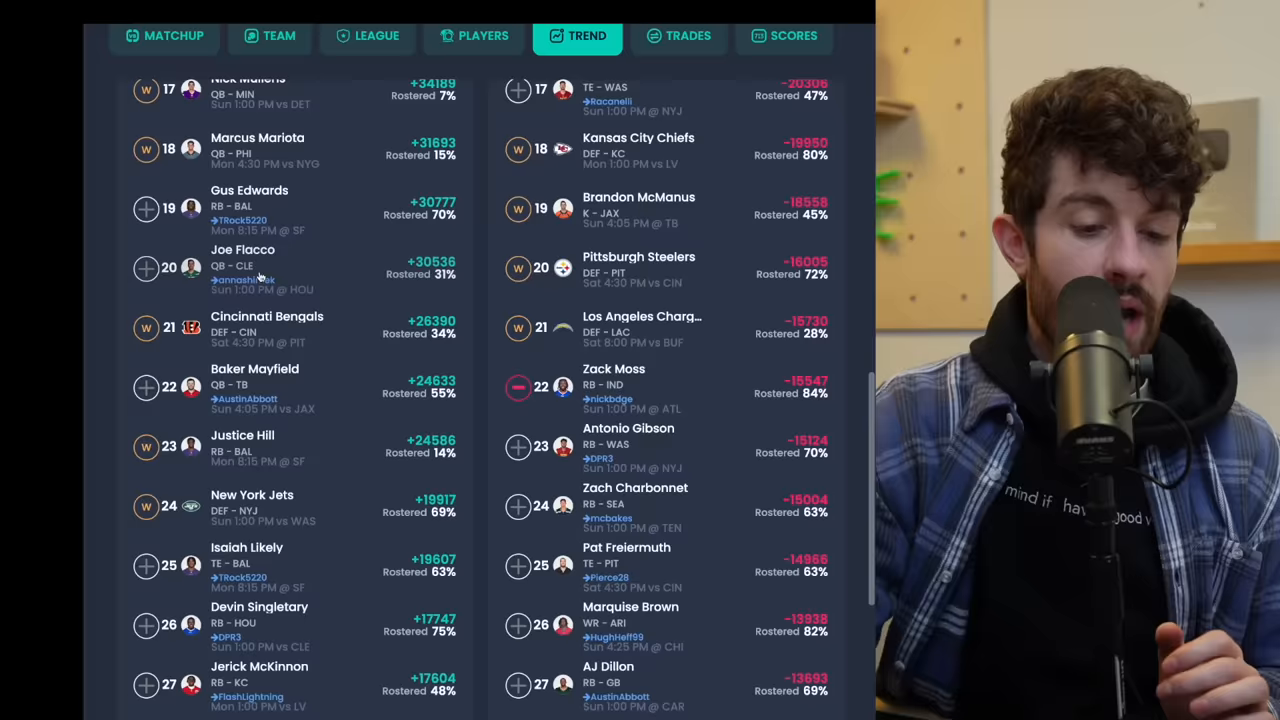
scroll(down, 3)
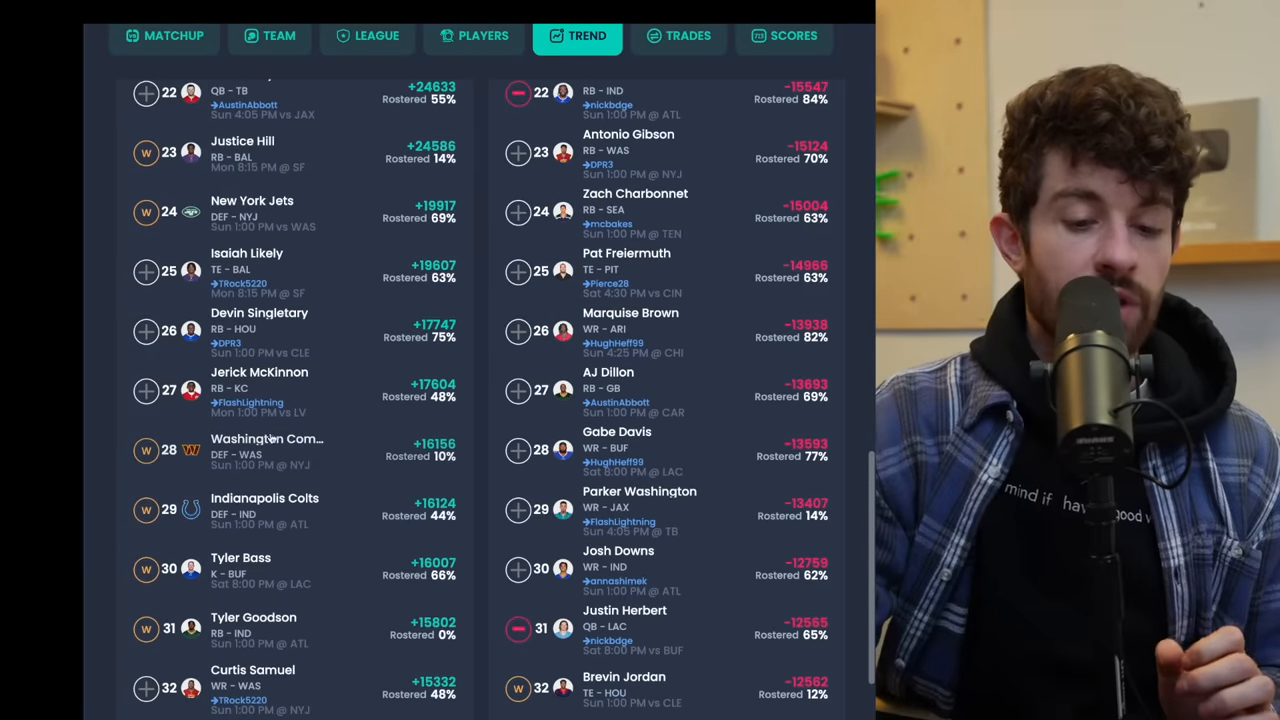
scroll(down, 3)
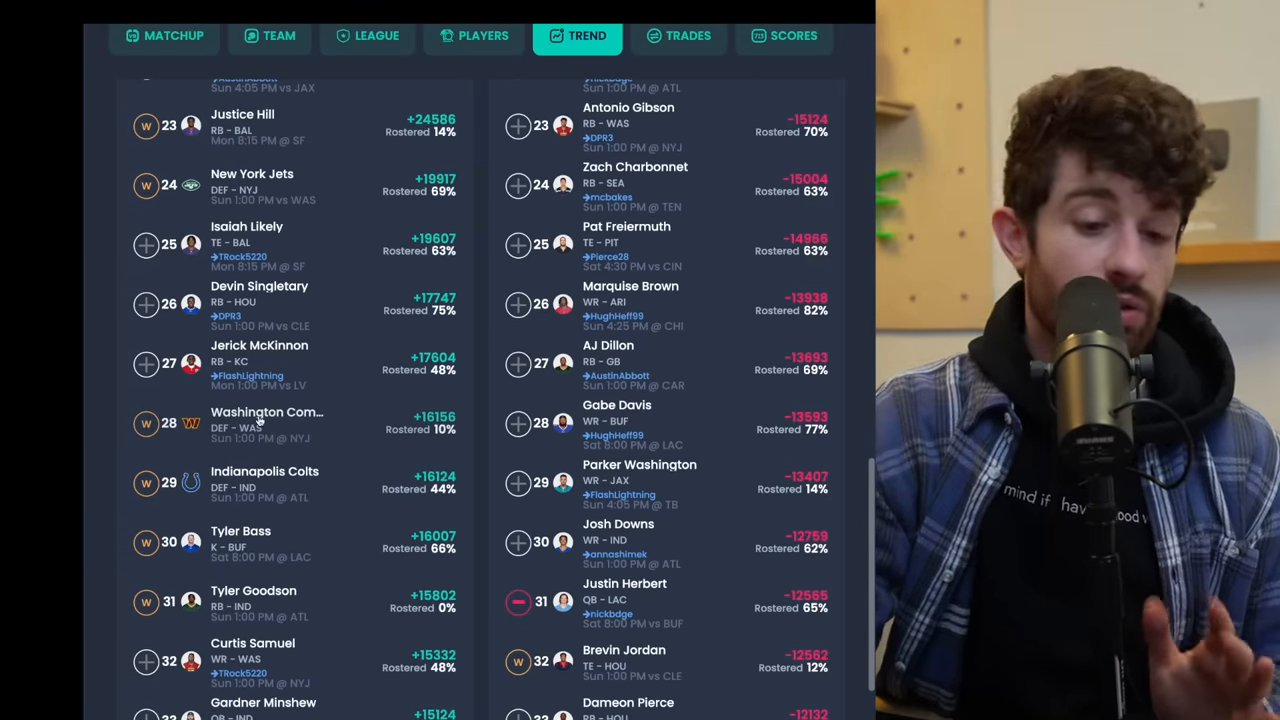
scroll(up, 3)
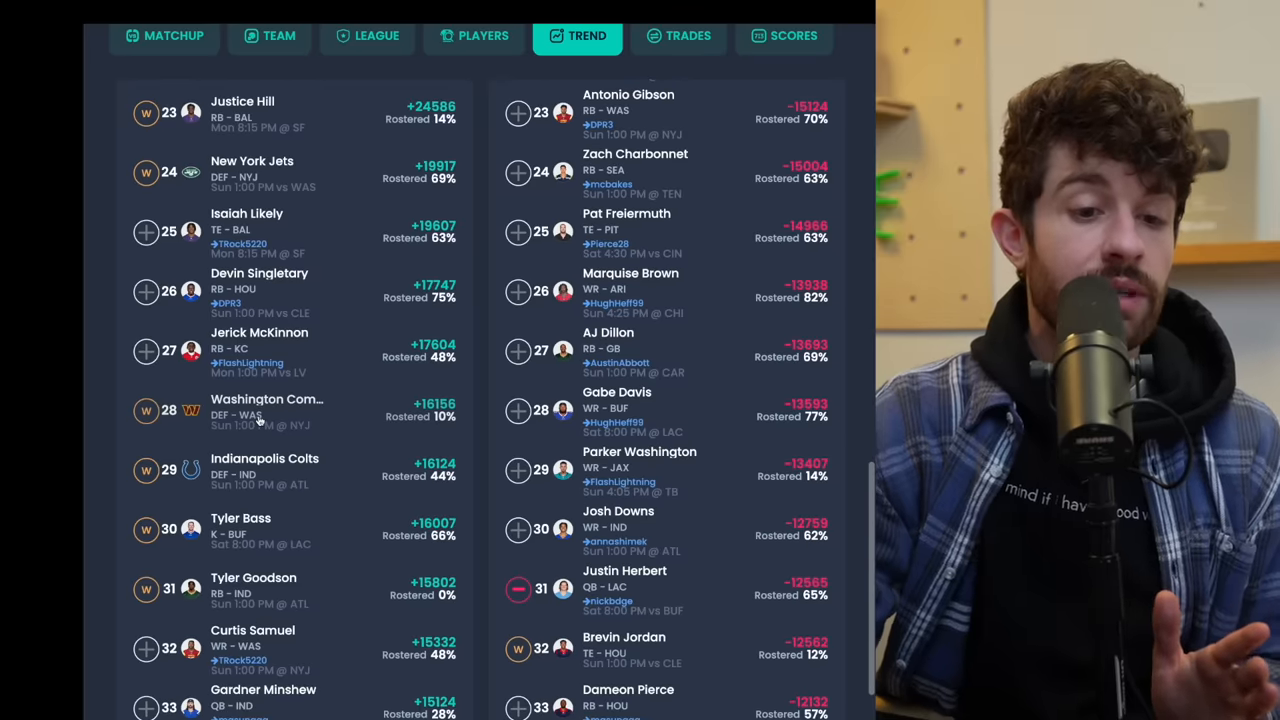
scroll(down, 3)
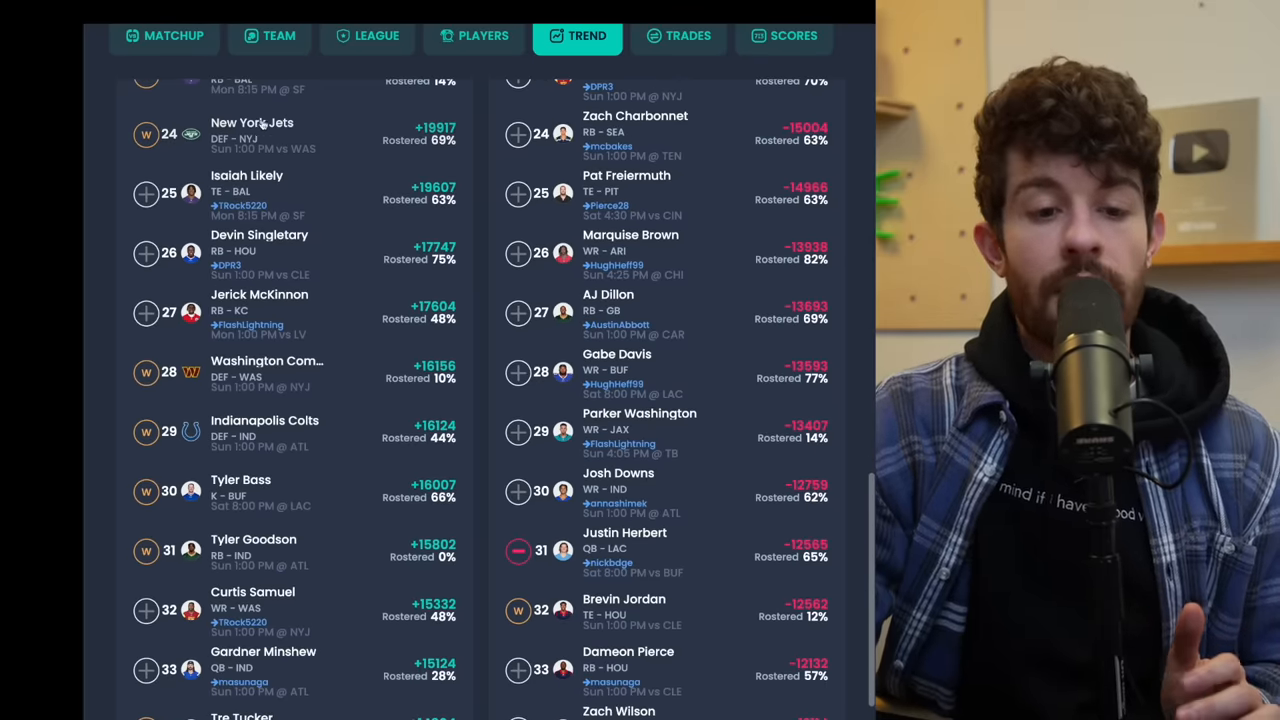
scroll(down, 3)
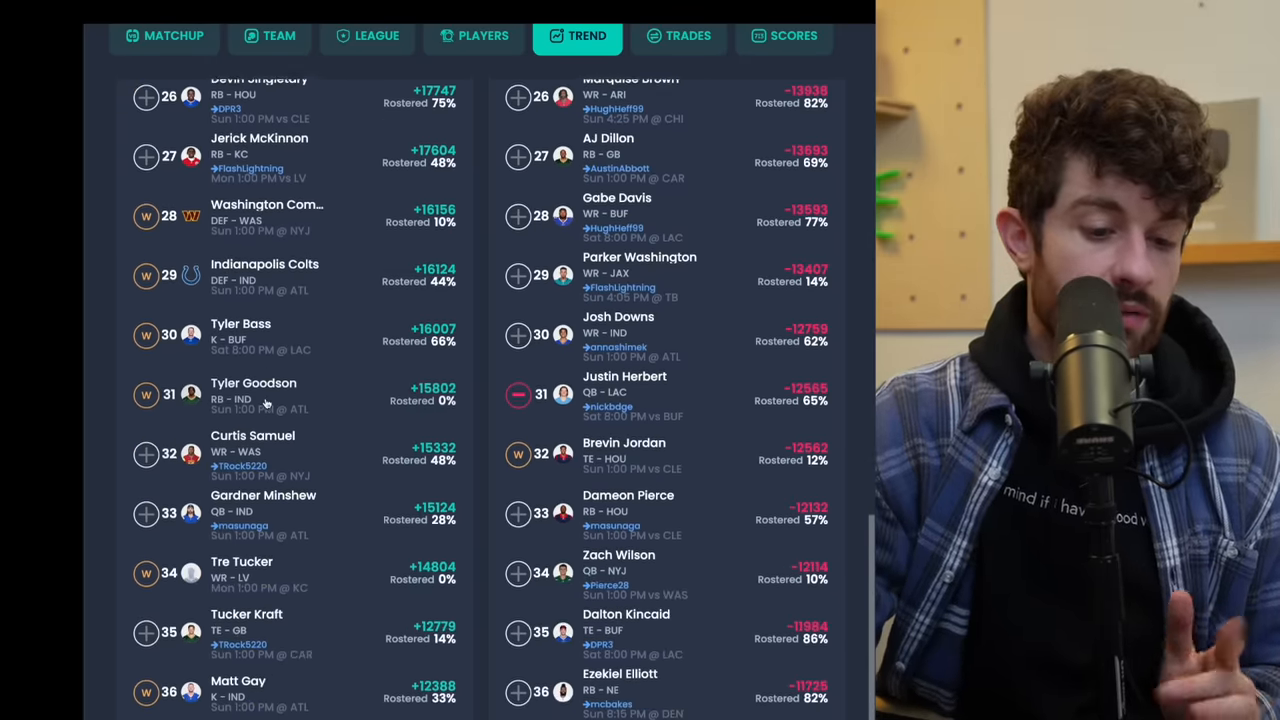
scroll(up, 3)
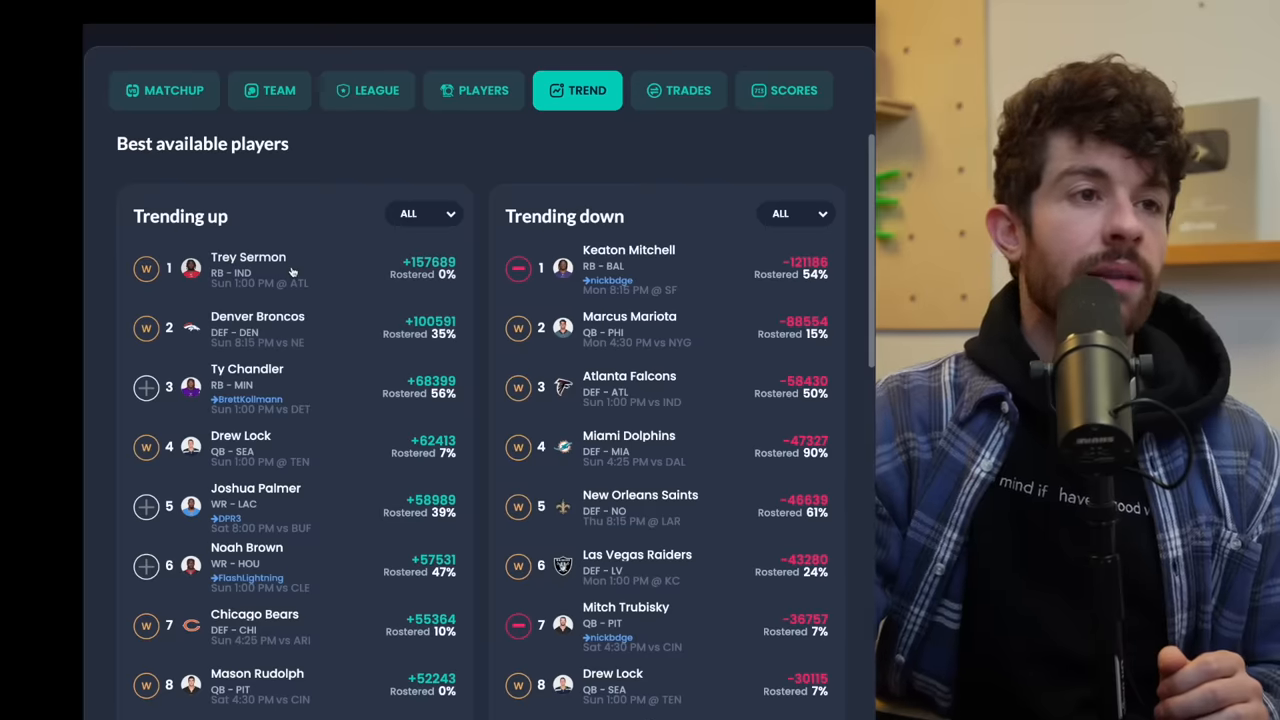